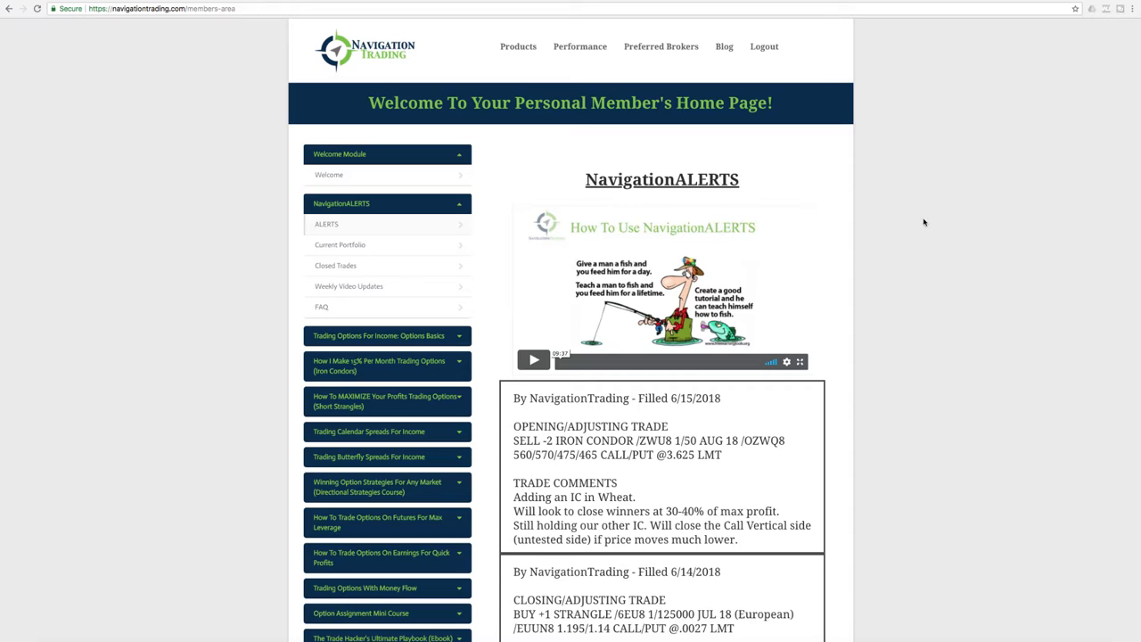
Step: Scroll the NavigationALERTS feed down to the 6/11/2018 XLK and QQQ vertical roll entries
{"action": "scroll", "scroll_direction": "down", "scroll_amount": 3}
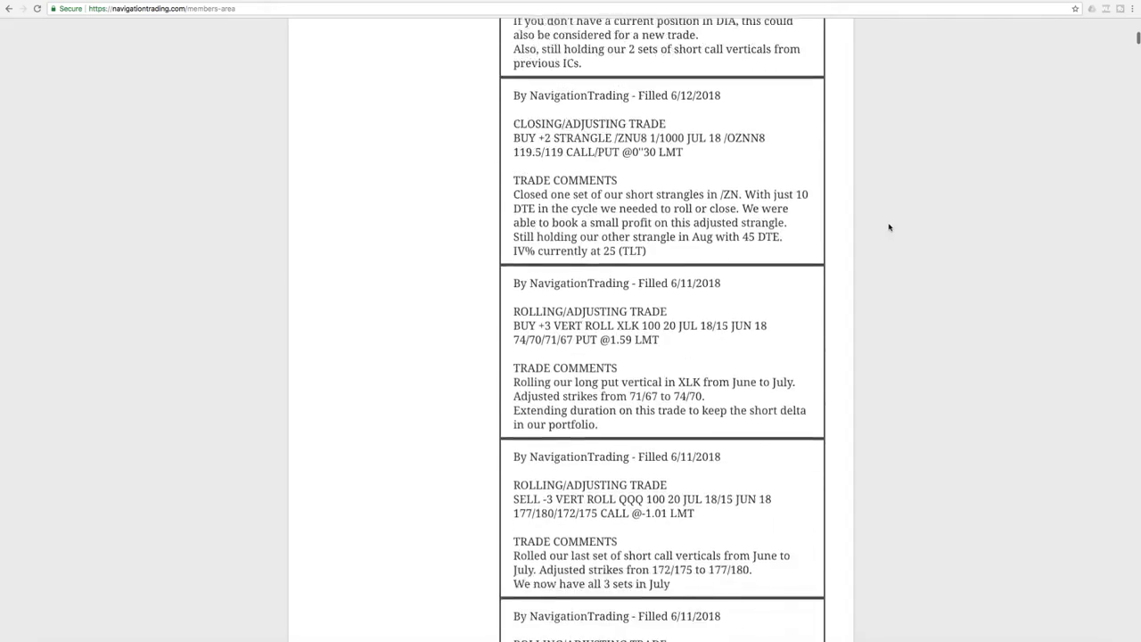
{"action": "scroll", "scroll_direction": "down", "scroll_amount": 3}
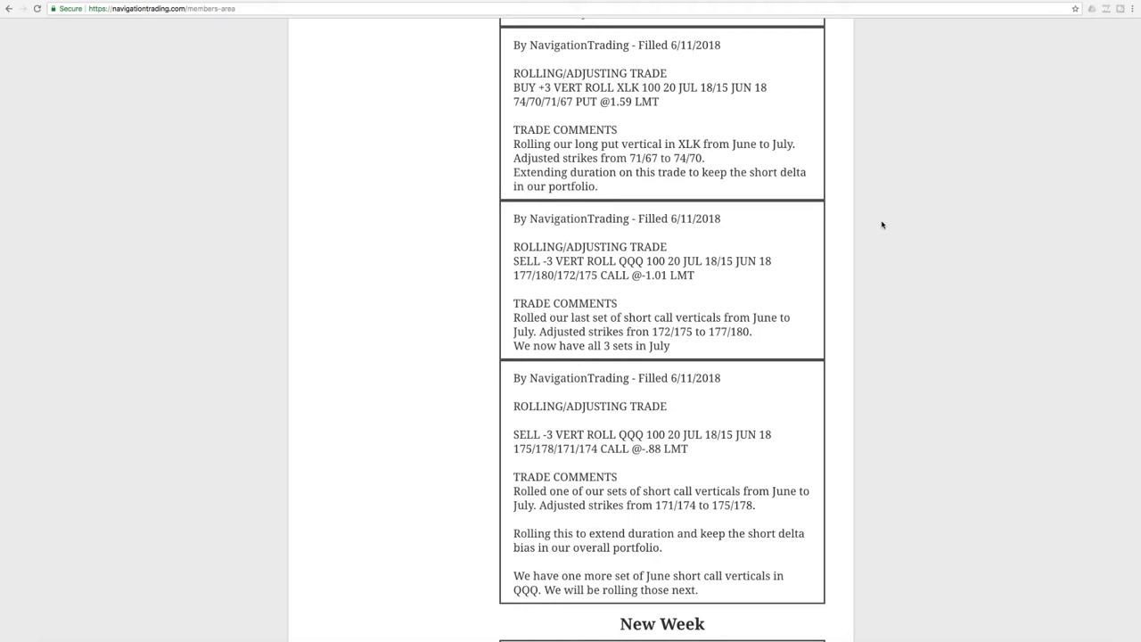
{"action": "mouse_move", "coordinate": [810, 317]}
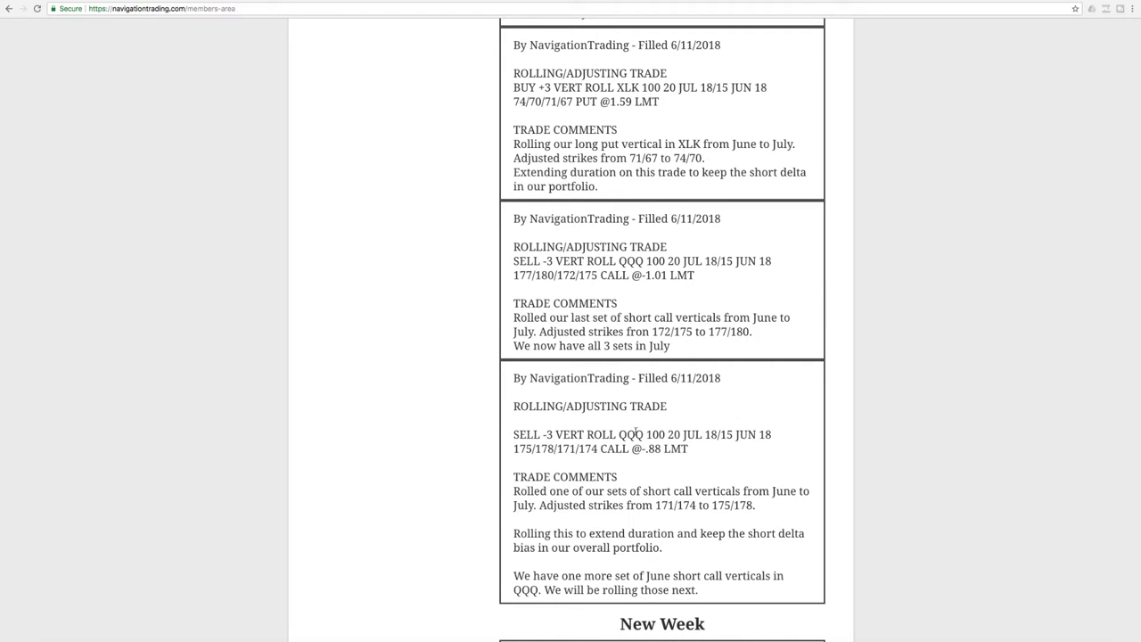
{"action": "mouse_move", "coordinate": [640, 312]}
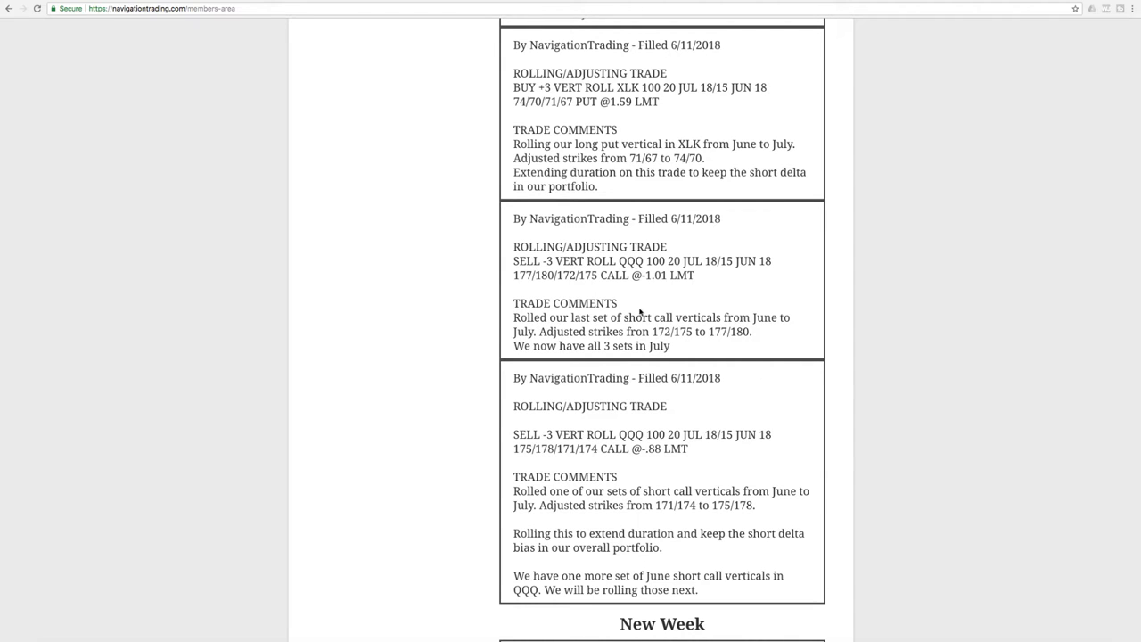
{"action": "mouse_move", "coordinate": [625, 289]}
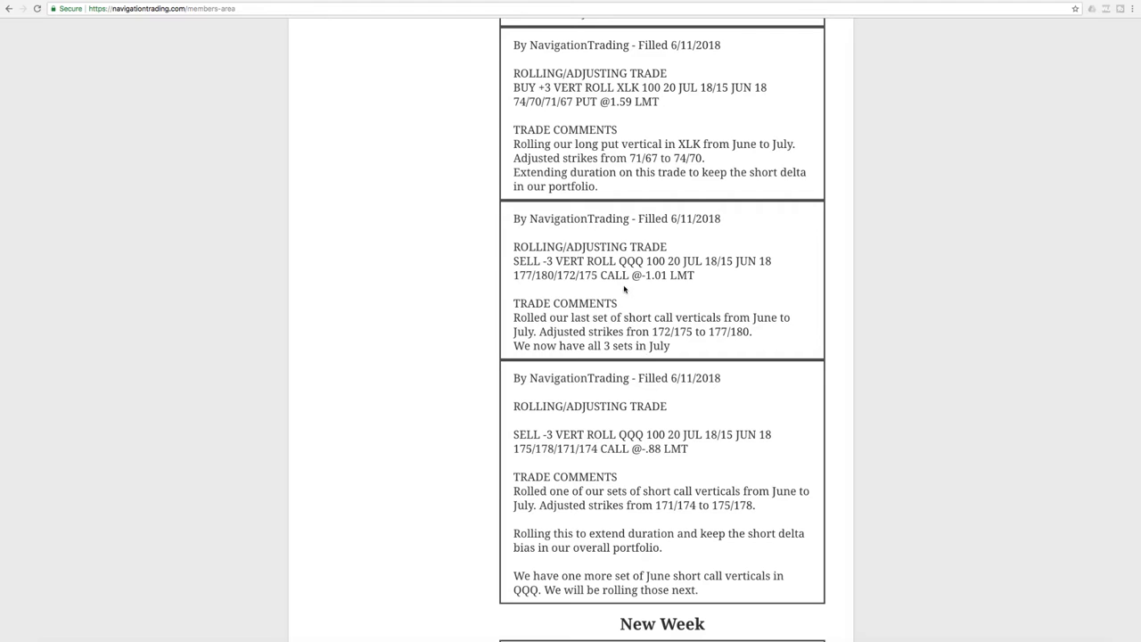
{"action": "mouse_move", "coordinate": [750, 273]}
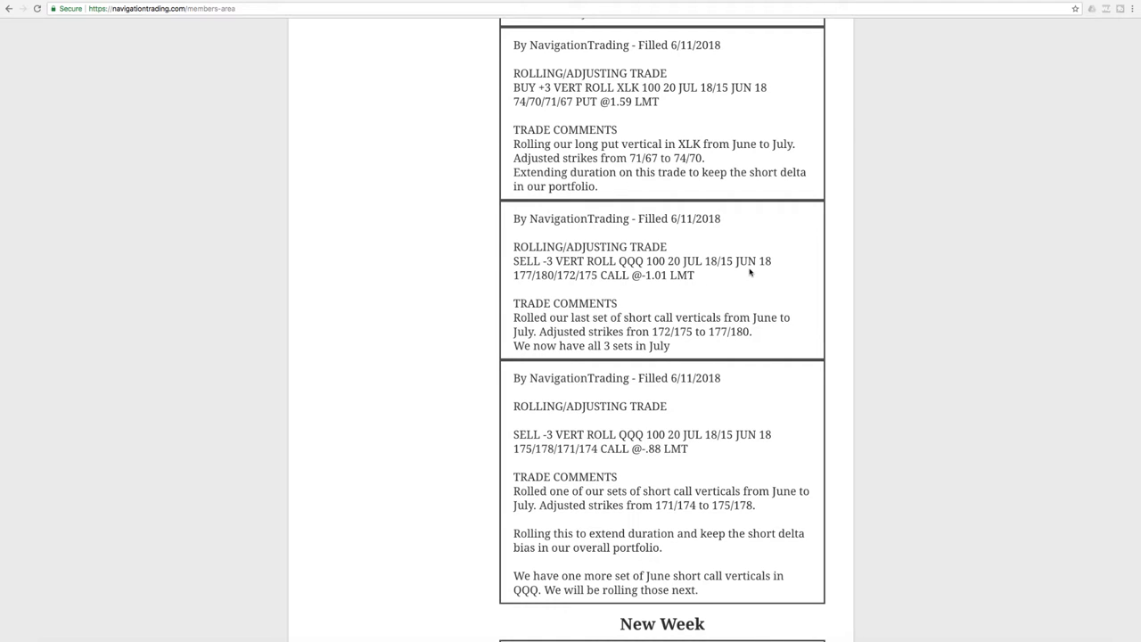
{"action": "mouse_move", "coordinate": [699, 270]}
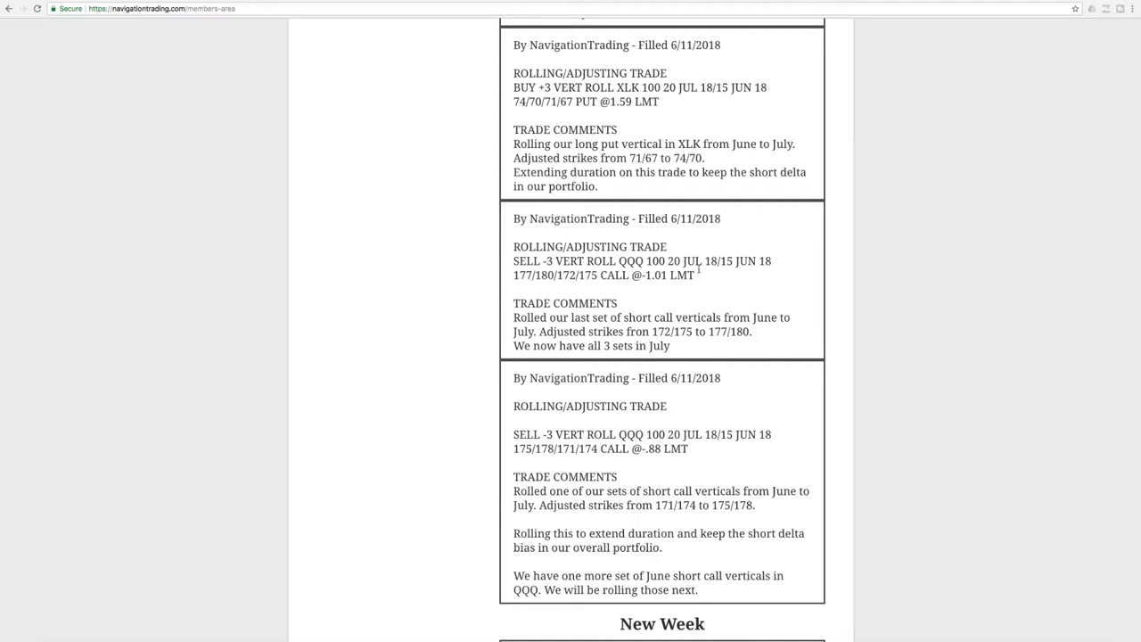
{"action": "mouse_move", "coordinate": [571, 285]}
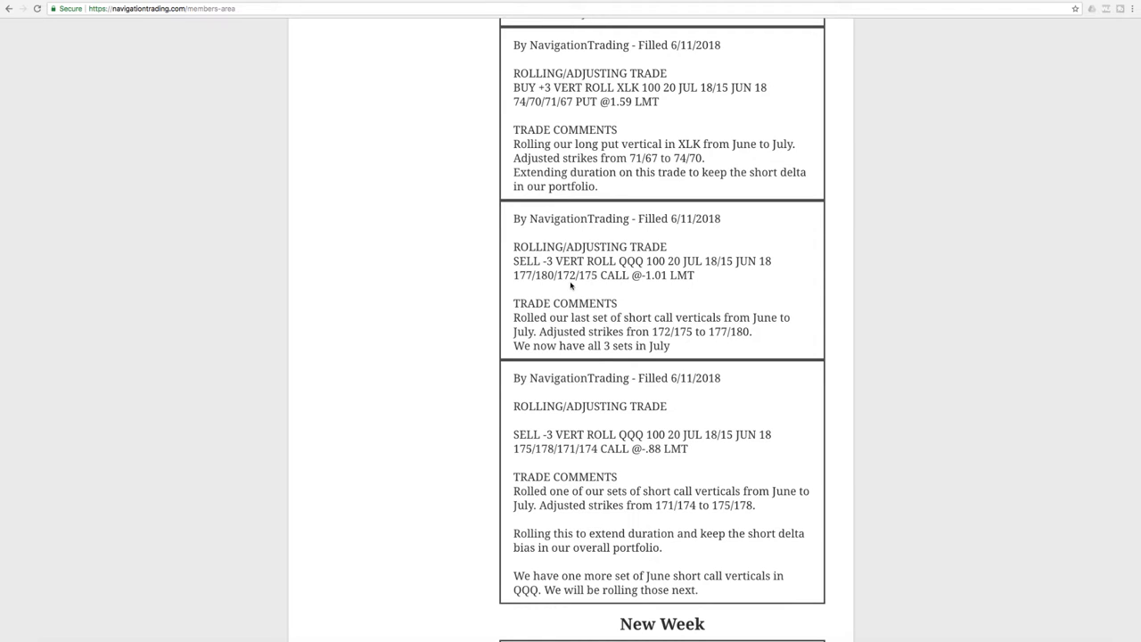
{"action": "mouse_move", "coordinate": [612, 354]}
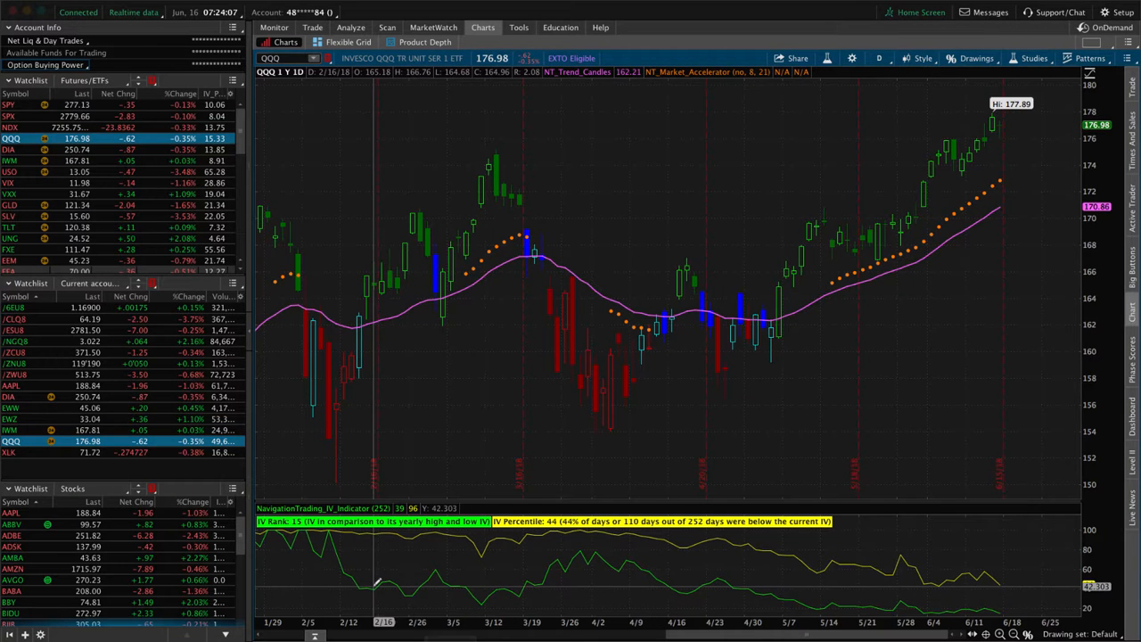
{"action": "mouse_move", "coordinate": [878, 286]}
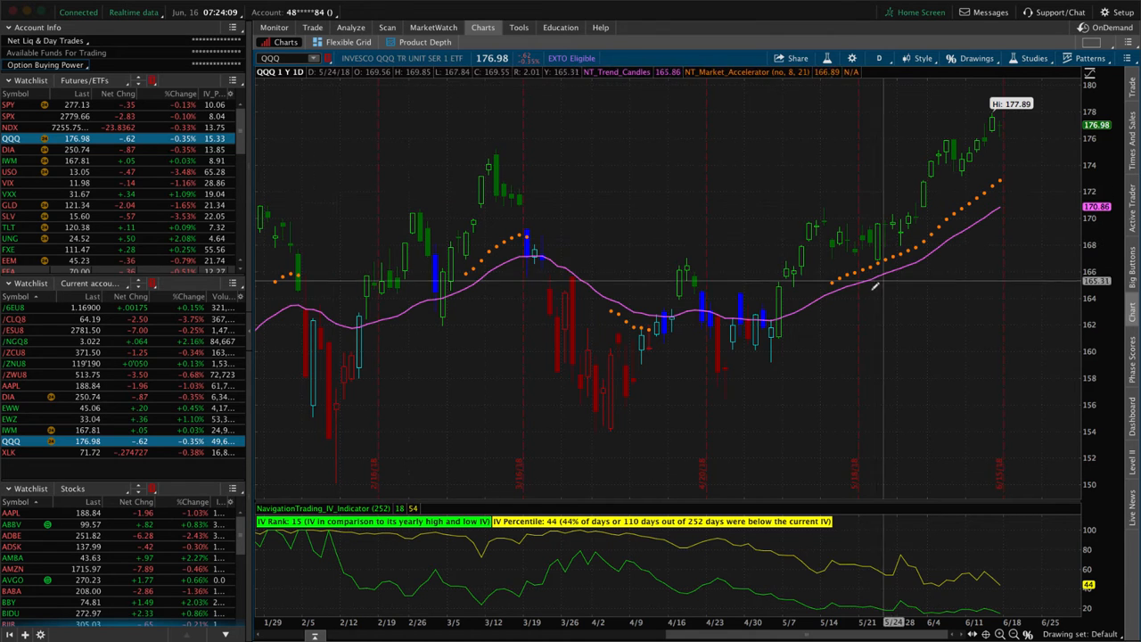
{"action": "mouse_move", "coordinate": [954, 152]}
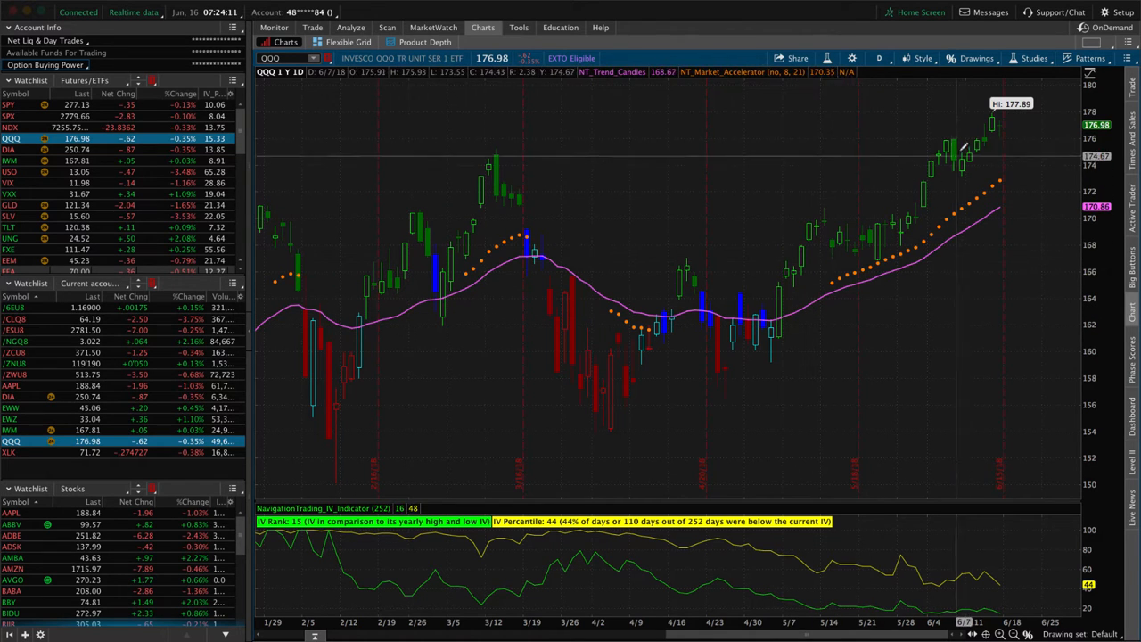
{"action": "mouse_move", "coordinate": [945, 159]}
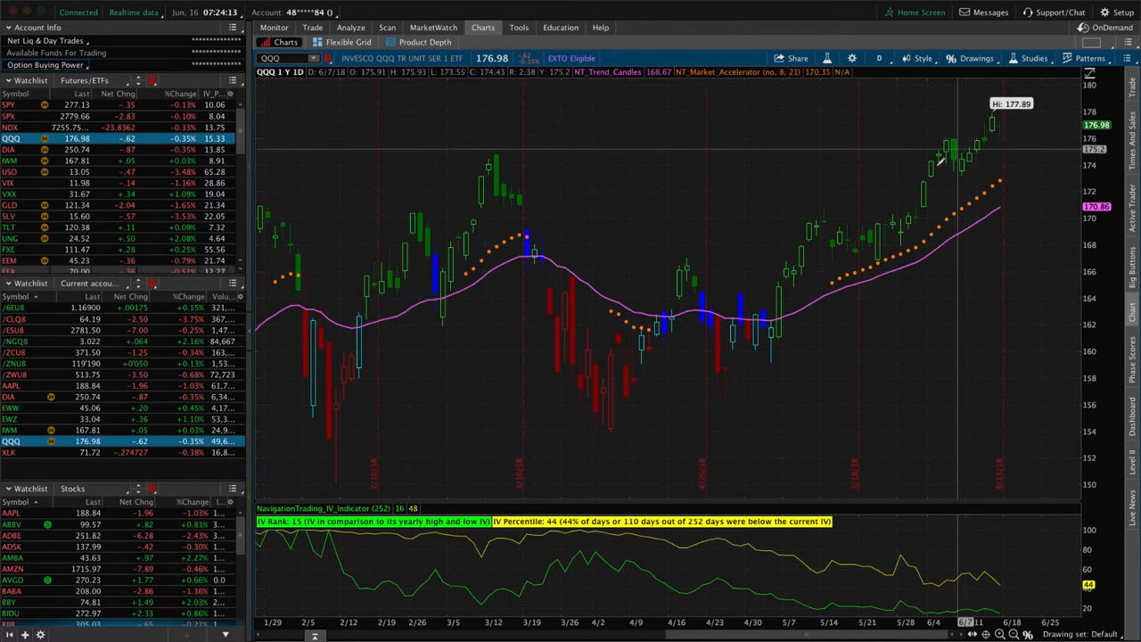
{"action": "mouse_move", "coordinate": [728, 379]}
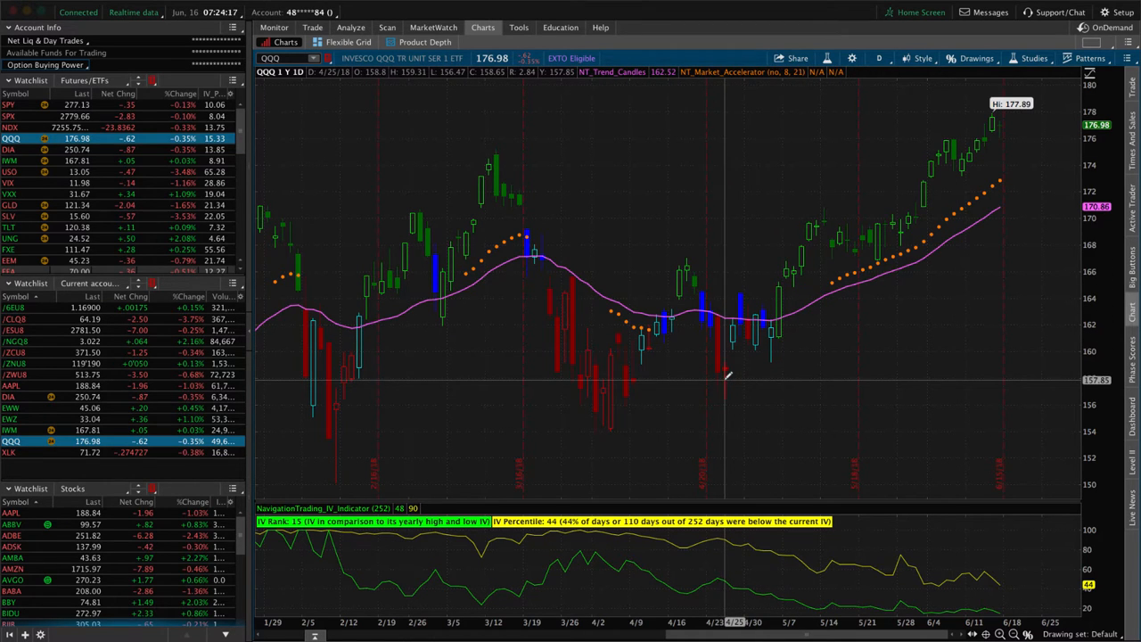
{"action": "mouse_move", "coordinate": [616, 389]}
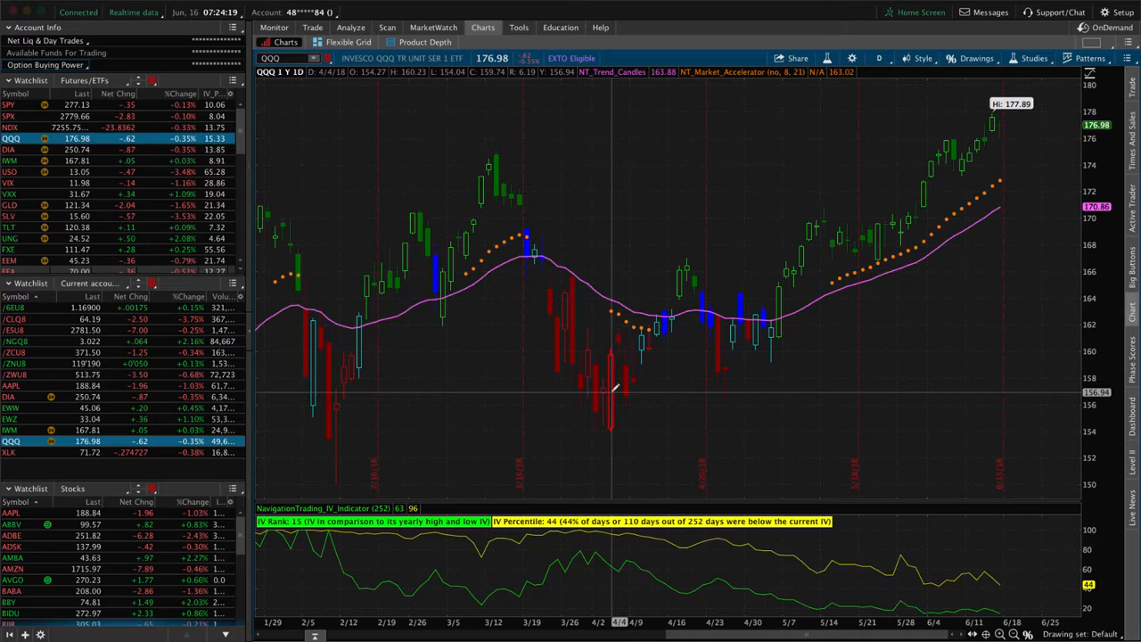
{"action": "mouse_move", "coordinate": [346, 92]}
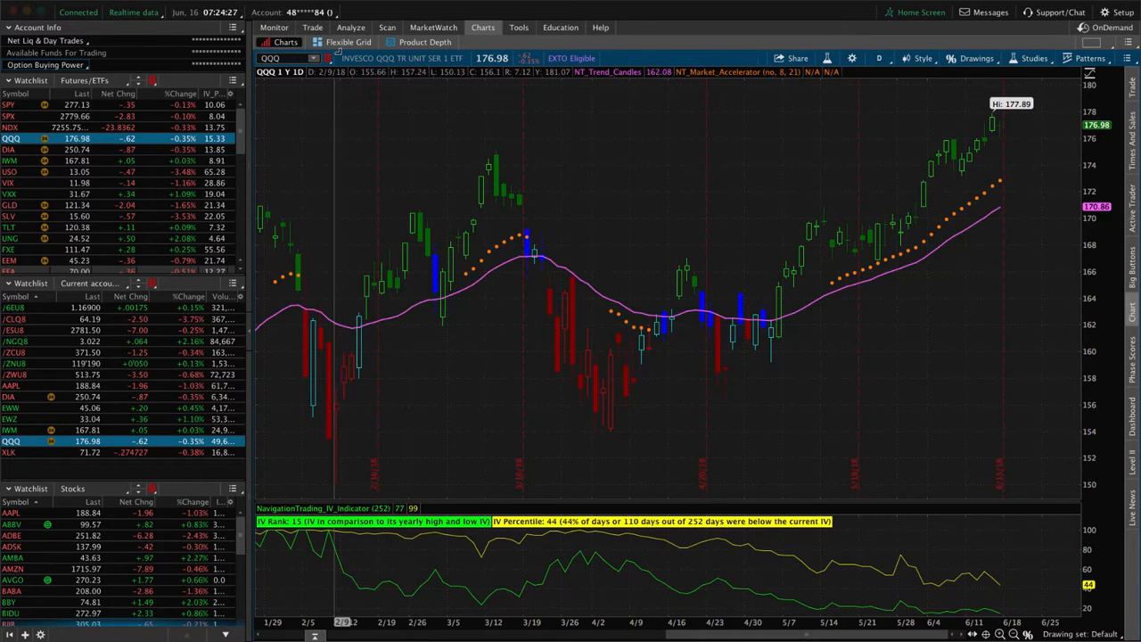
Step: Switch to the Analyze tab to review the QQQ position's risk
{"action": "left_click", "coordinate": [350, 26]}
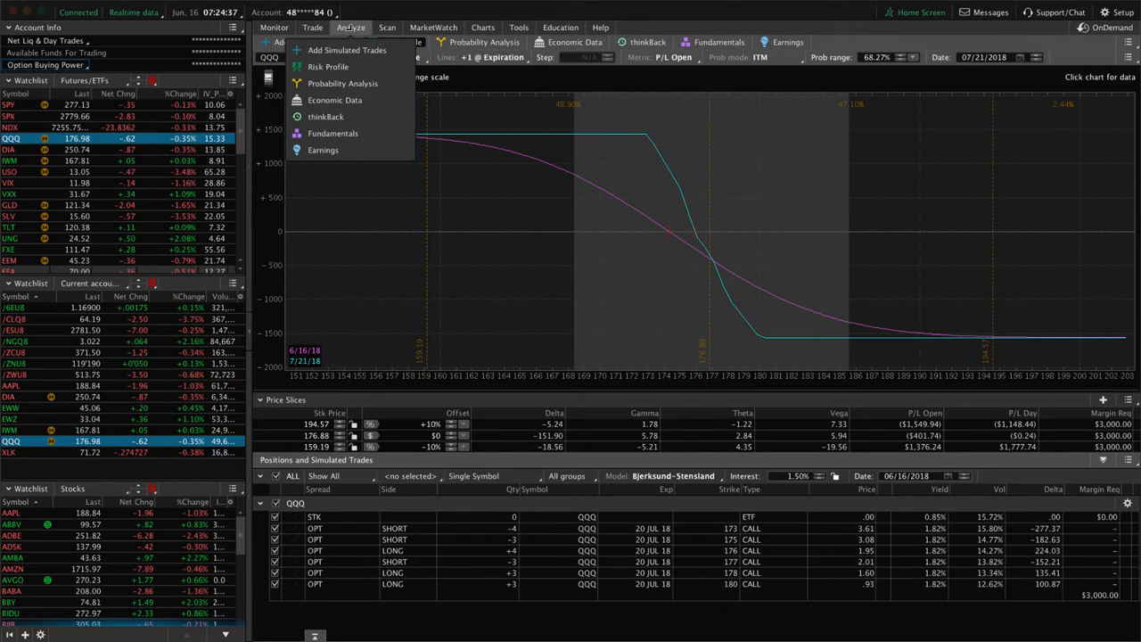
Step: Show the Risk Profile of the QQQ call vertical positions
{"action": "left_click", "coordinate": [585, 110]}
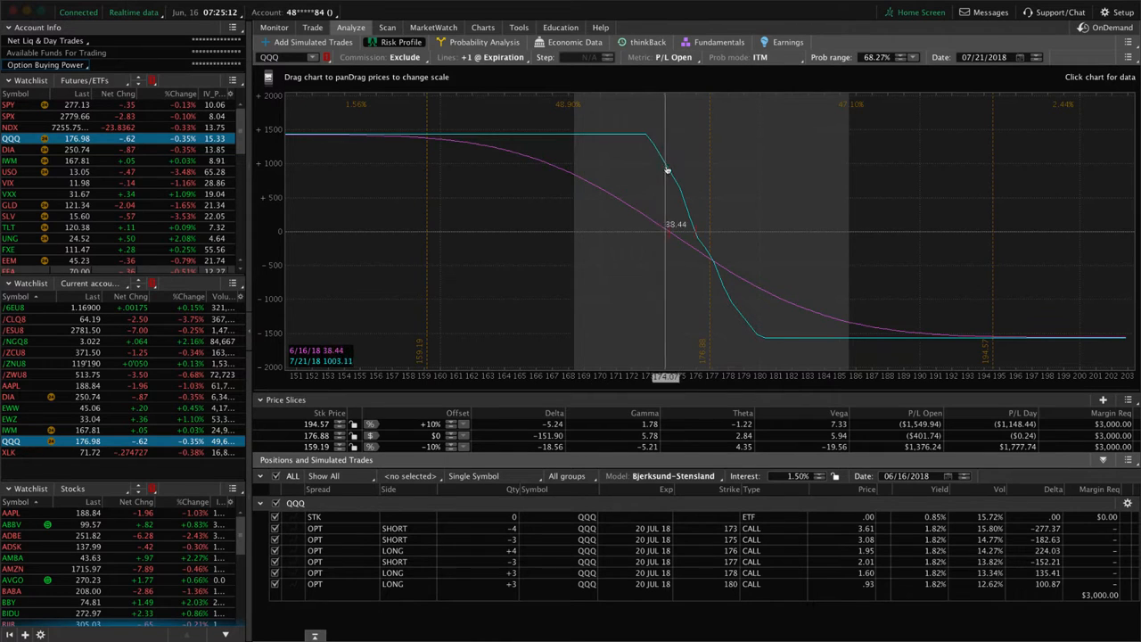
{"action": "mouse_move", "coordinate": [710, 230]}
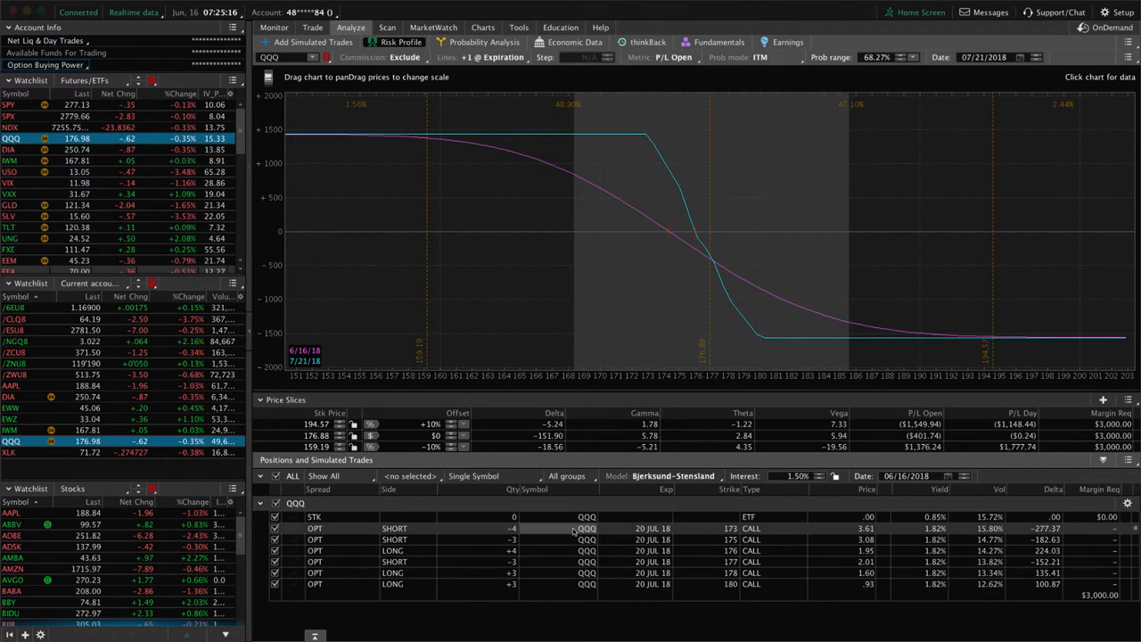
{"action": "mouse_move", "coordinate": [706, 250]}
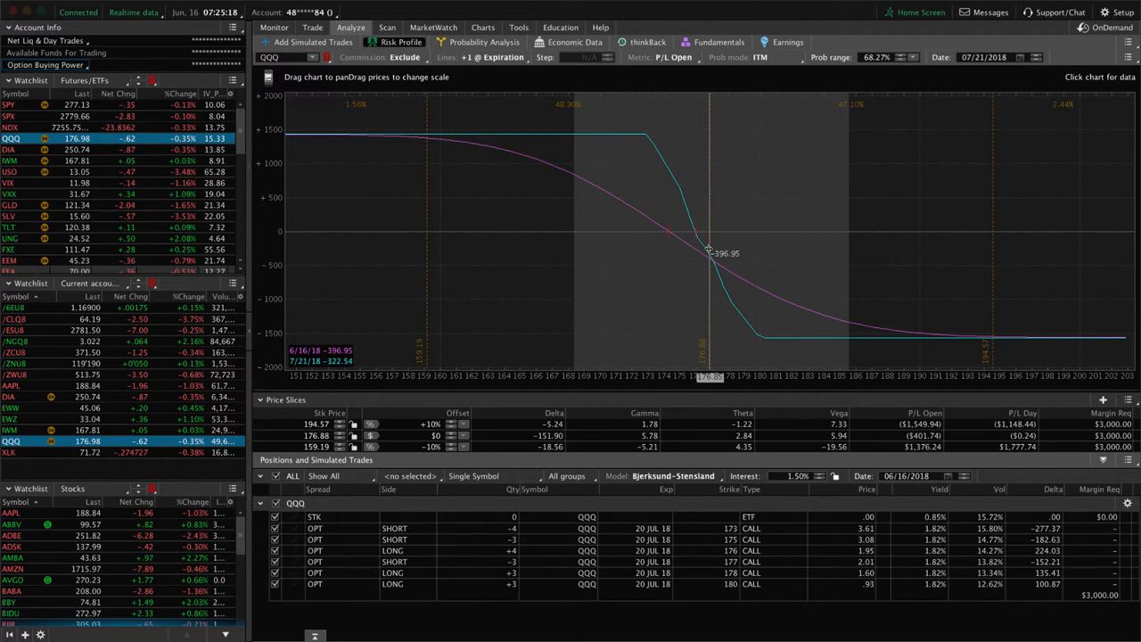
{"action": "mouse_move", "coordinate": [610, 250]}
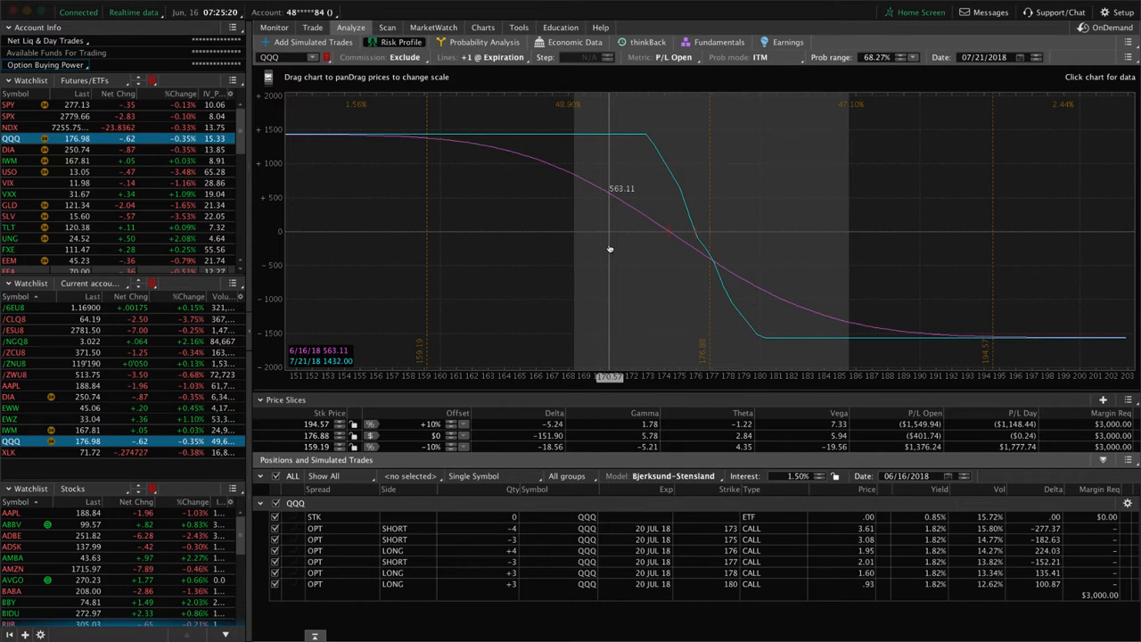
{"action": "mouse_move", "coordinate": [706, 241]}
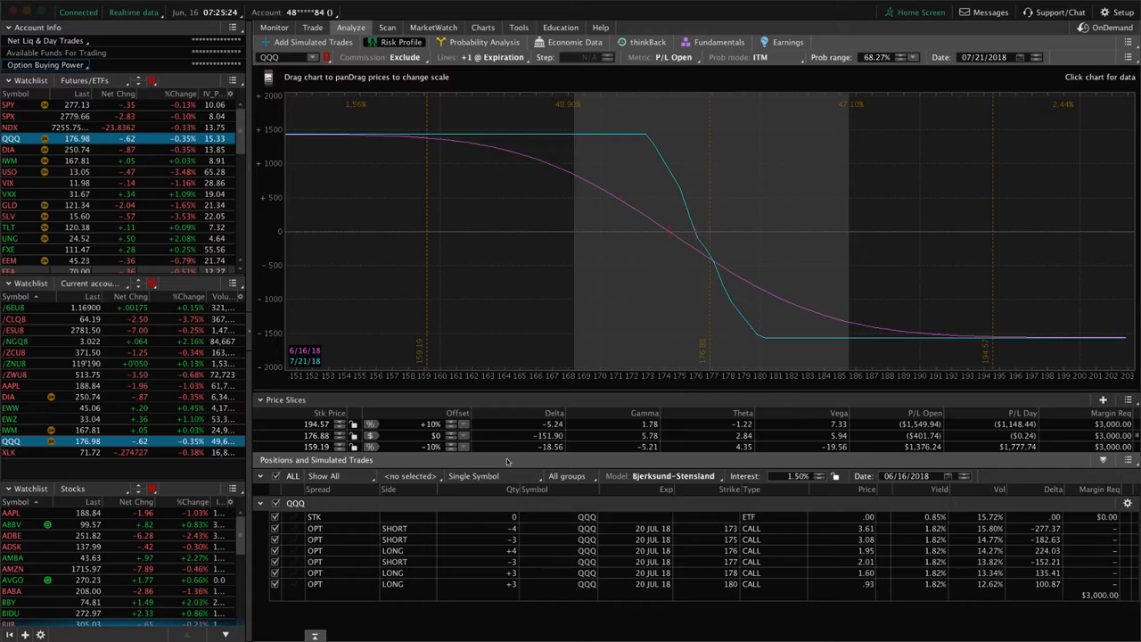
{"action": "mouse_move", "coordinate": [799, 383]}
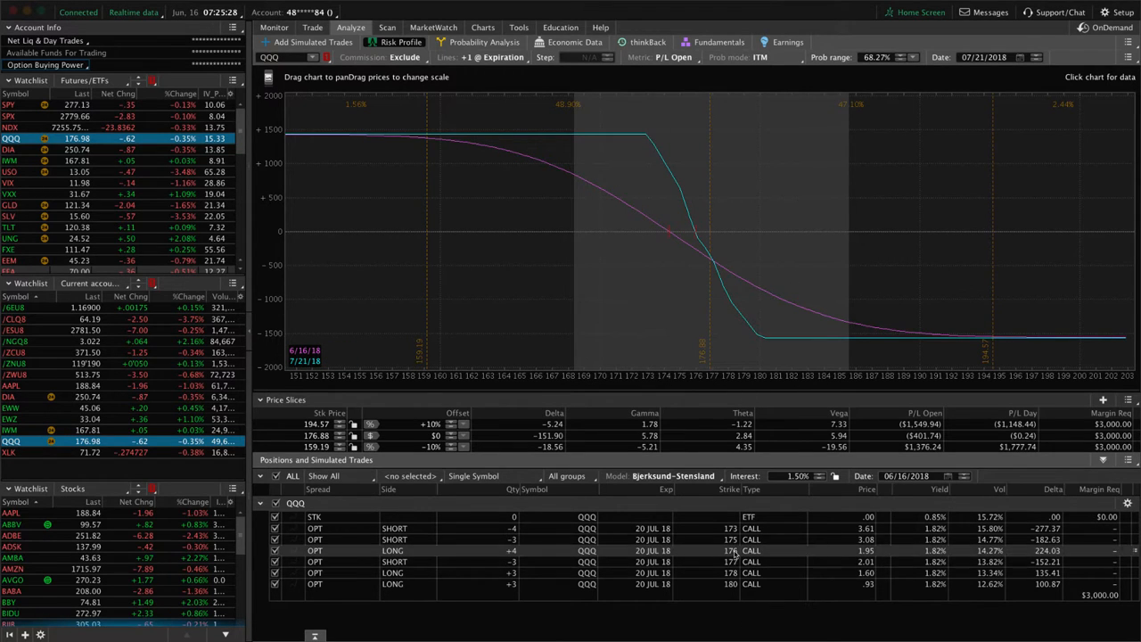
{"action": "mouse_move", "coordinate": [699, 248]}
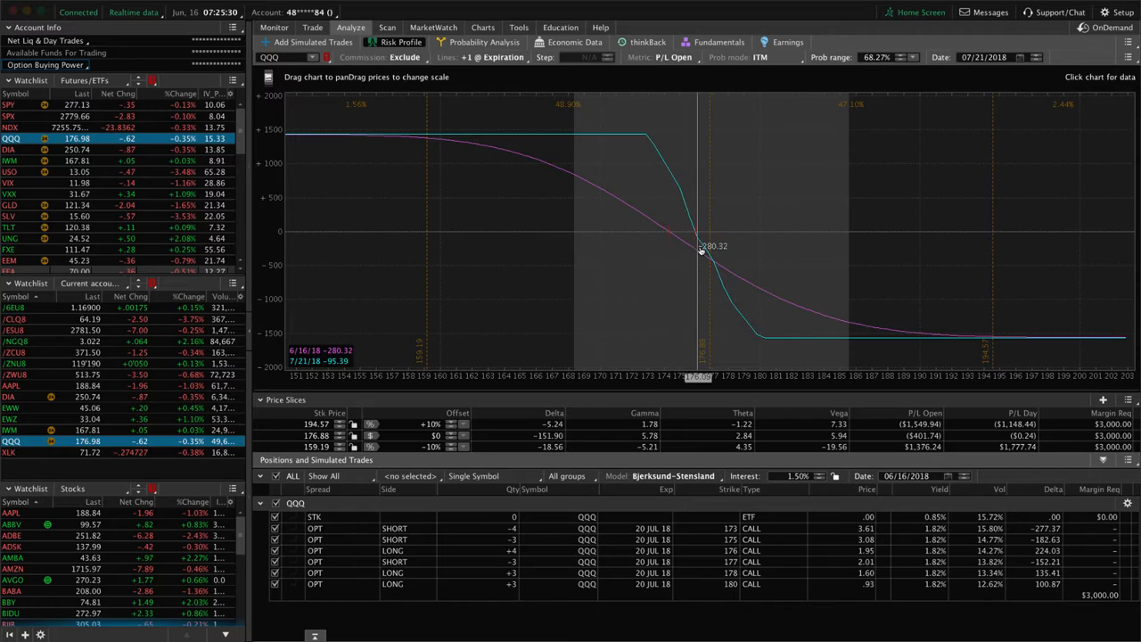
{"action": "mouse_move", "coordinate": [602, 228]}
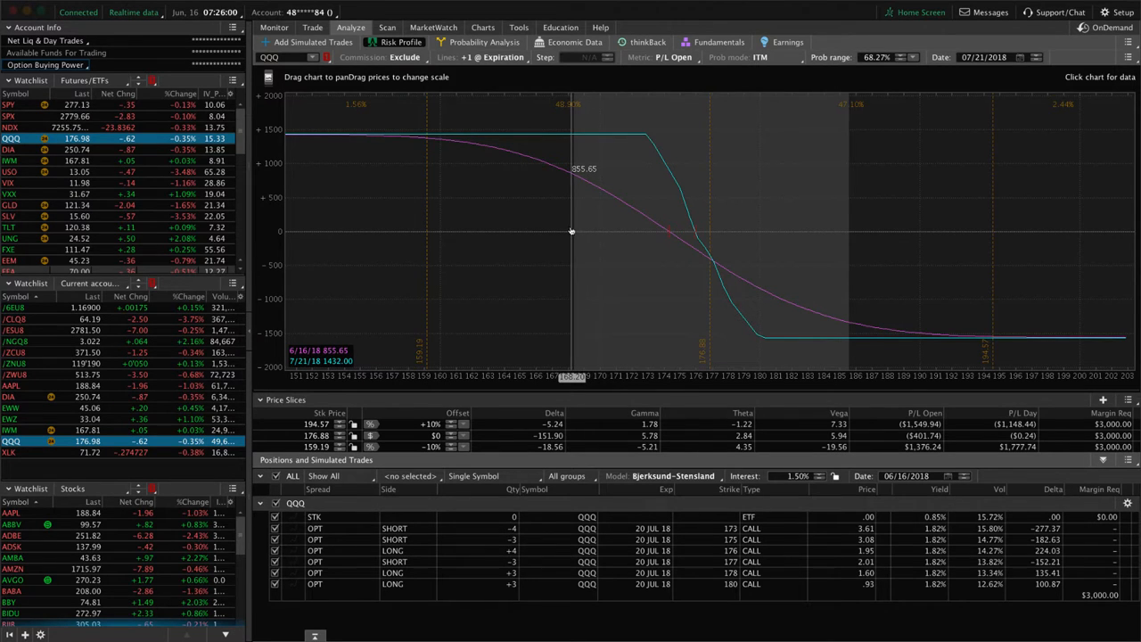
{"action": "mouse_move", "coordinate": [560, 242]}
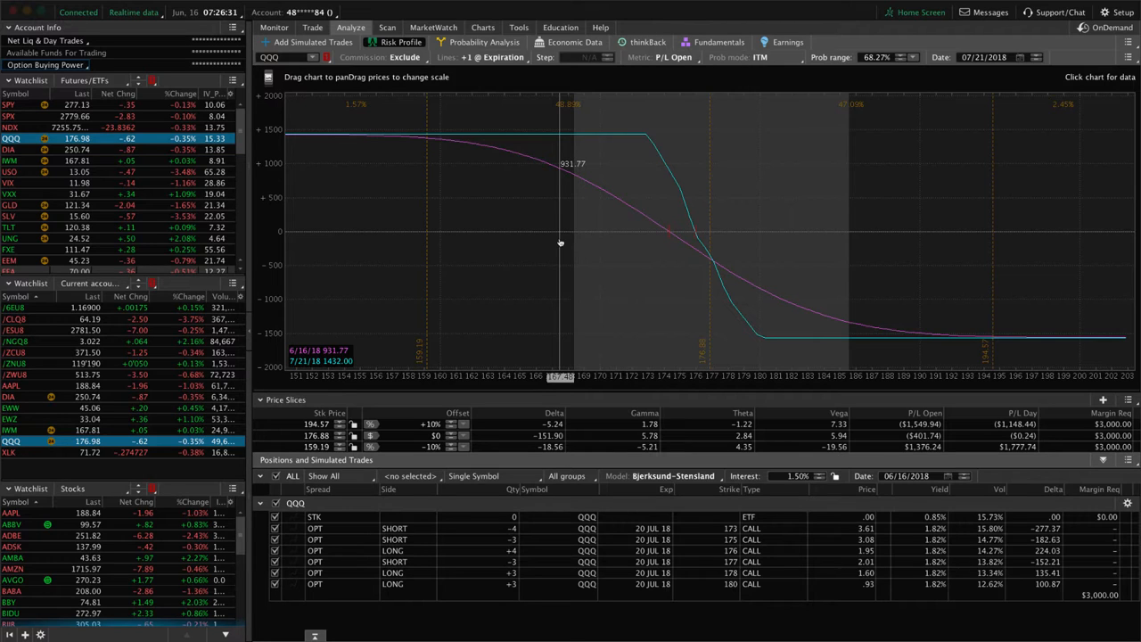
{"action": "mouse_move", "coordinate": [492, 196]}
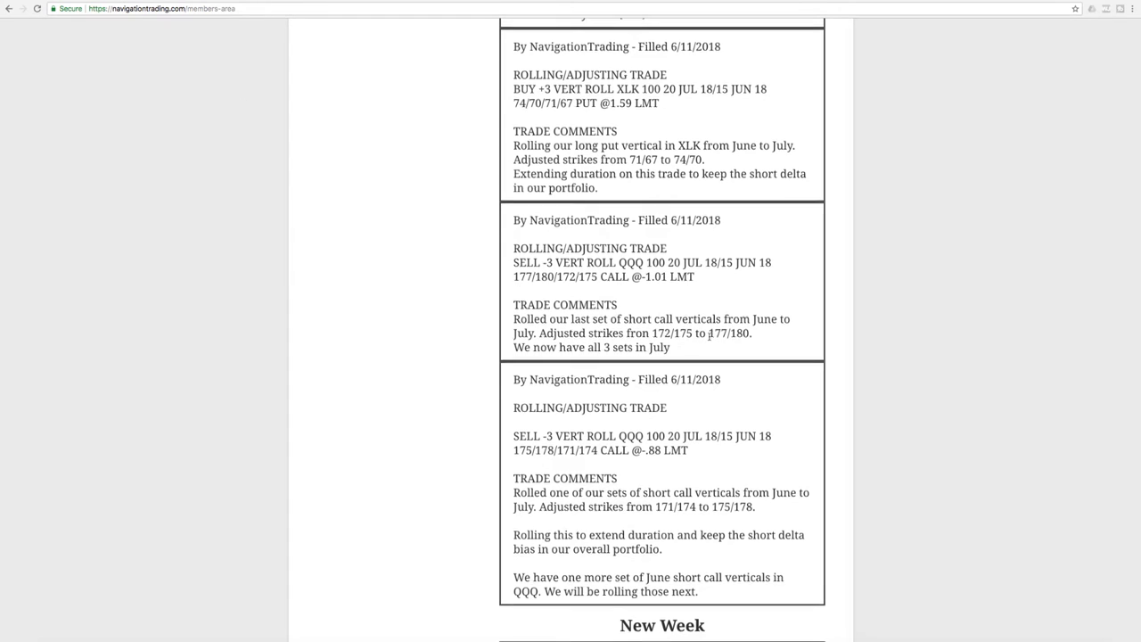
Step: Scroll the alerts page back up to the 6/11/2018 XLK rolling trade
{"action": "scroll", "scroll_direction": "up", "scroll_amount": 3}
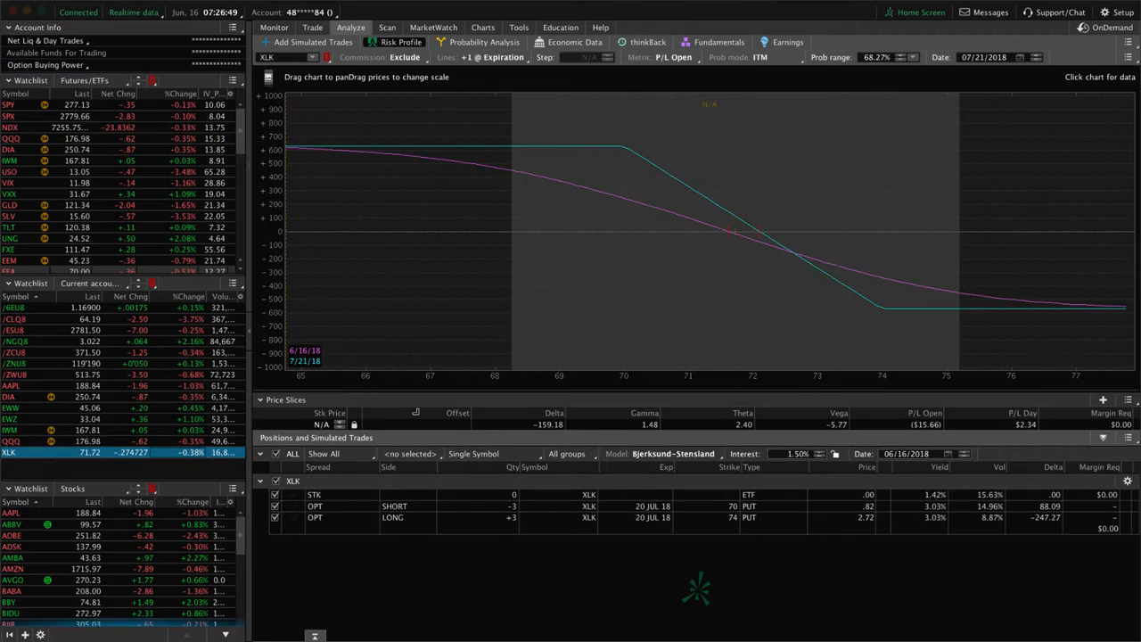
{"action": "mouse_move", "coordinate": [734, 288]}
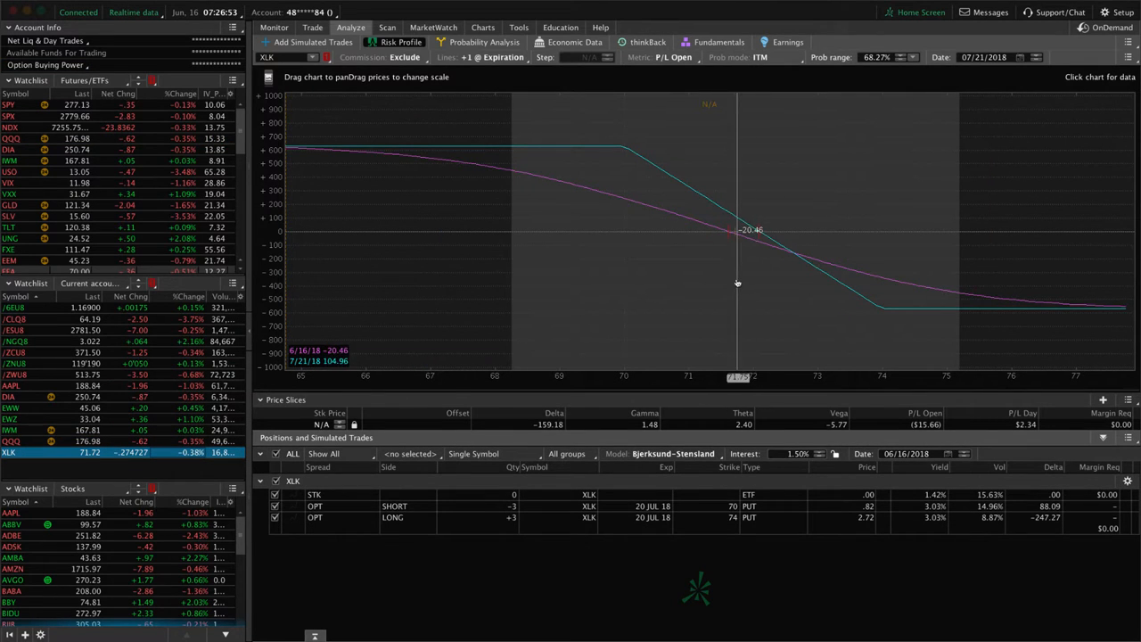
{"action": "mouse_move", "coordinate": [598, 273]}
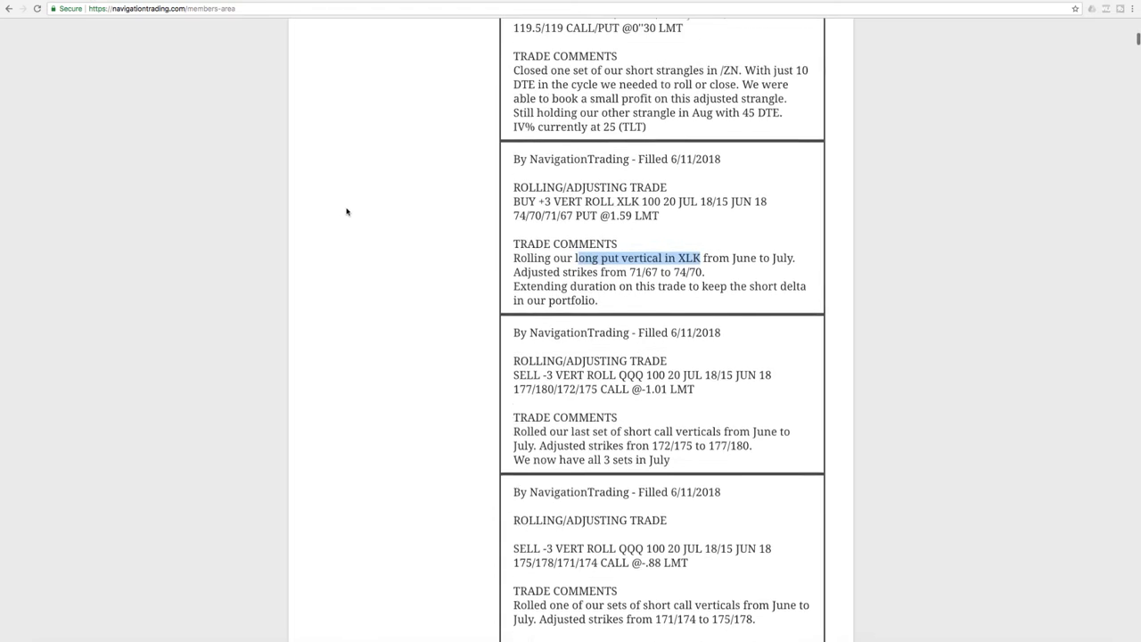
Step: Scroll up to the 6/12/2018 /ZN strangle closing alert and highlight the 'just 10 DTE' comment
{"action": "scroll", "scroll_direction": "up", "scroll_amount": 3}
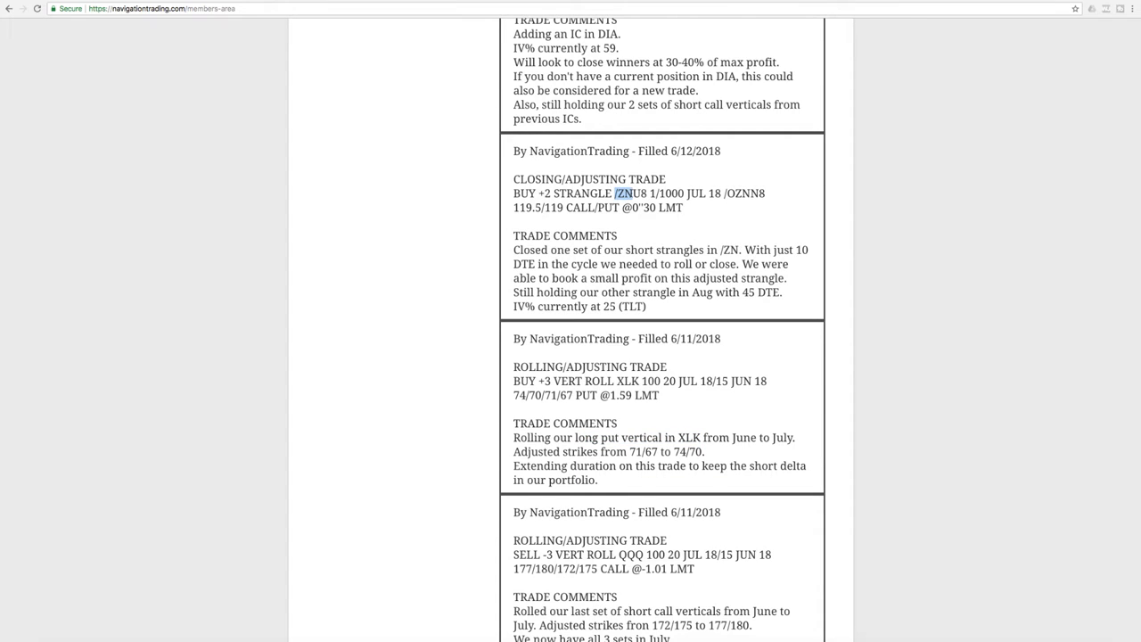
{"action": "mouse_move", "coordinate": [521, 248]}
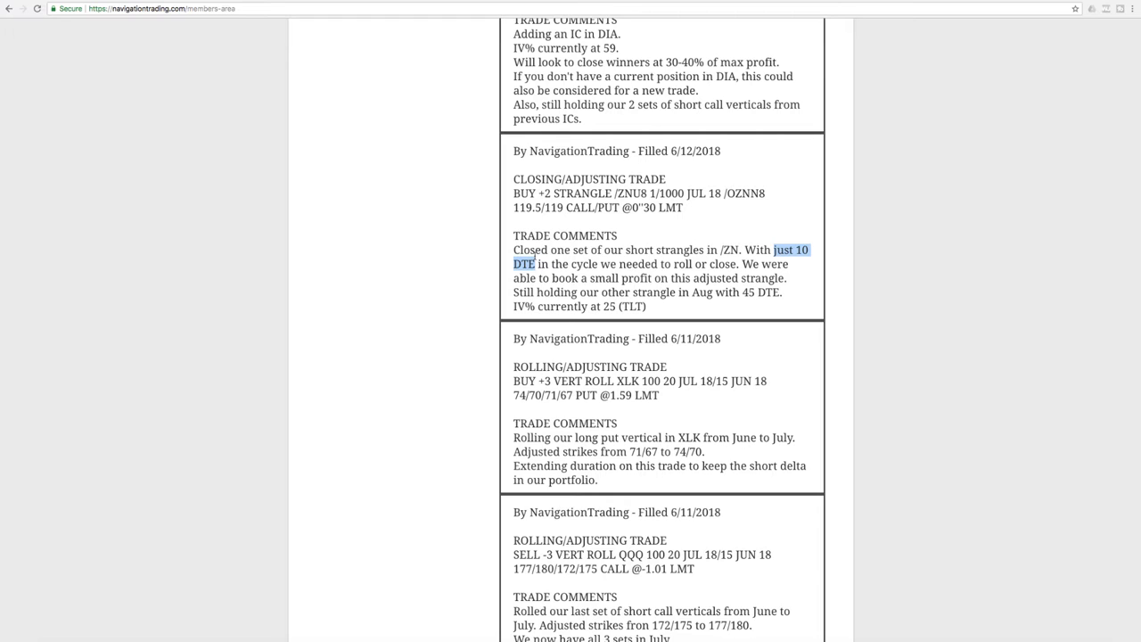
{"action": "mouse_move", "coordinate": [677, 288]}
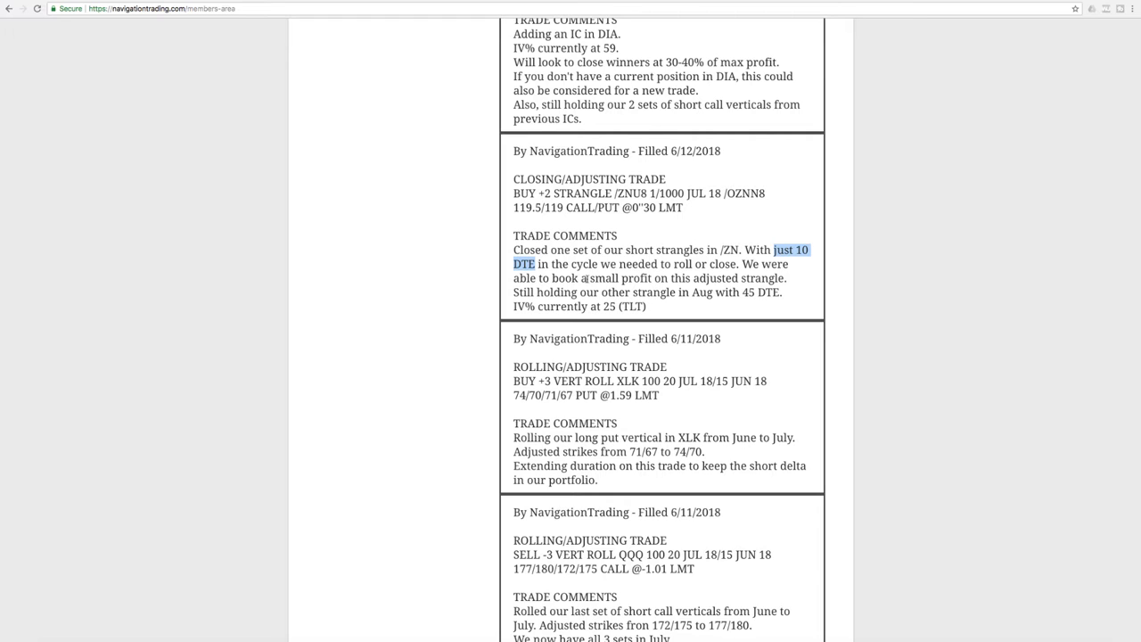
{"action": "double_click", "coordinate": [621, 278]}
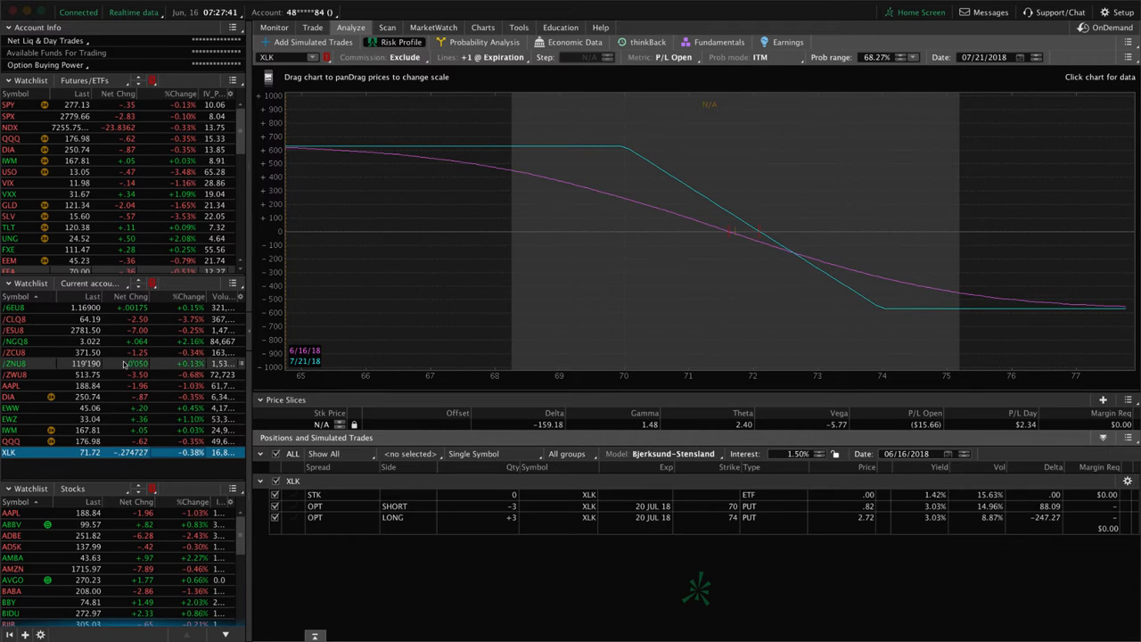
Step: Load the /ZNU8 short strangle's risk profile from the watchlist
{"action": "left_click", "coordinate": [16, 363]}
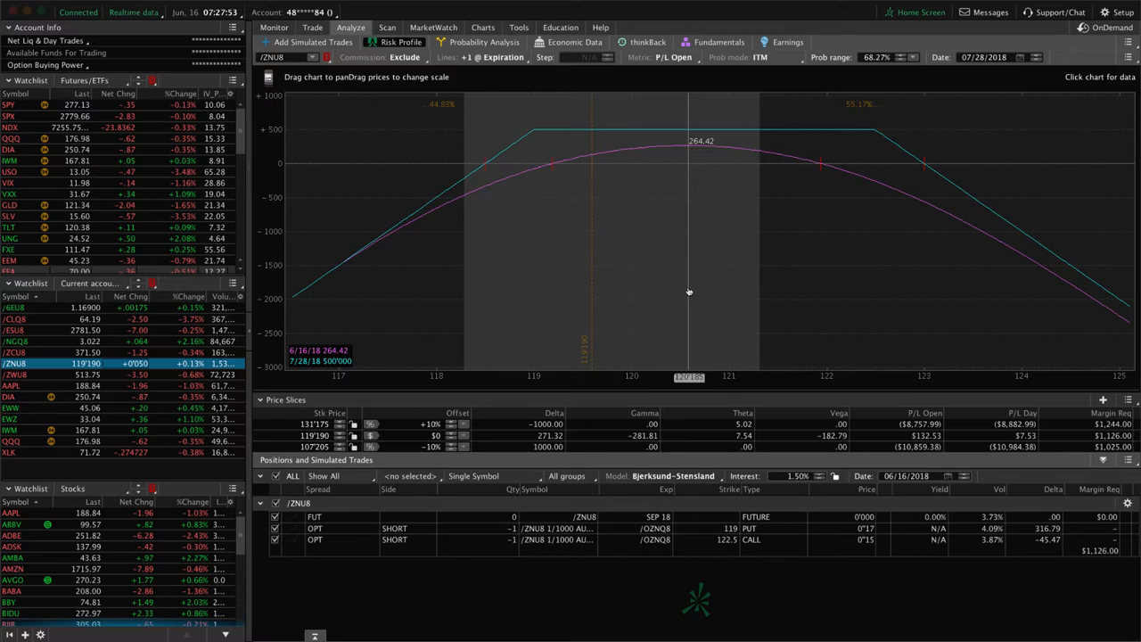
{"action": "mouse_move", "coordinate": [467, 268]}
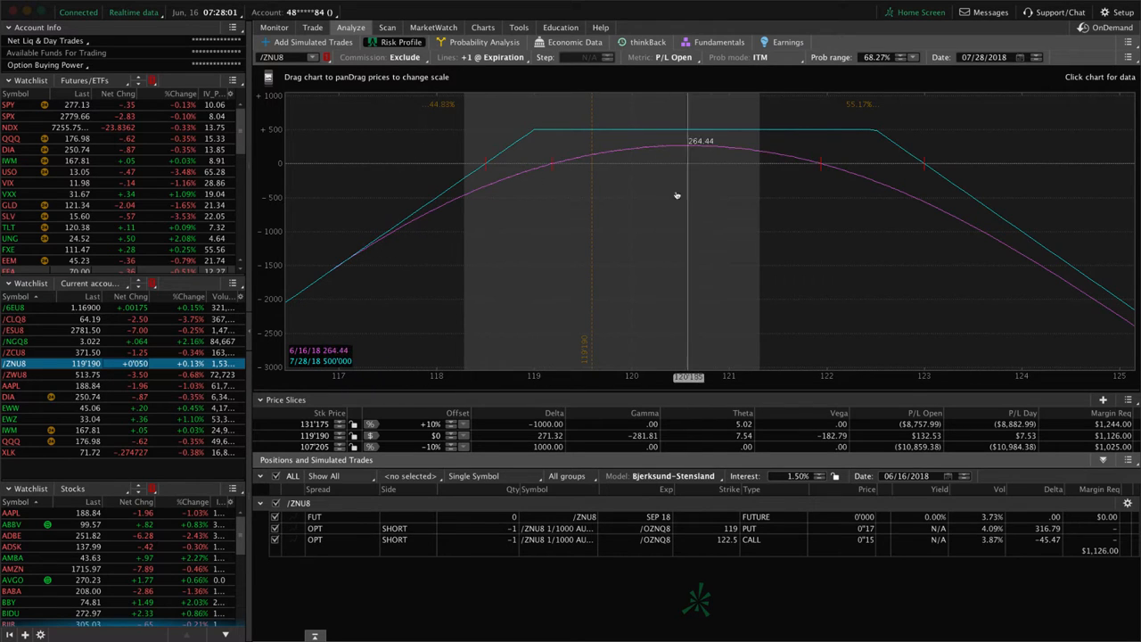
Step: Select TLT in the watchlist and show its daily chart with the IV indicator
{"action": "left_click", "coordinate": [9, 226]}
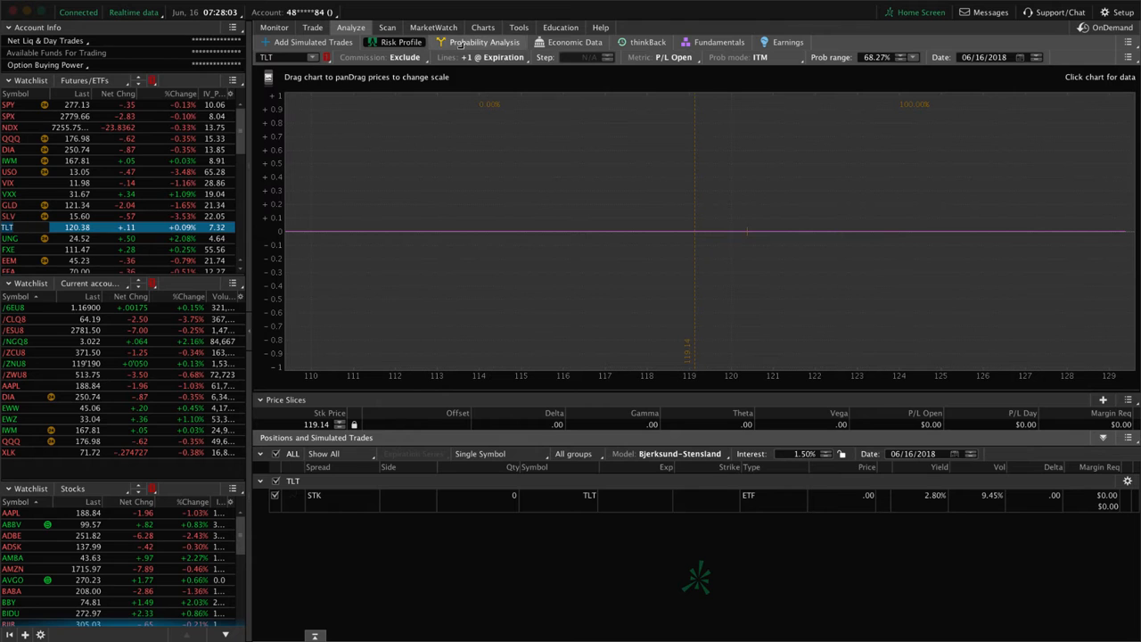
{"action": "left_click", "coordinate": [481, 27]}
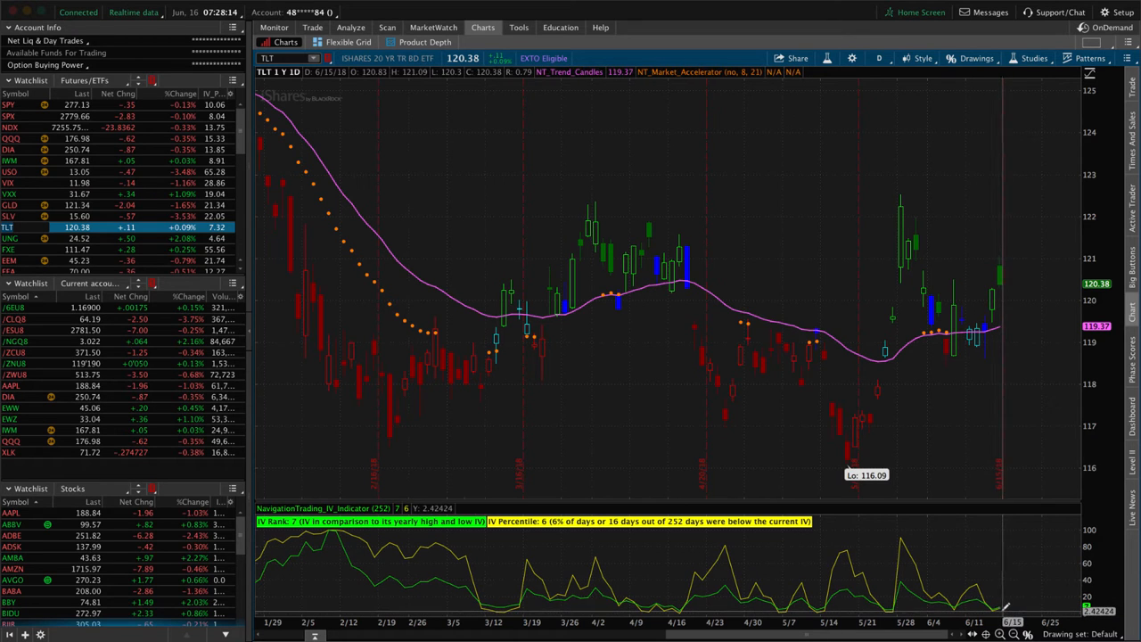
{"action": "mouse_move", "coordinate": [633, 419]}
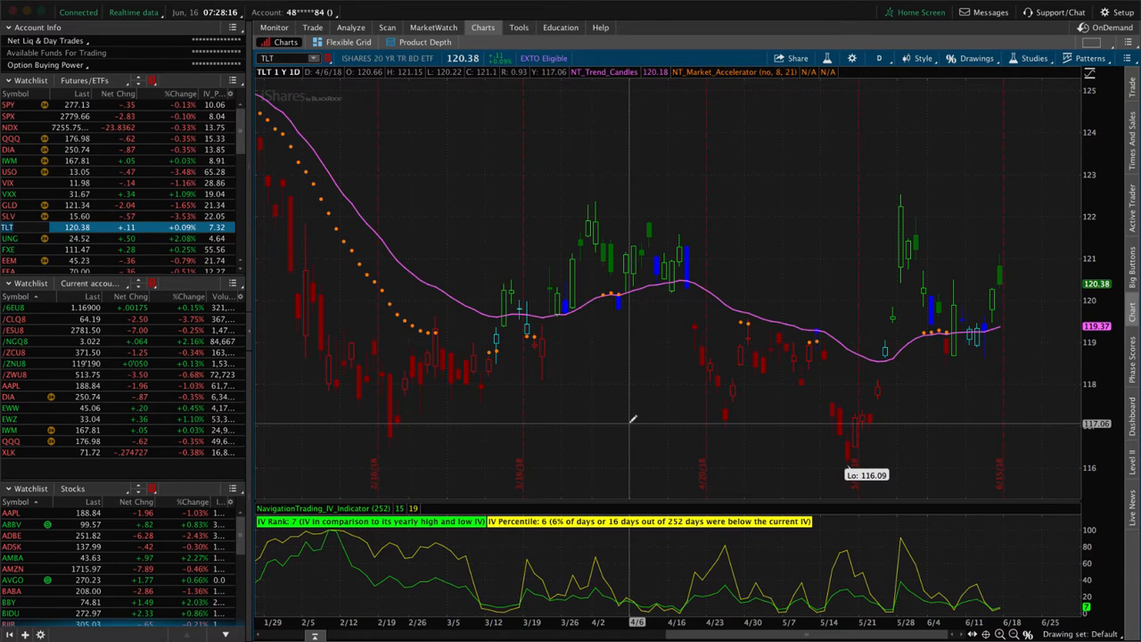
{"action": "mouse_move", "coordinate": [633, 419]}
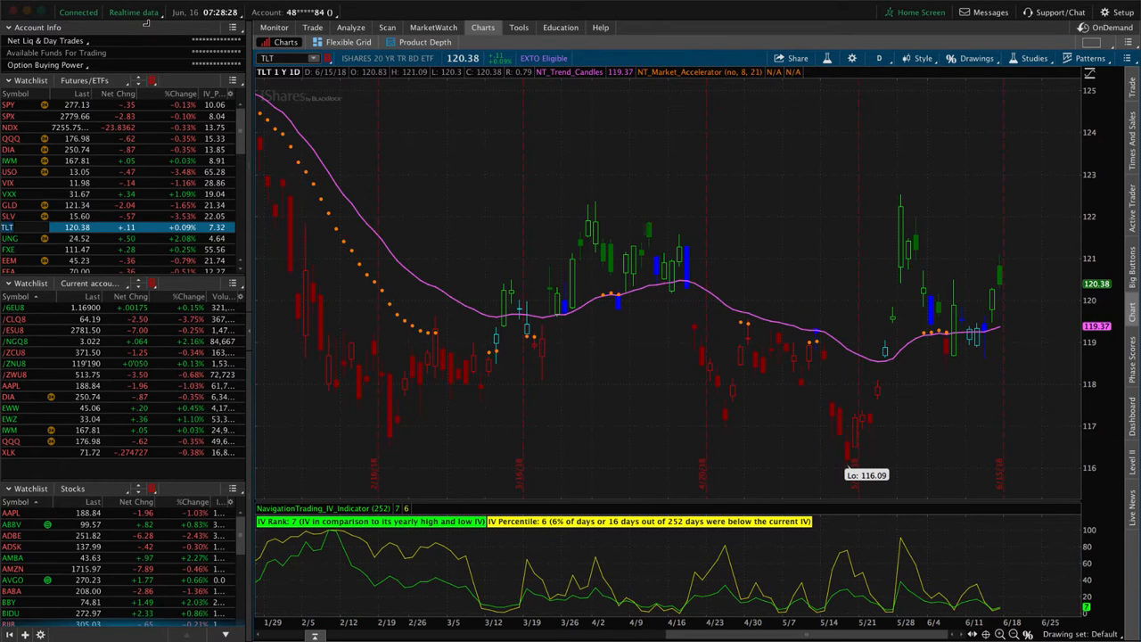
{"action": "mouse_move", "coordinate": [847, 514]}
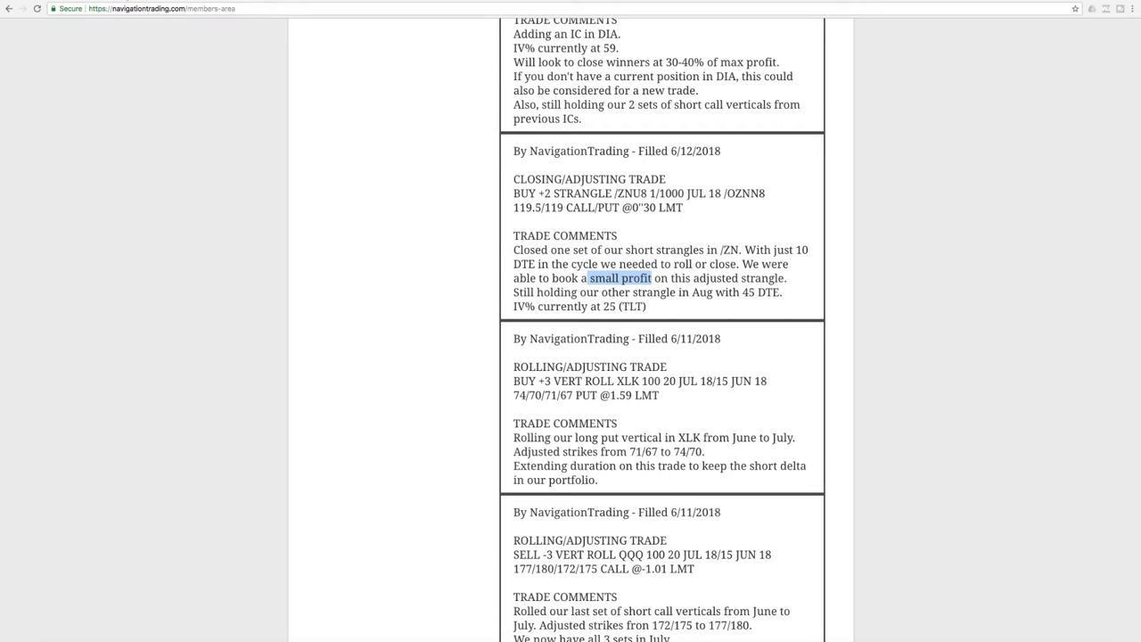
Step: Scroll up to the DIA iron condor alert and highlight the 'Adding an IC in DIA' comment
{"action": "scroll", "scroll_direction": "up", "scroll_amount": 3}
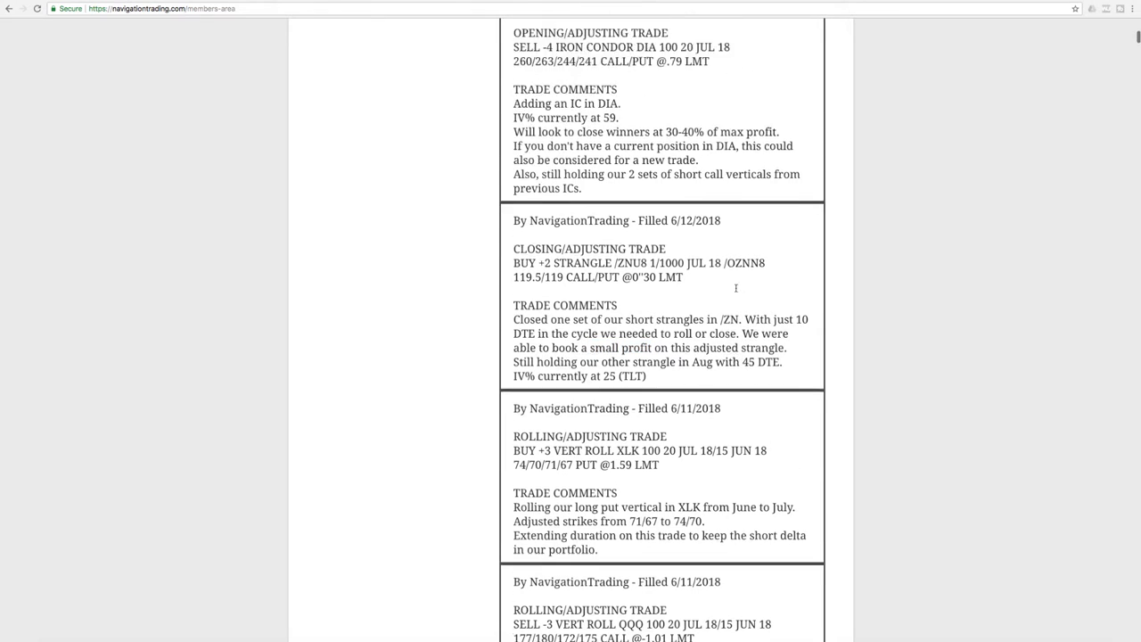
{"action": "scroll", "scroll_direction": "up", "scroll_amount": 3}
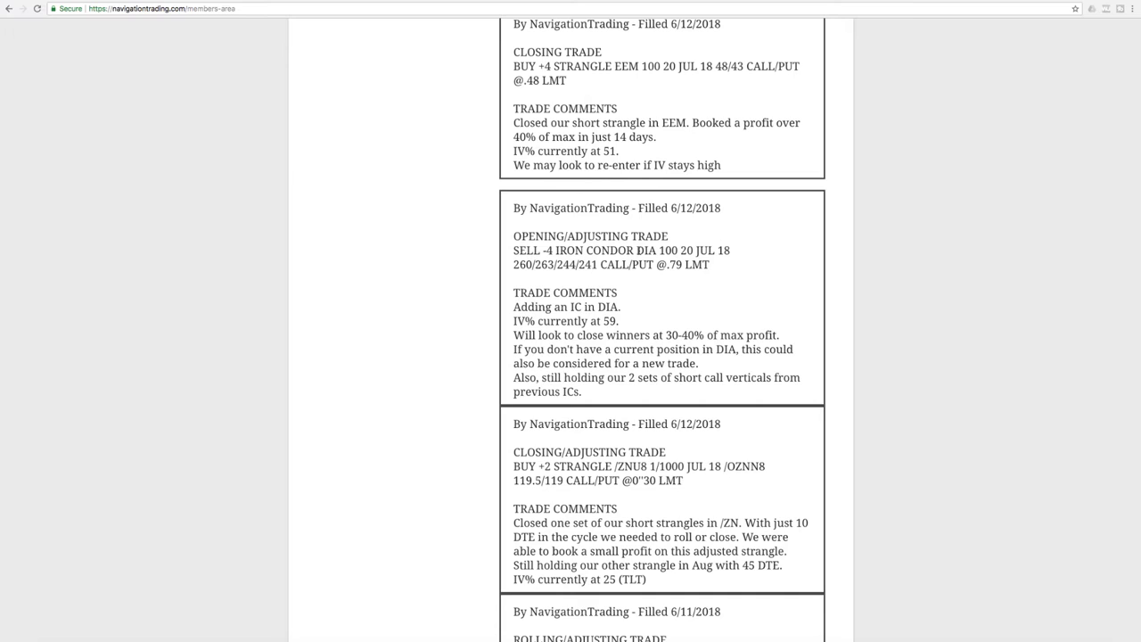
{"action": "mouse_move", "coordinate": [633, 288]}
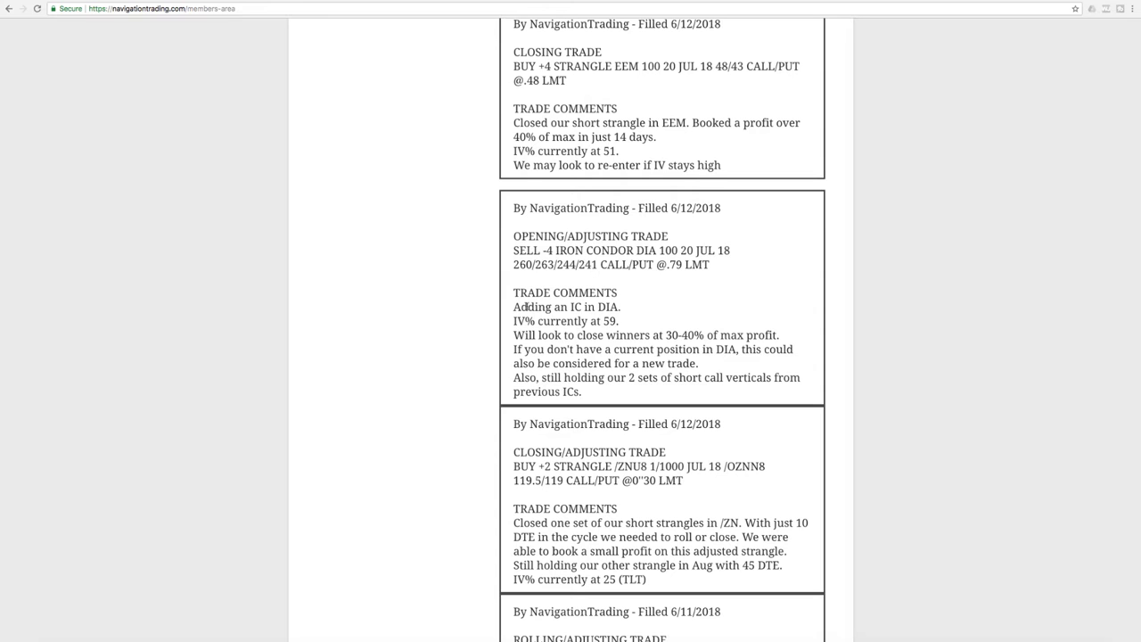
{"action": "triple_click", "coordinate": [567, 306]}
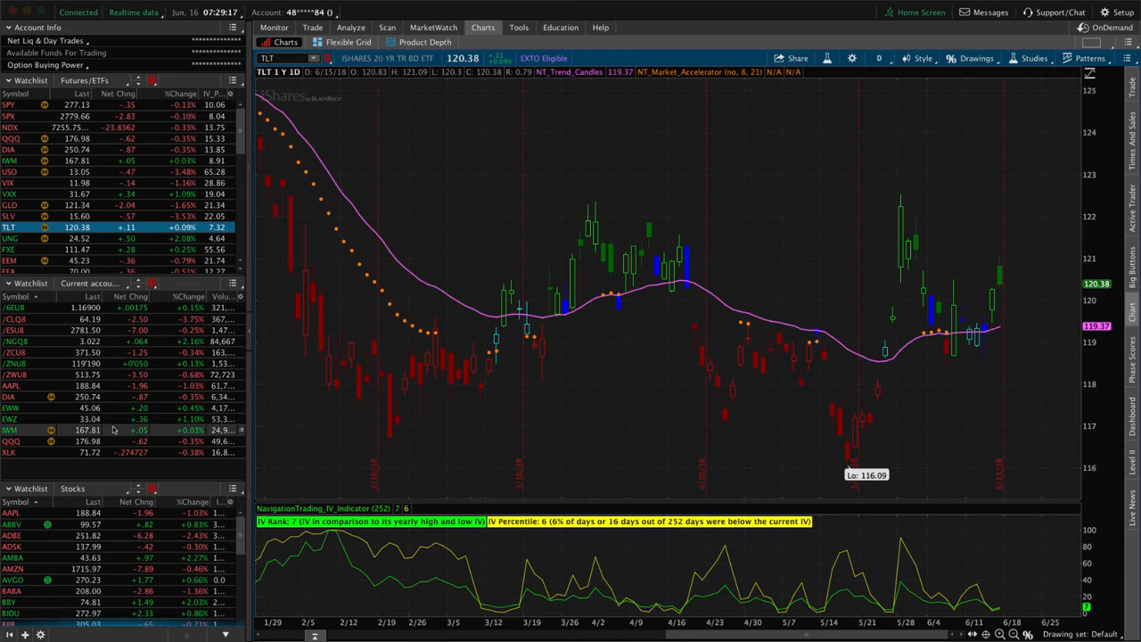
Step: Load DIA's risk profile and toggle option legs to isolate the iron condor shape
{"action": "left_click", "coordinate": [12, 150]}
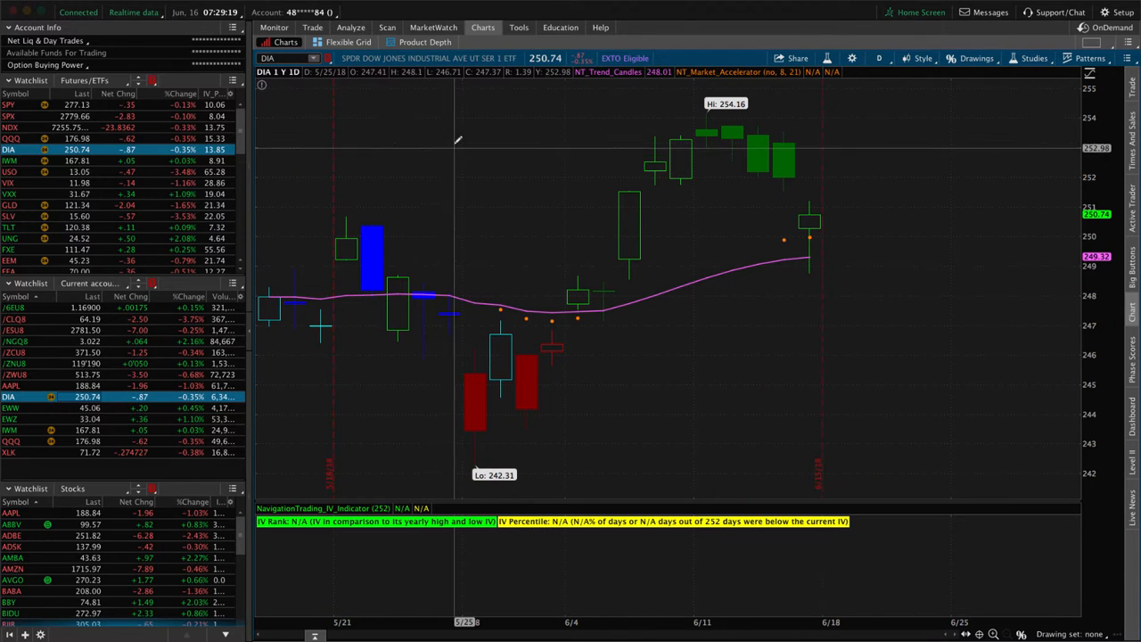
{"action": "left_click", "coordinate": [349, 26]}
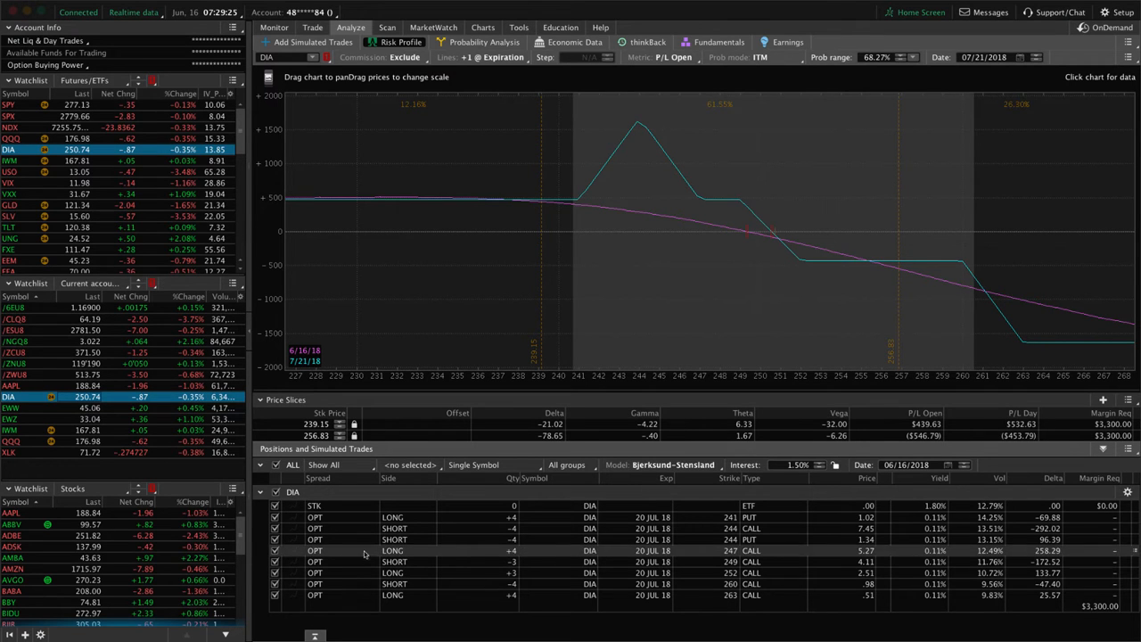
{"action": "left_click", "coordinate": [275, 562]}
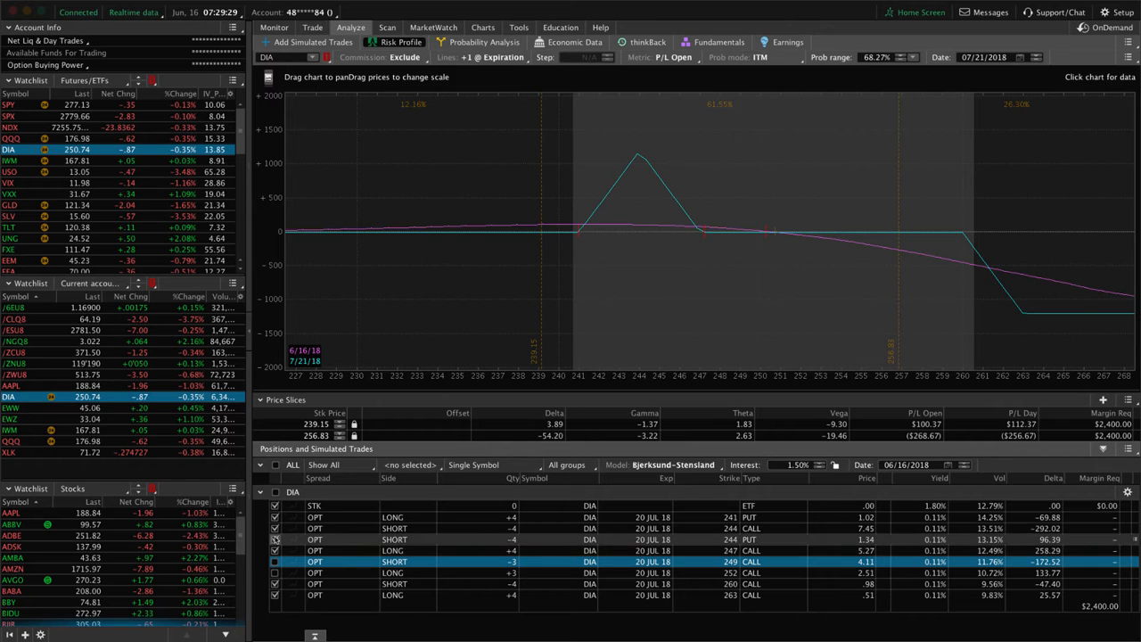
{"action": "left_click", "coordinate": [275, 539]}
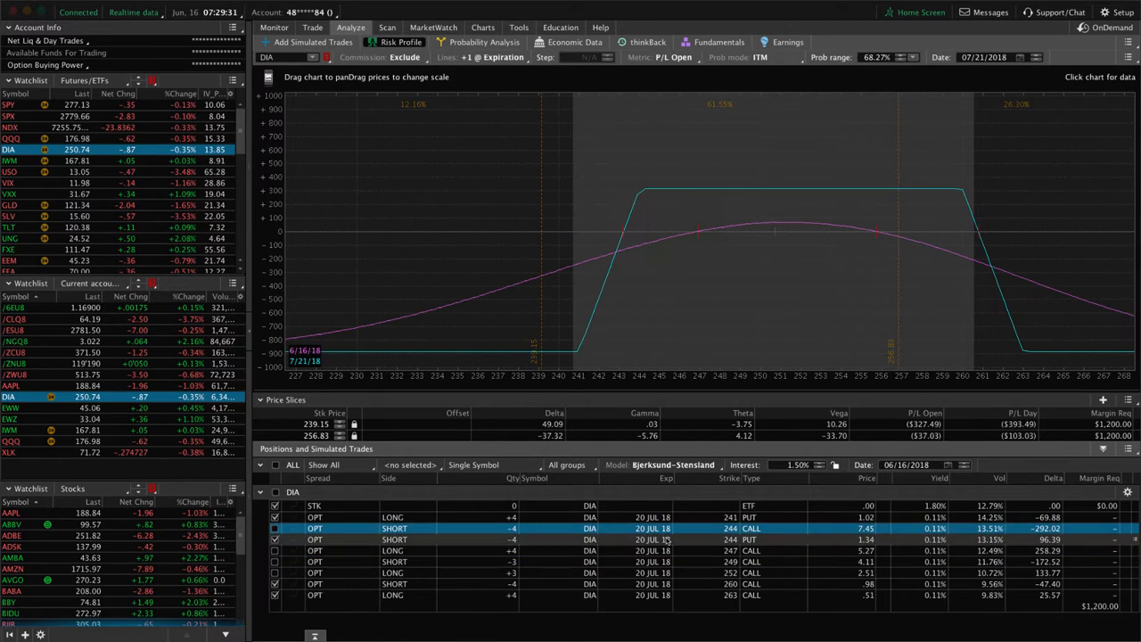
{"action": "mouse_move", "coordinate": [776, 334]}
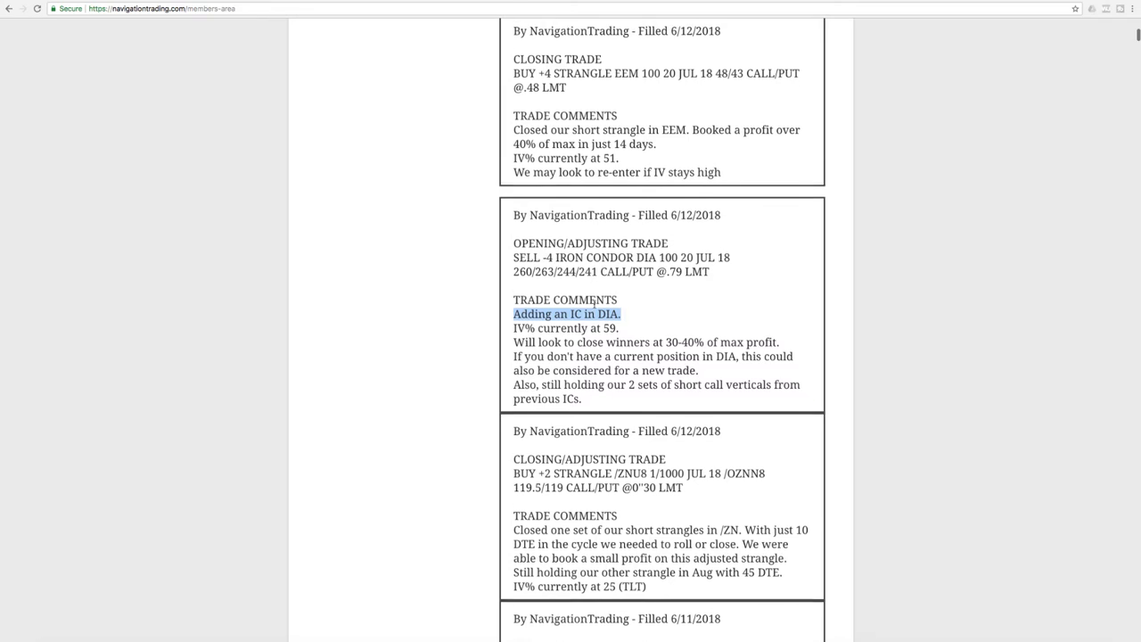
Step: Scroll up past the DIA trade to the EEM strangle and Corn iron condor alerts
{"action": "scroll", "scroll_direction": "up", "scroll_amount": 3}
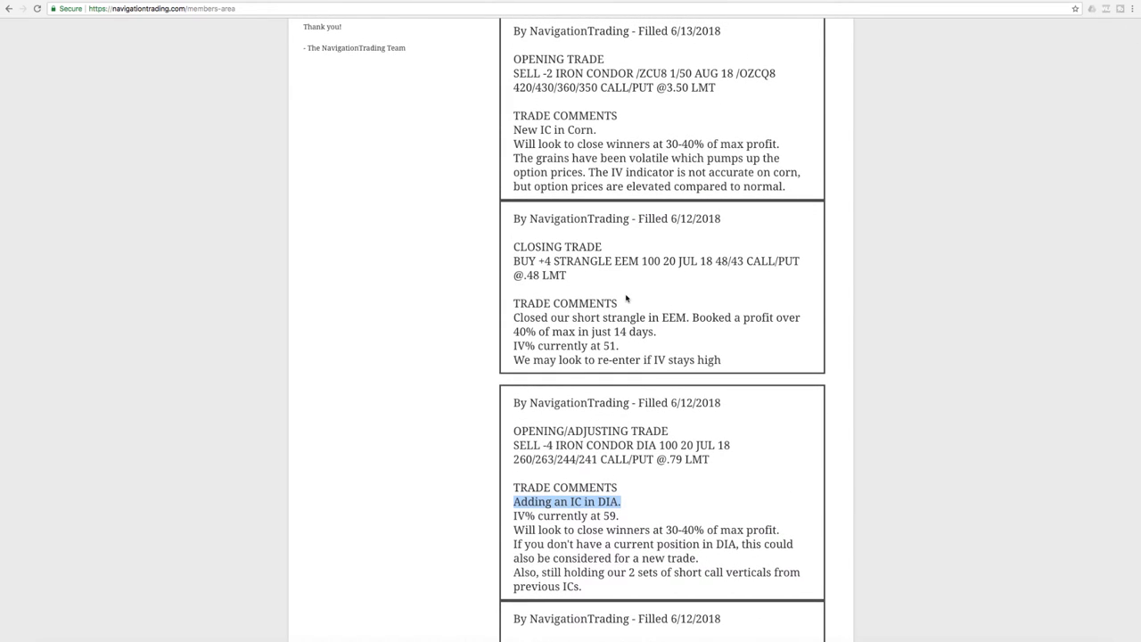
{"action": "mouse_move", "coordinate": [632, 318]}
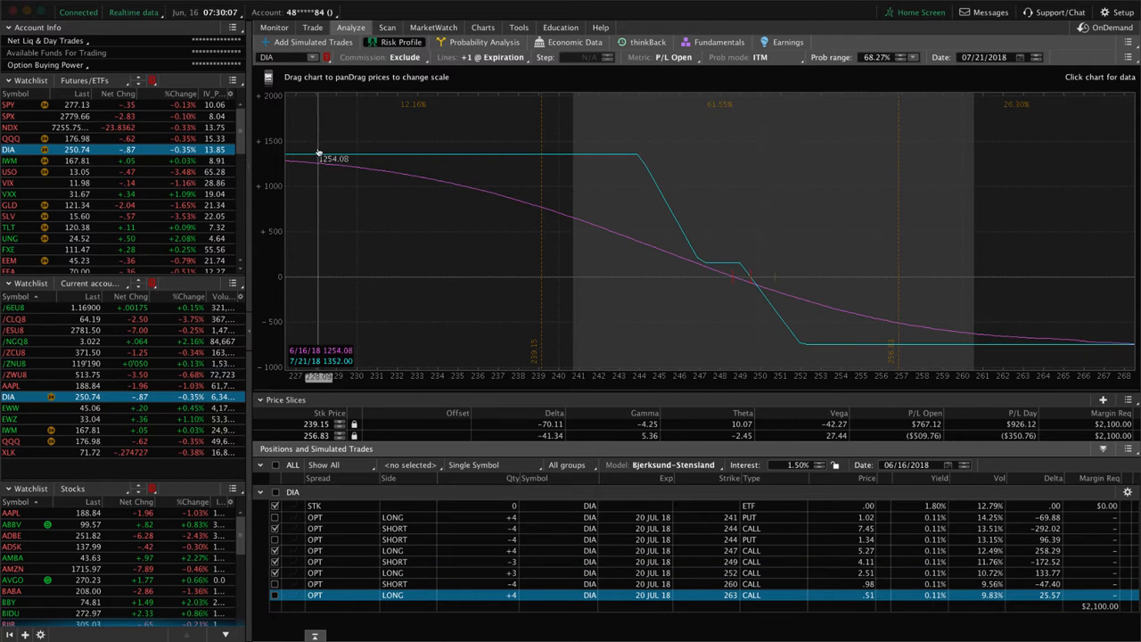
Step: Load the EEM one-year daily chart with its IV percentile indicator
{"action": "left_click", "coordinate": [482, 27]}
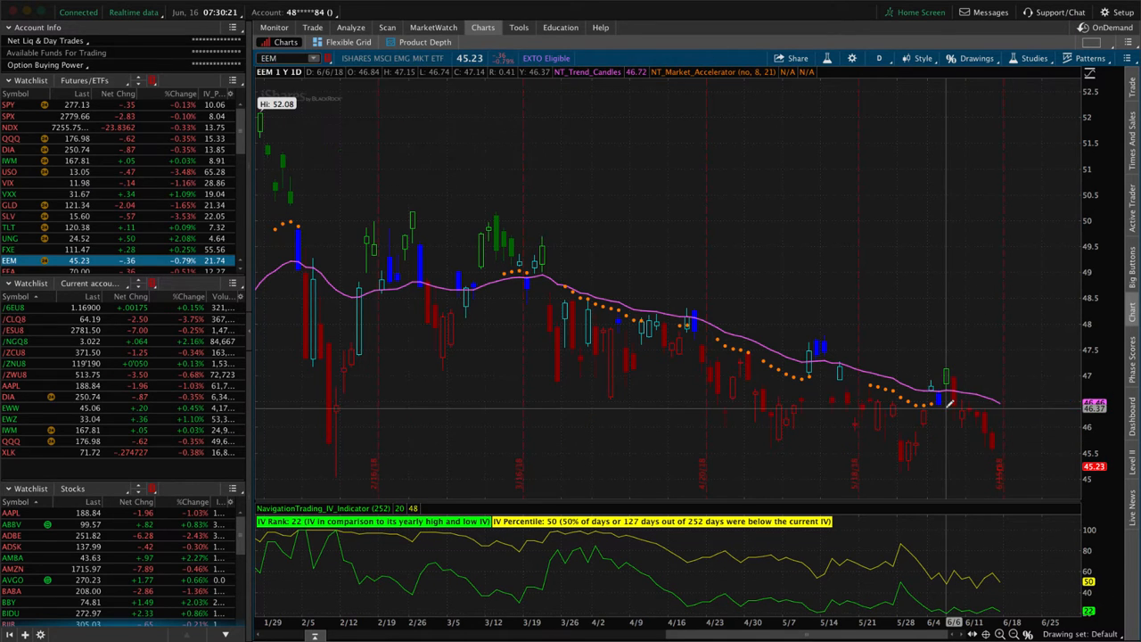
{"action": "mouse_move", "coordinate": [1007, 580]}
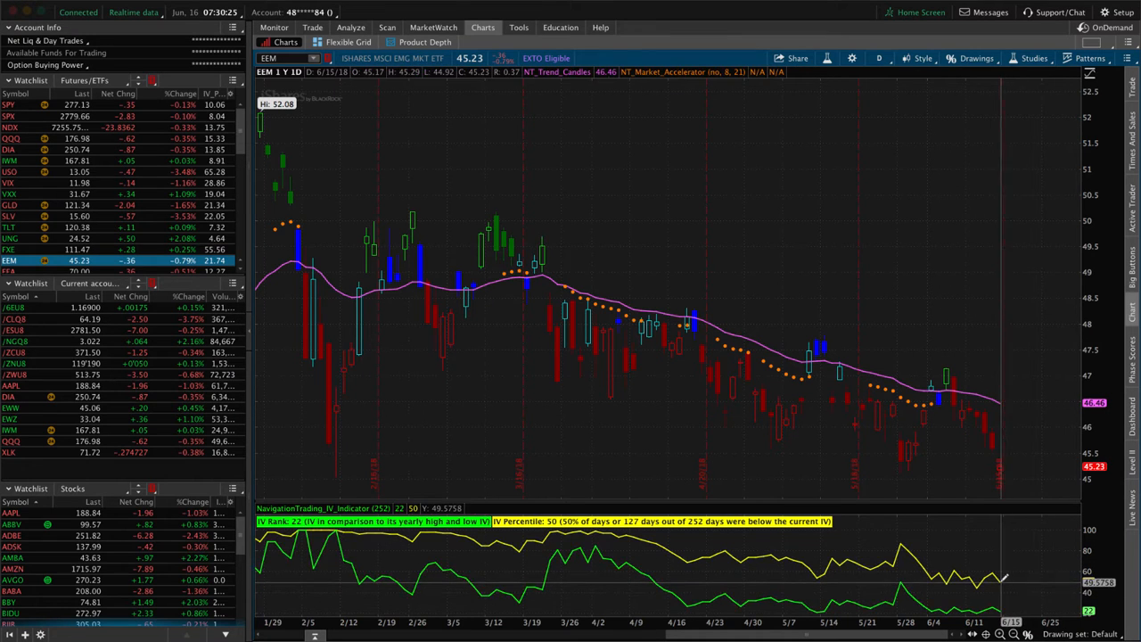
{"action": "mouse_move", "coordinate": [1008, 574]}
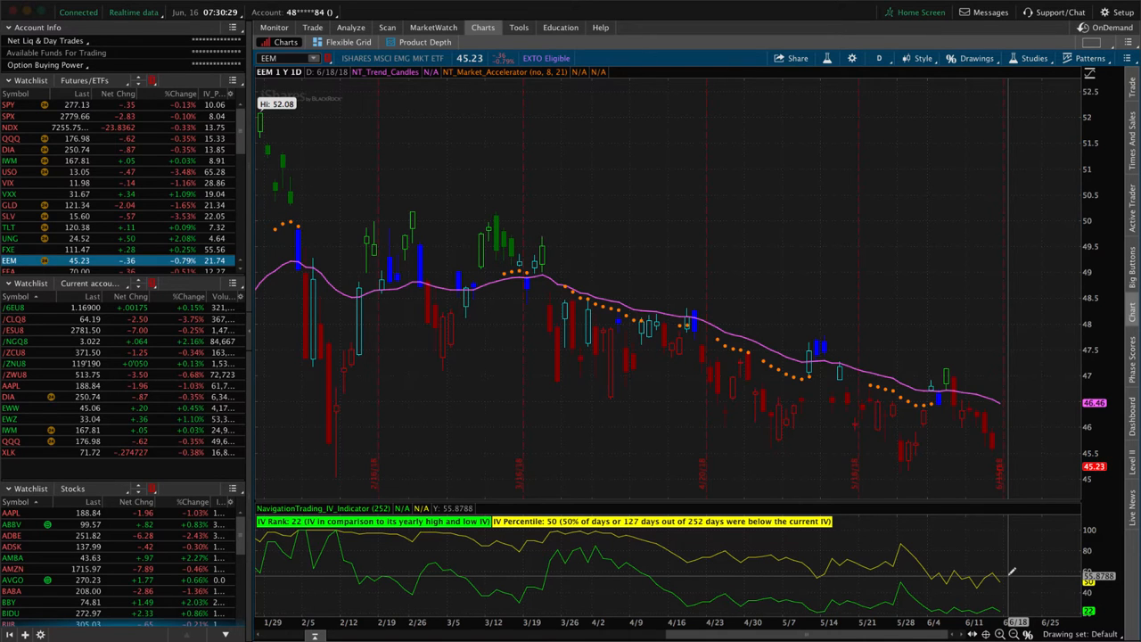
{"action": "mouse_move", "coordinate": [589, 312]}
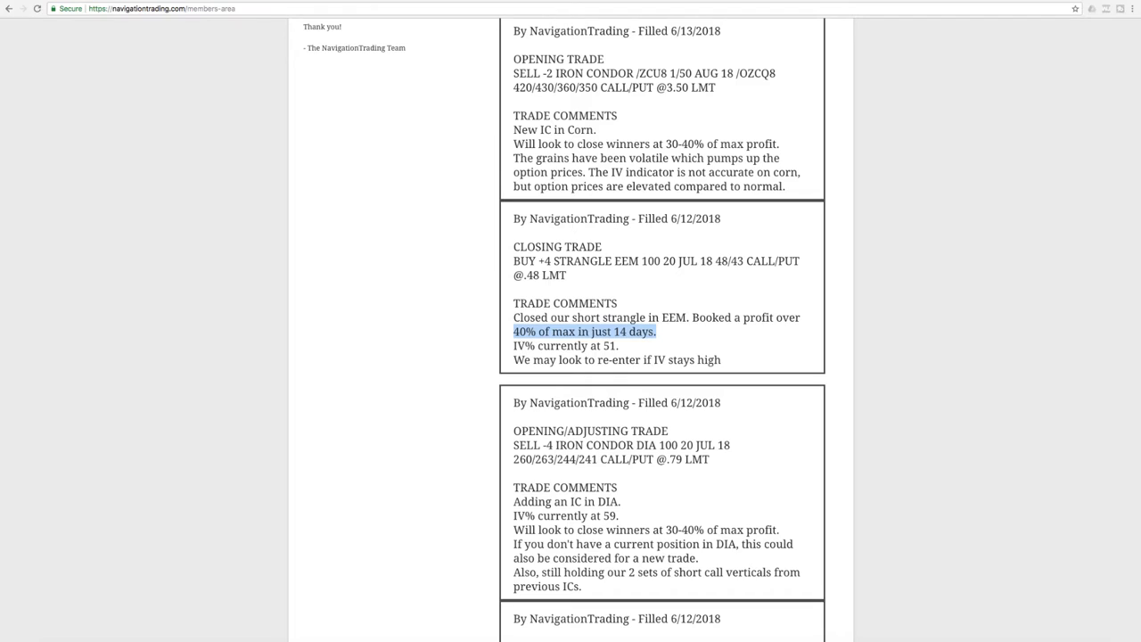
{"action": "mouse_move", "coordinate": [462, 220]}
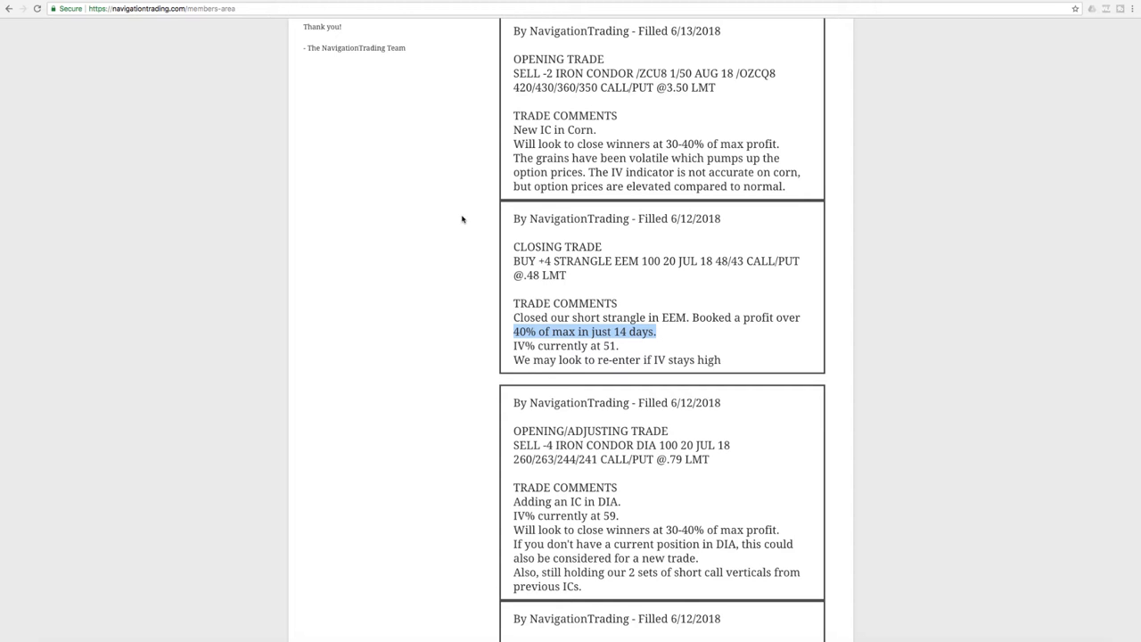
Step: Scroll the alerts feed up to the 6/13 /ZCU8 corn iron condor entry
{"action": "scroll", "scroll_direction": "up", "scroll_amount": 3}
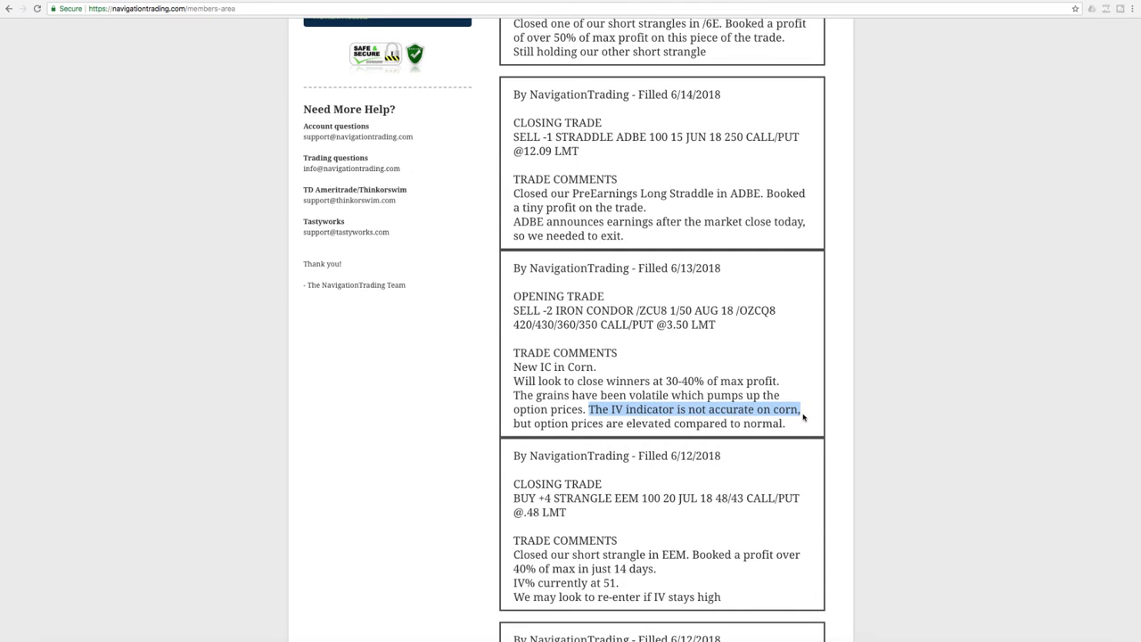
{"action": "mouse_move", "coordinate": [668, 335]}
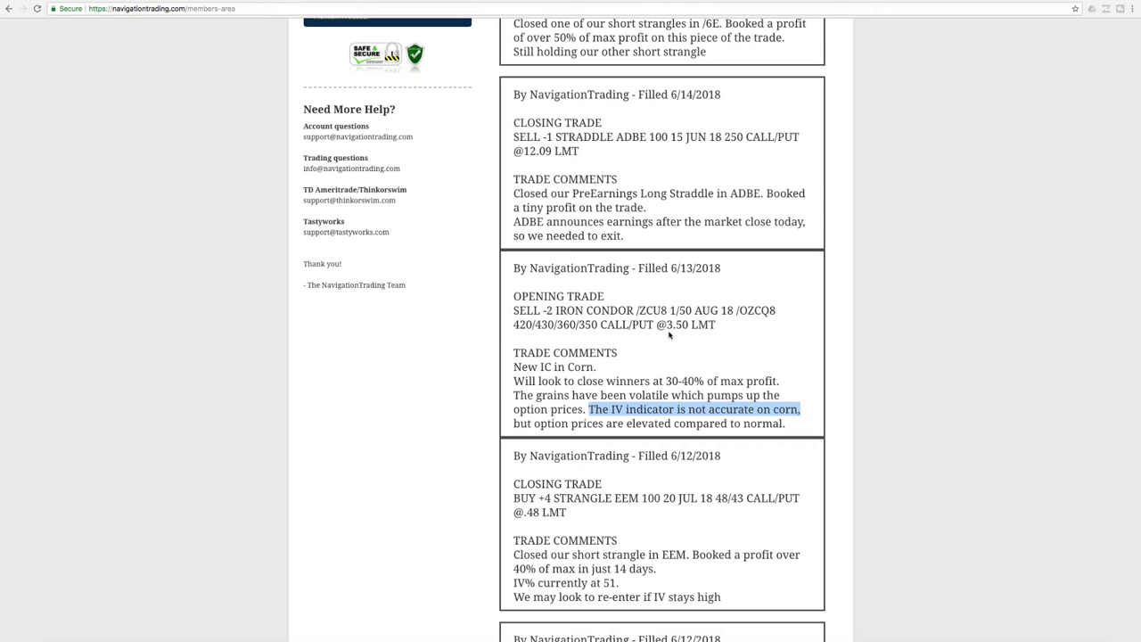
{"action": "mouse_move", "coordinate": [667, 338]}
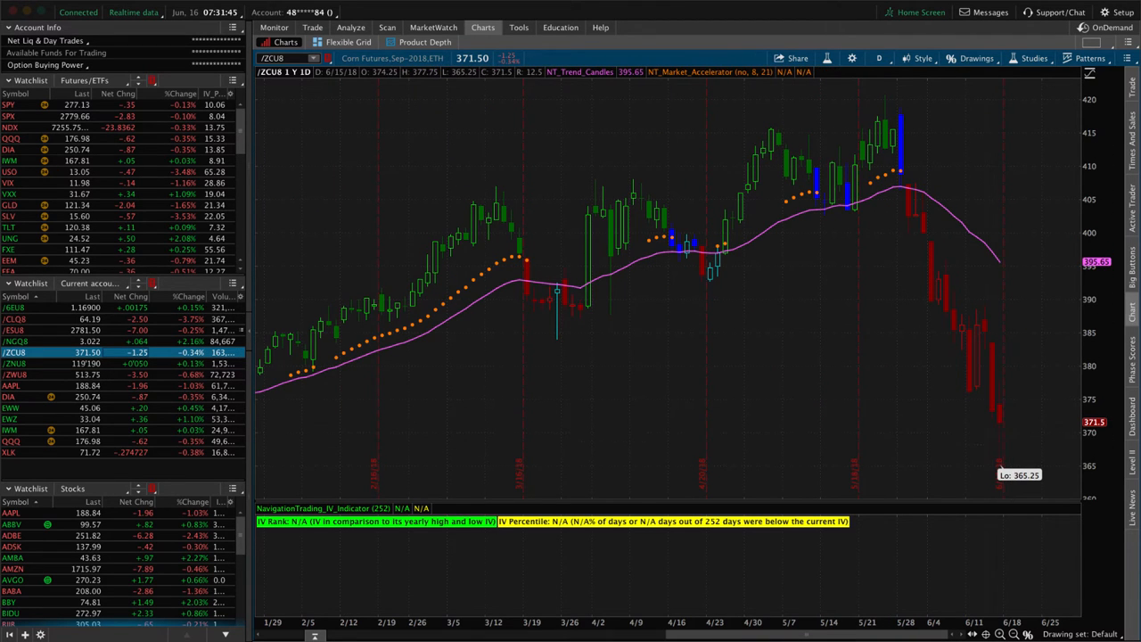
Step: Show the Analyze Risk Profile P/L graph for the /ZCUB corn iron condor
{"action": "left_click", "coordinate": [349, 26]}
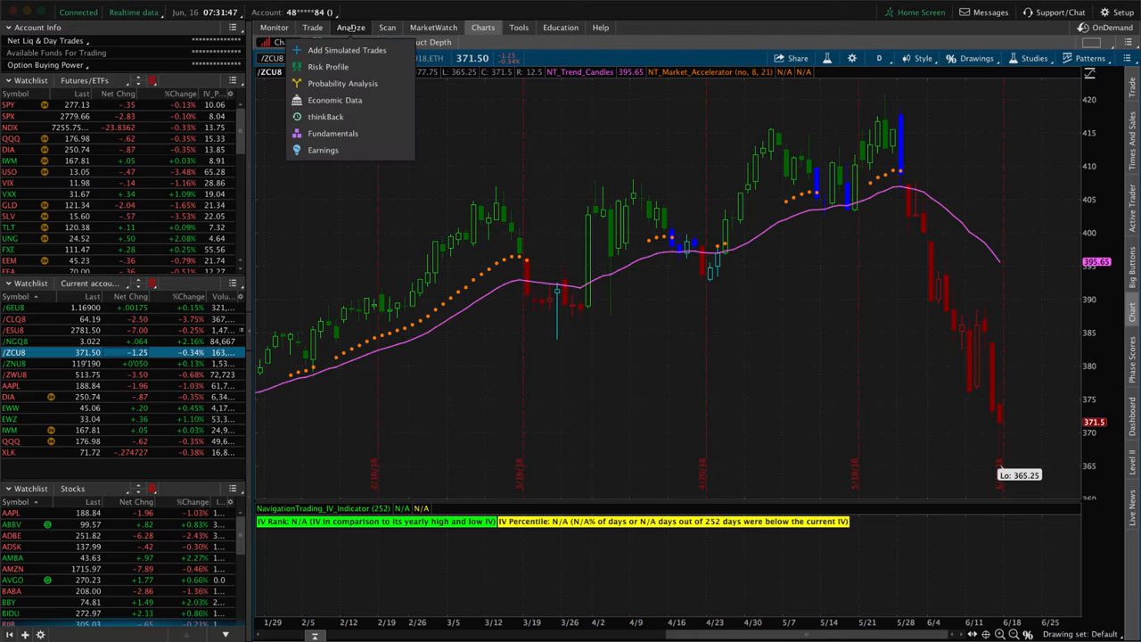
{"action": "left_click", "coordinate": [328, 66]}
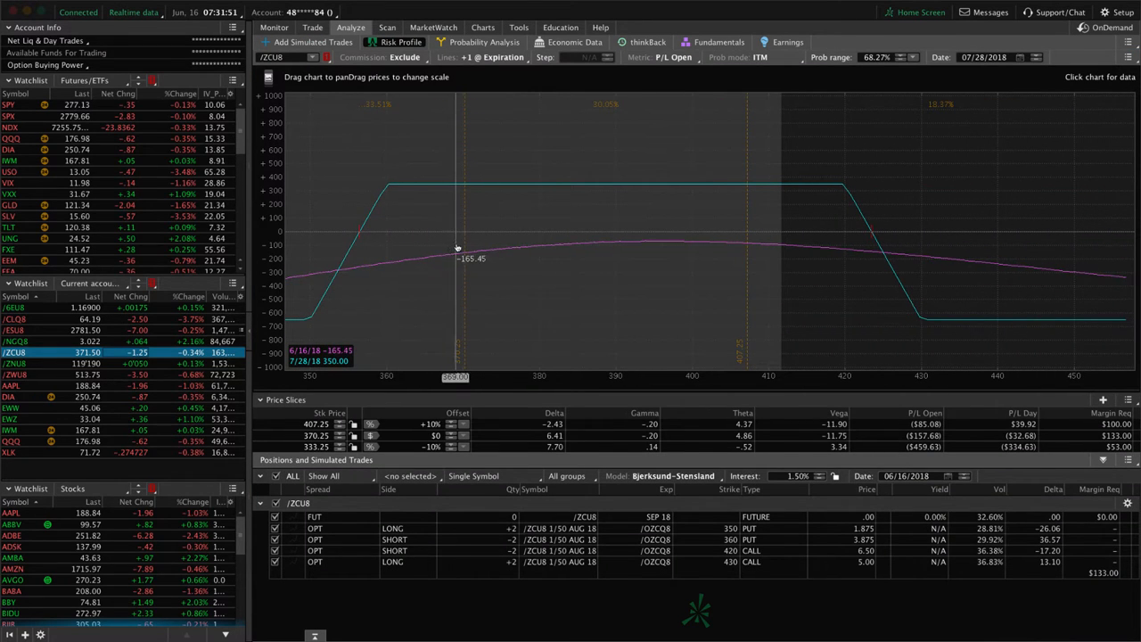
{"action": "mouse_move", "coordinate": [463, 243]}
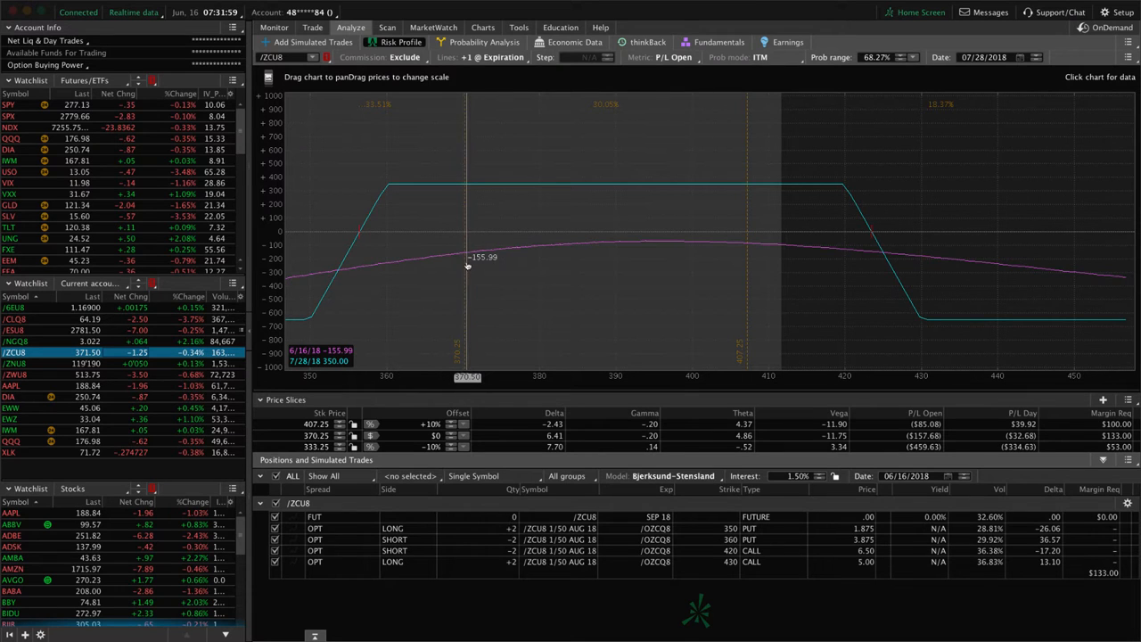
{"action": "mouse_move", "coordinate": [633, 246]}
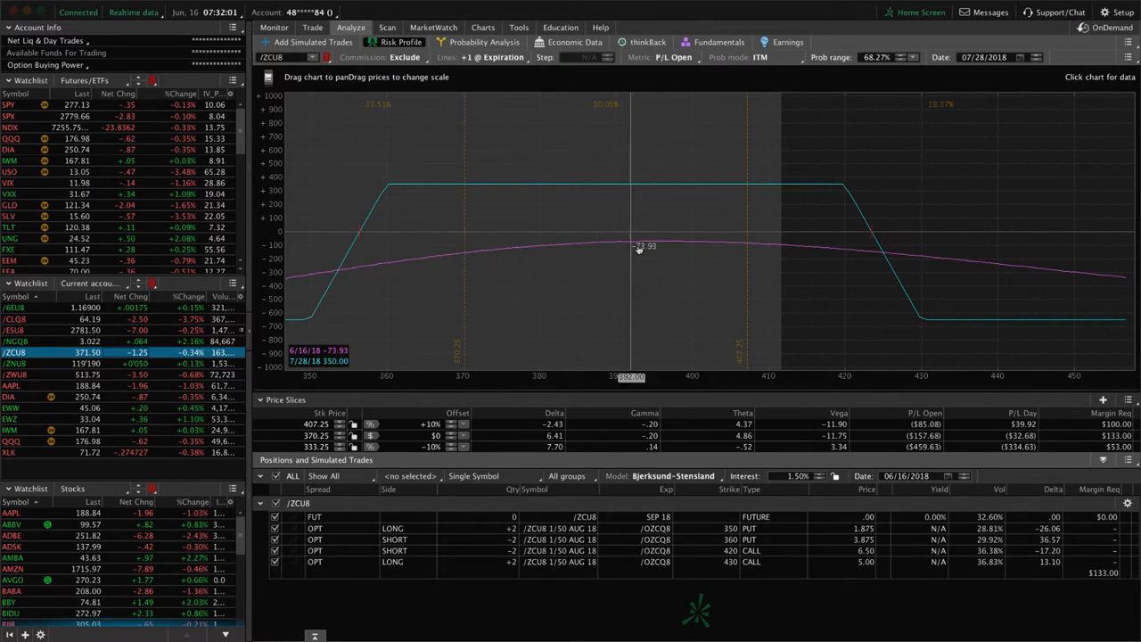
{"action": "mouse_move", "coordinate": [628, 250]}
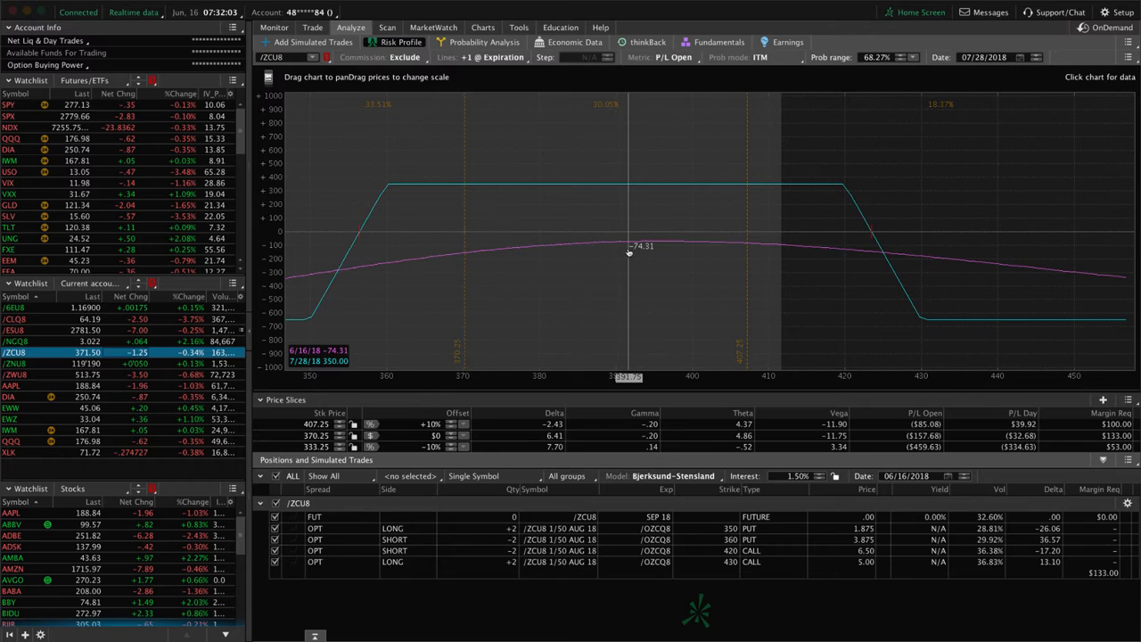
{"action": "mouse_move", "coordinate": [628, 250]}
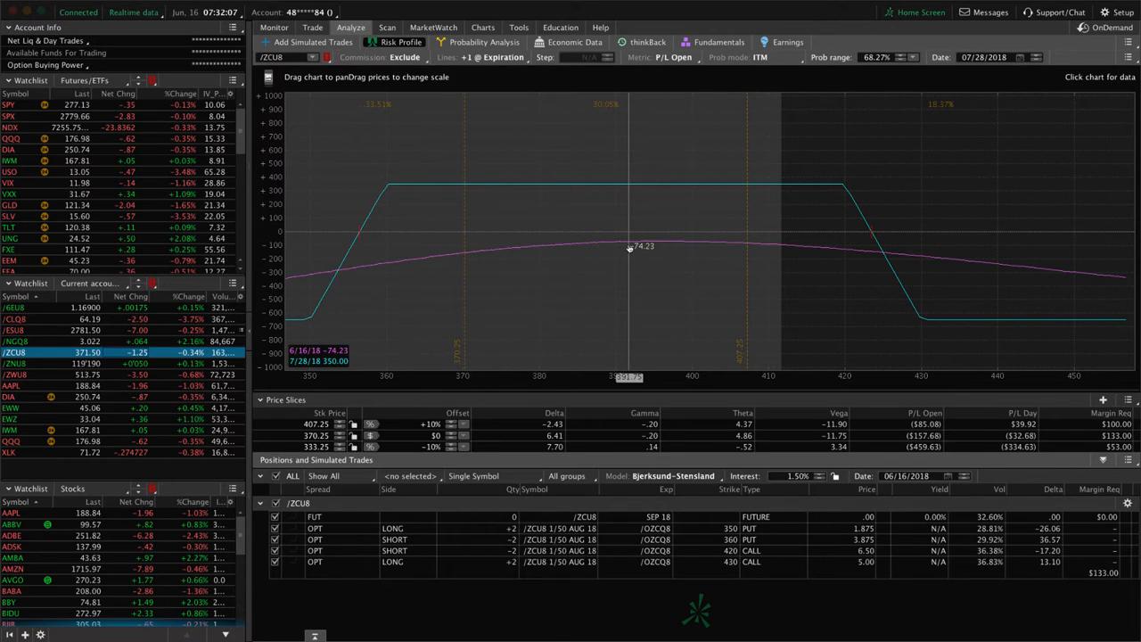
{"action": "mouse_move", "coordinate": [539, 246]}
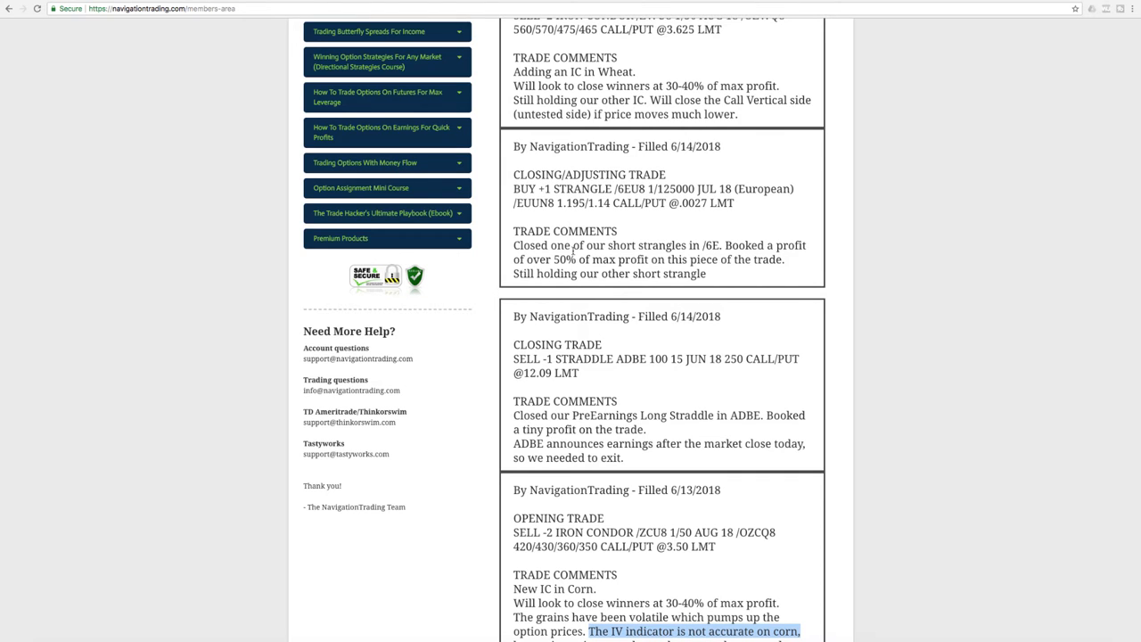
Step: Scroll through the 6/14 ADBE straddle closing alert, then return to the /ZCUB chart
{"action": "scroll", "scroll_direction": "down", "scroll_amount": 3}
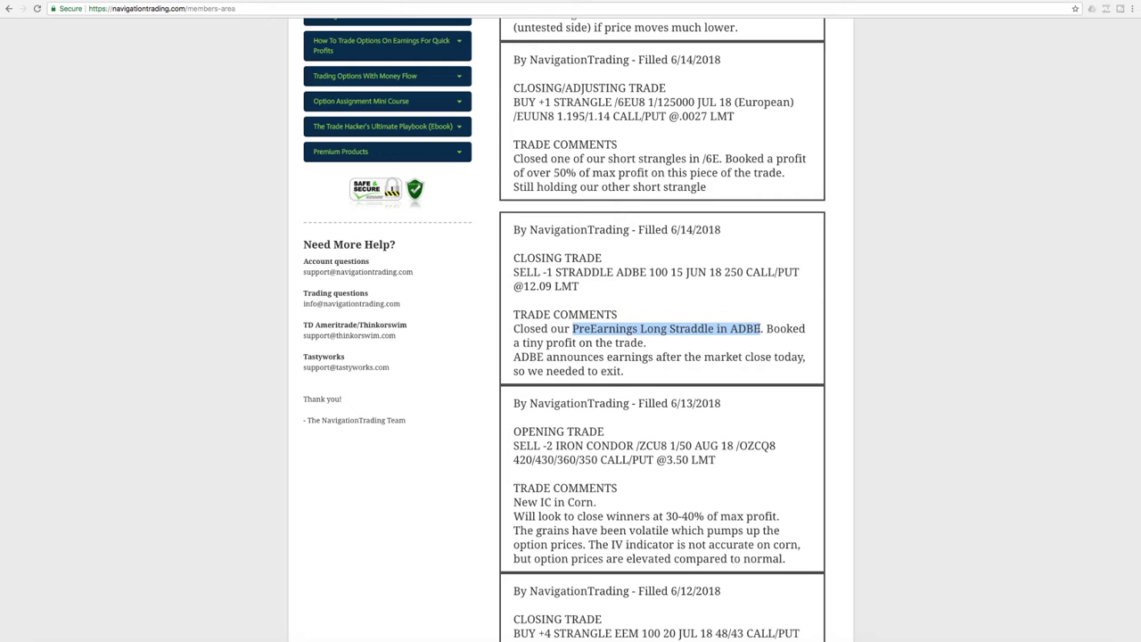
{"action": "mouse_move", "coordinate": [763, 348]}
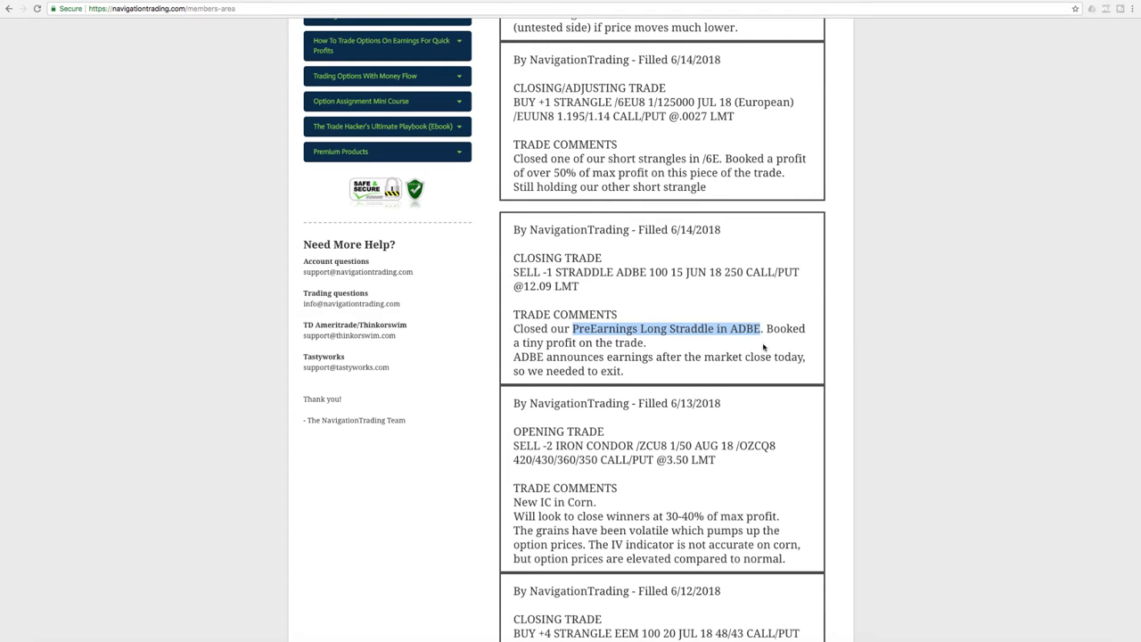
{"action": "mouse_move", "coordinate": [574, 300]}
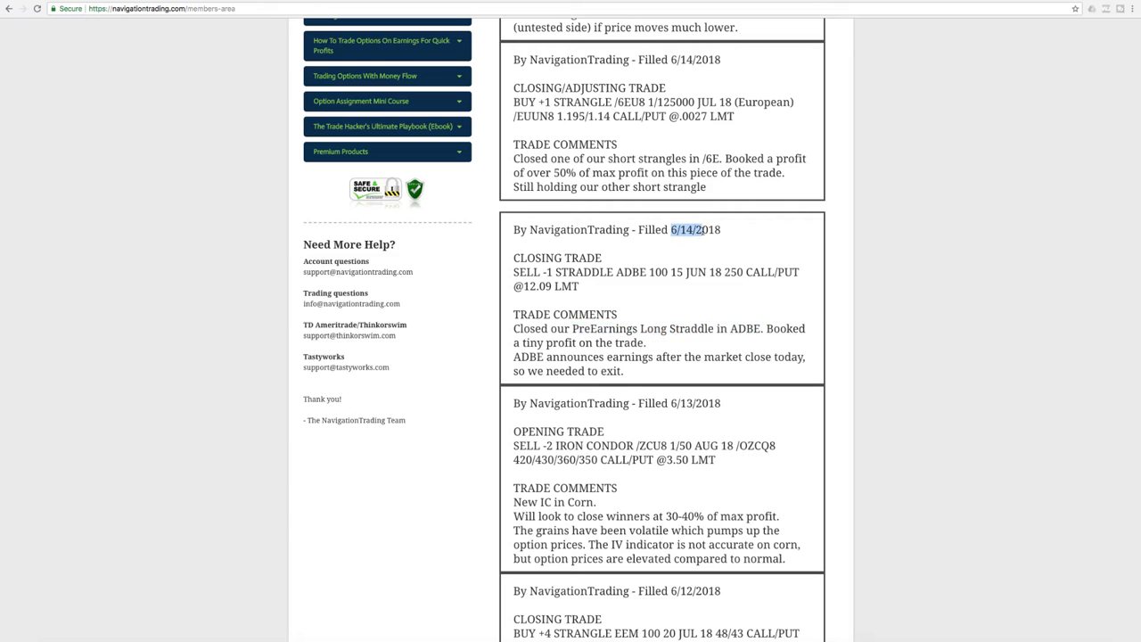
{"action": "mouse_move", "coordinate": [635, 394]}
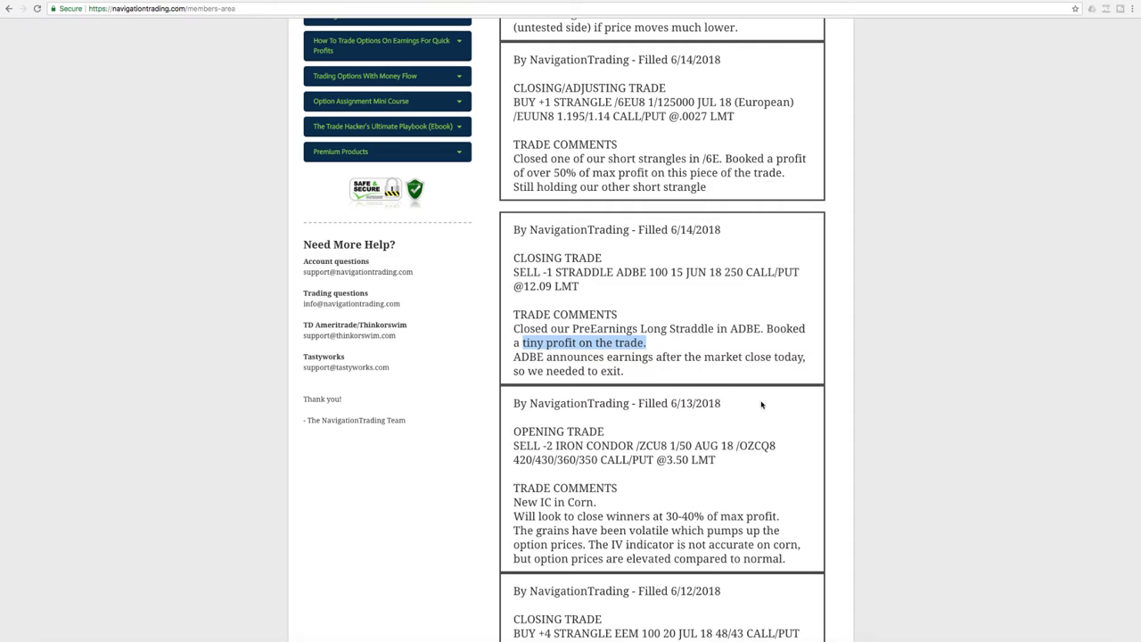
{"action": "scroll", "scroll_direction": "up", "scroll_amount": 3}
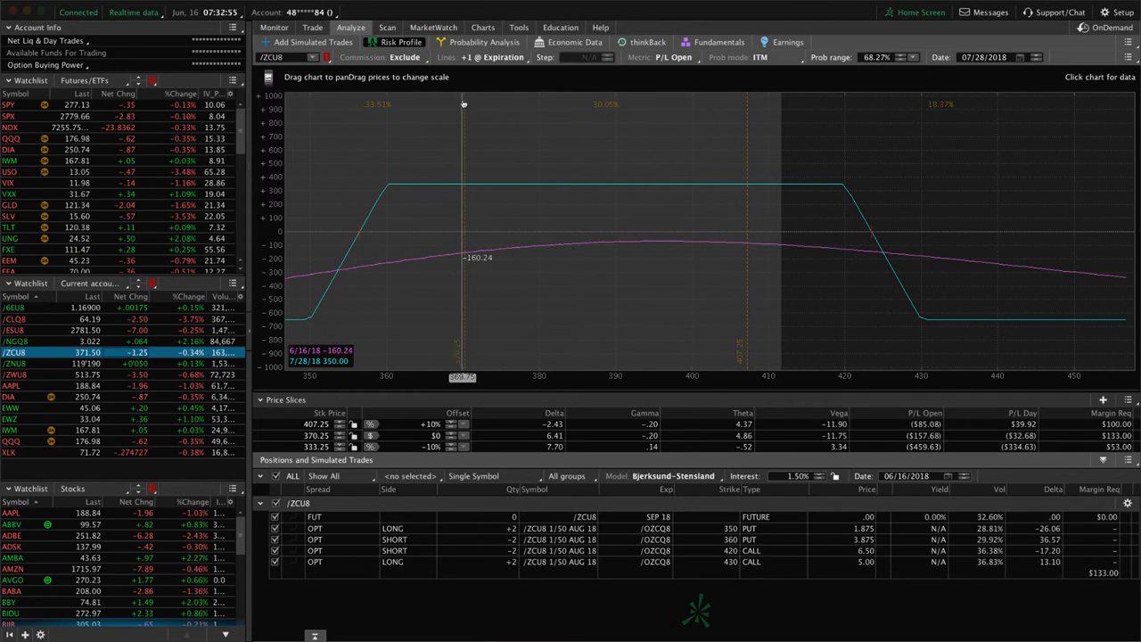
{"action": "left_click", "coordinate": [481, 27]}
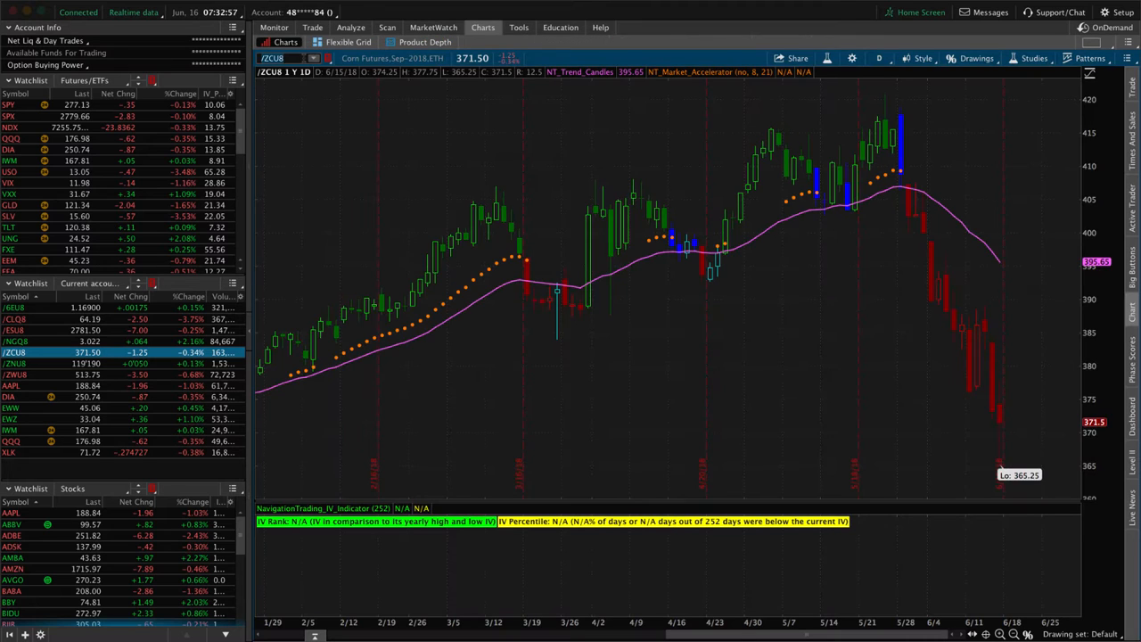
Step: Load ADBE from the Stocks watchlist onto the daily chart with its IV percentile study
{"action": "left_click", "coordinate": [13, 535]}
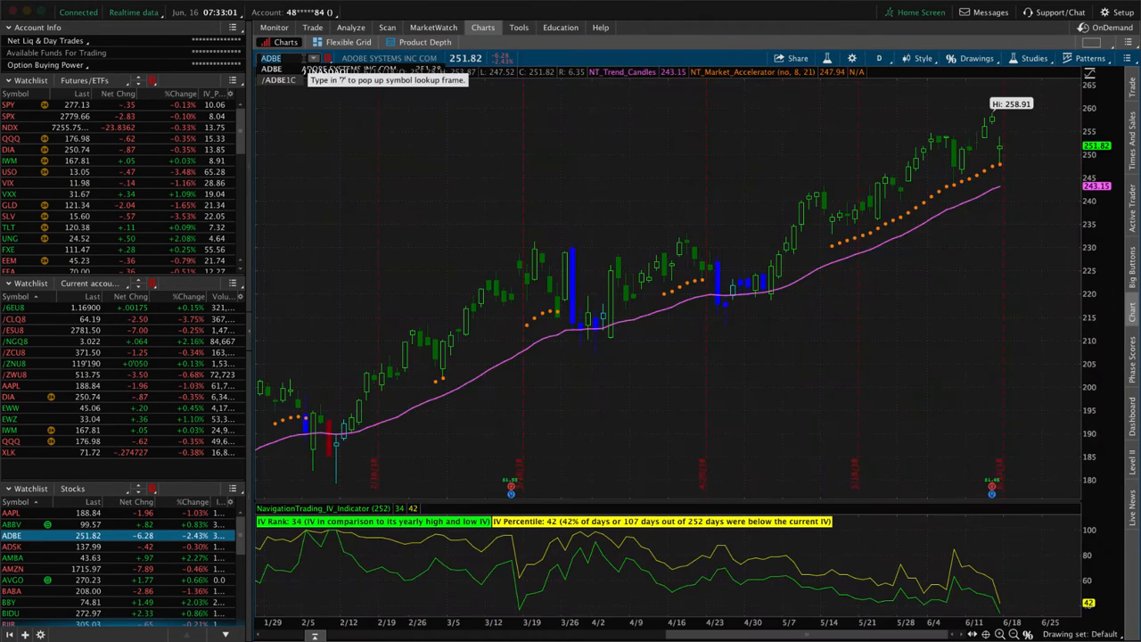
{"action": "mouse_move", "coordinate": [991, 121]}
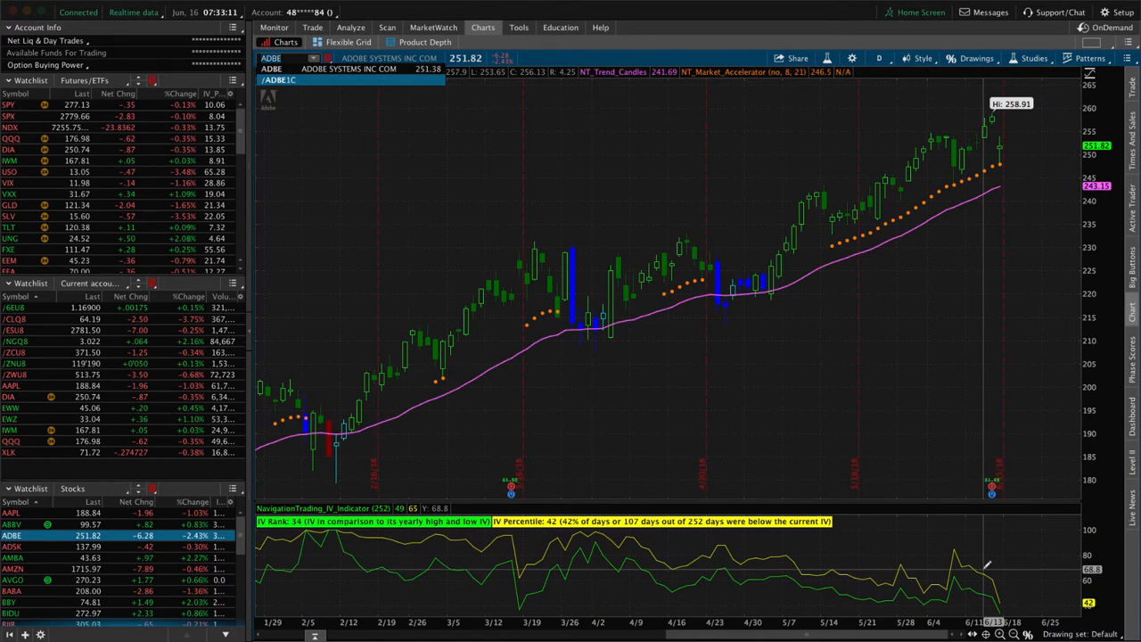
{"action": "mouse_move", "coordinate": [999, 571]}
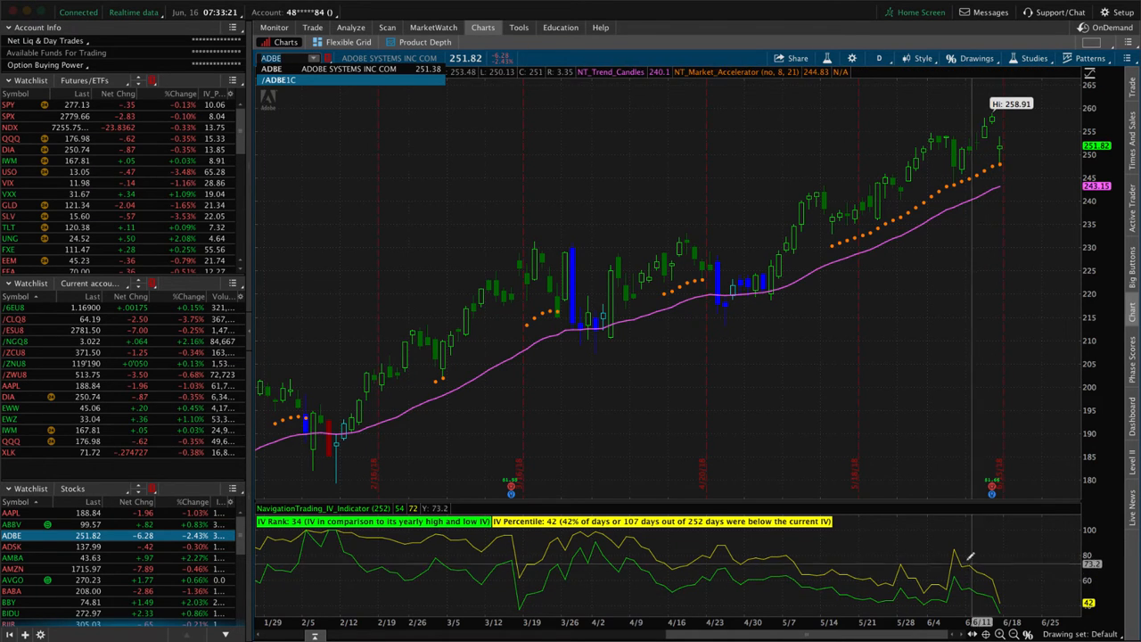
{"action": "mouse_move", "coordinate": [1002, 346]}
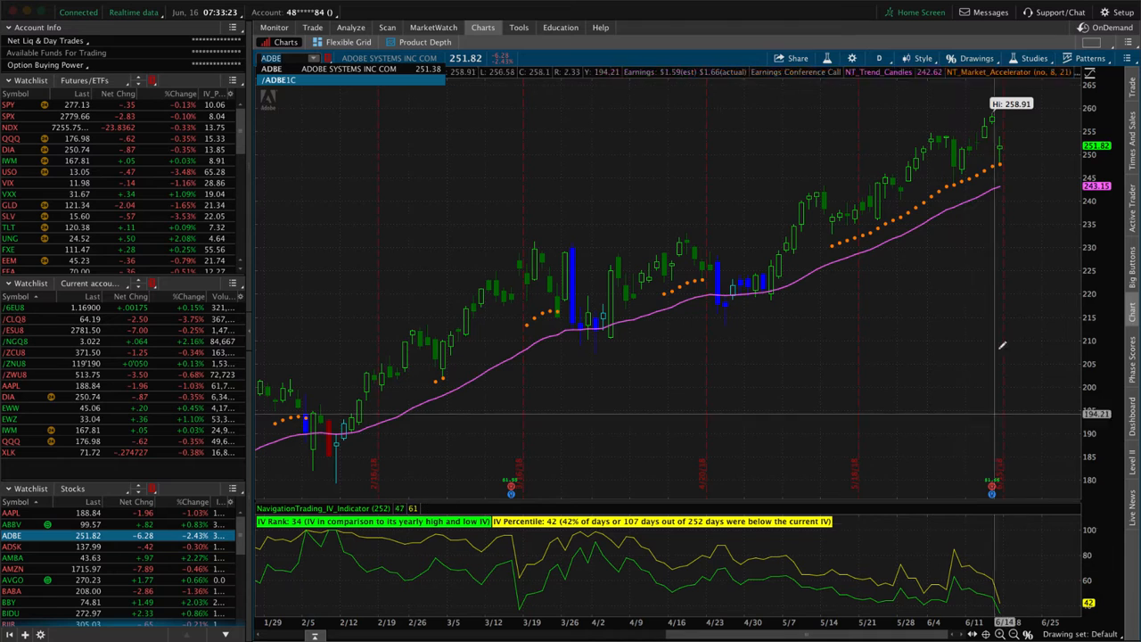
{"action": "mouse_move", "coordinate": [947, 146]}
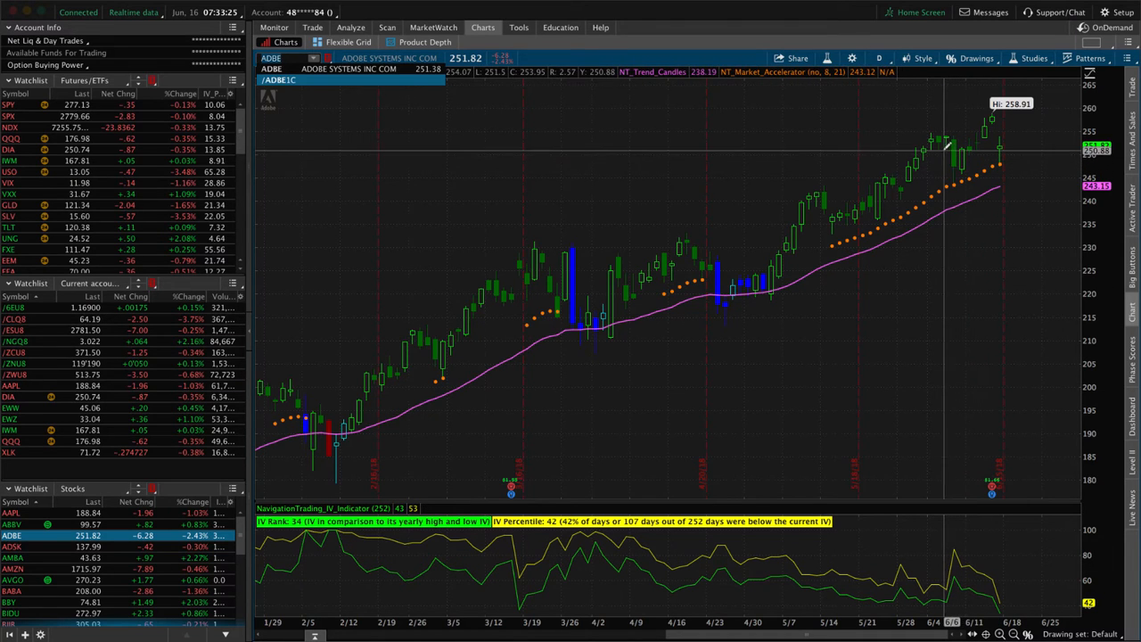
{"action": "mouse_move", "coordinate": [943, 144]}
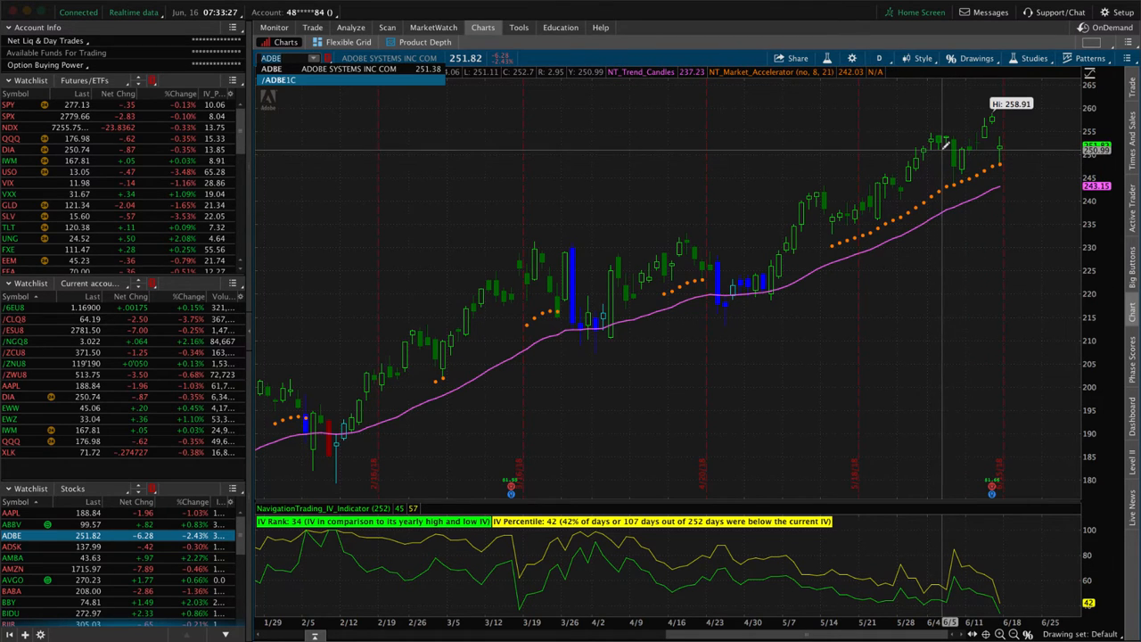
{"action": "mouse_move", "coordinate": [954, 143]}
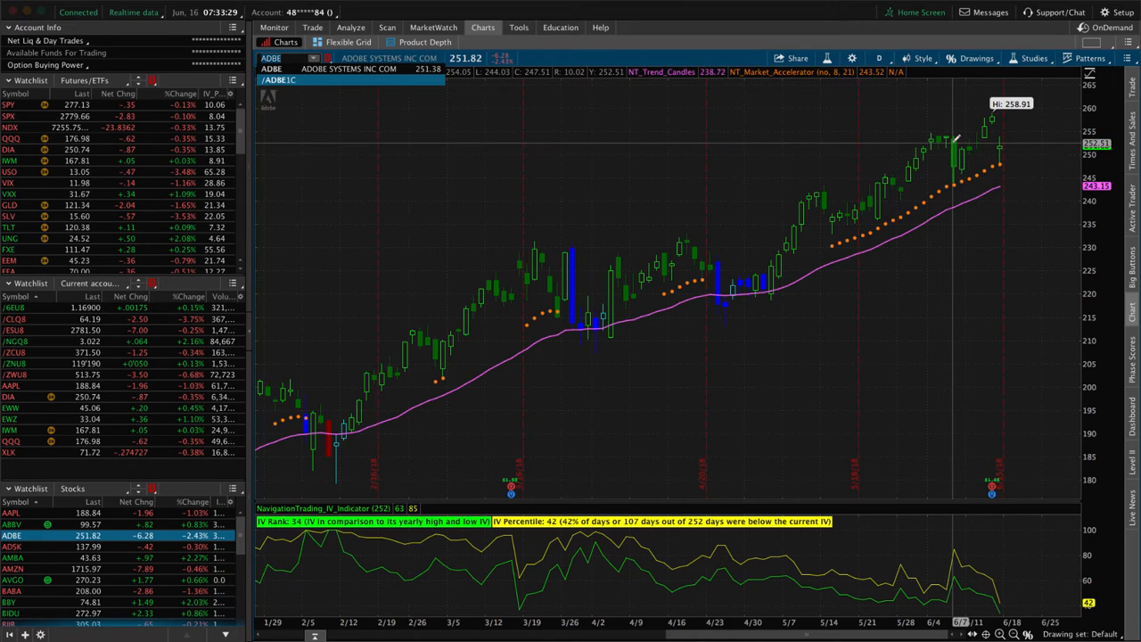
{"action": "mouse_move", "coordinate": [960, 580]}
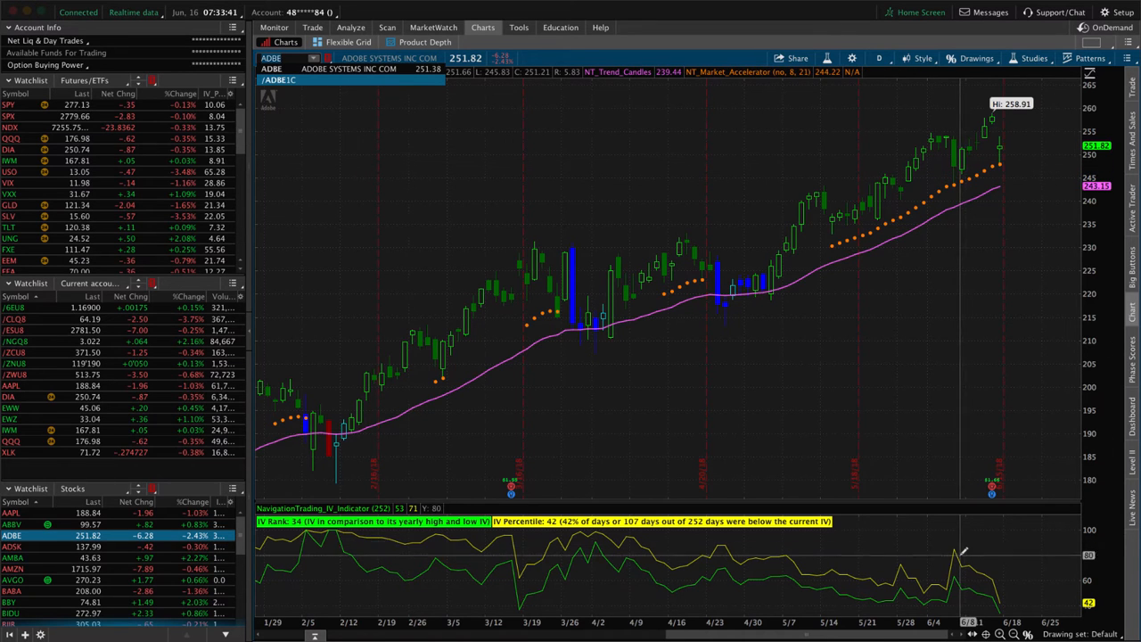
{"action": "mouse_move", "coordinate": [963, 562]}
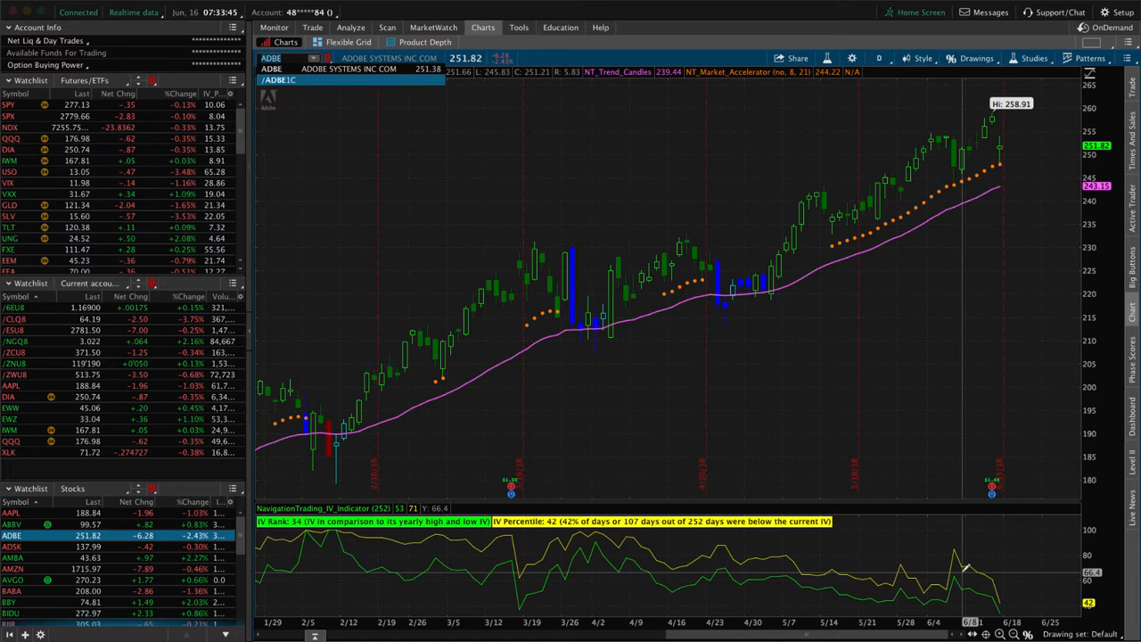
{"action": "mouse_move", "coordinate": [972, 437]}
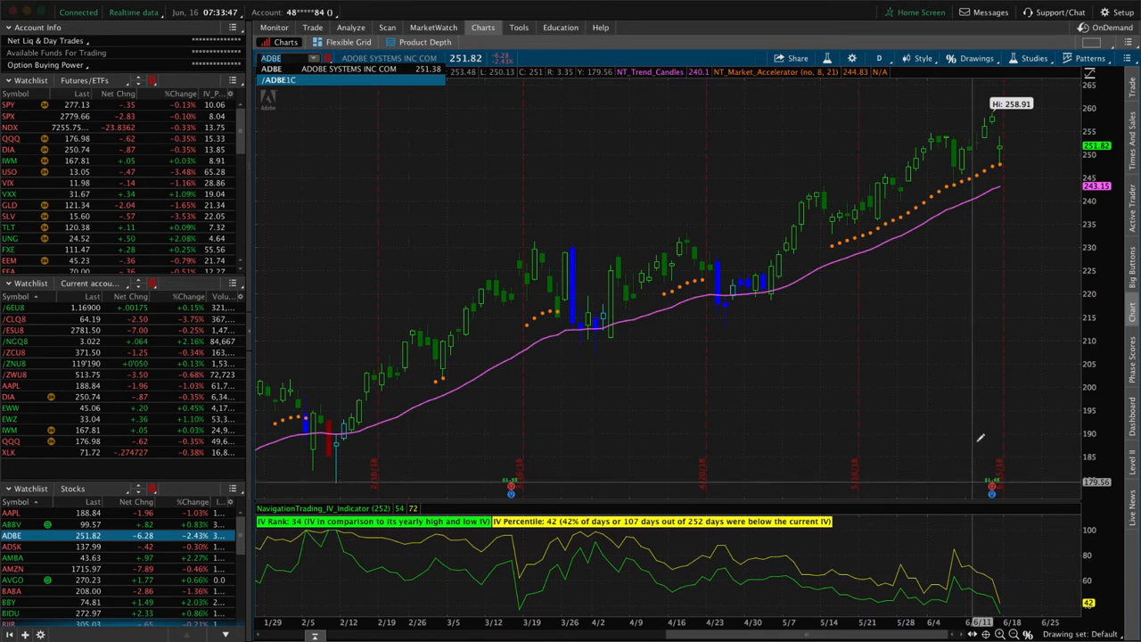
{"action": "mouse_move", "coordinate": [992, 117]}
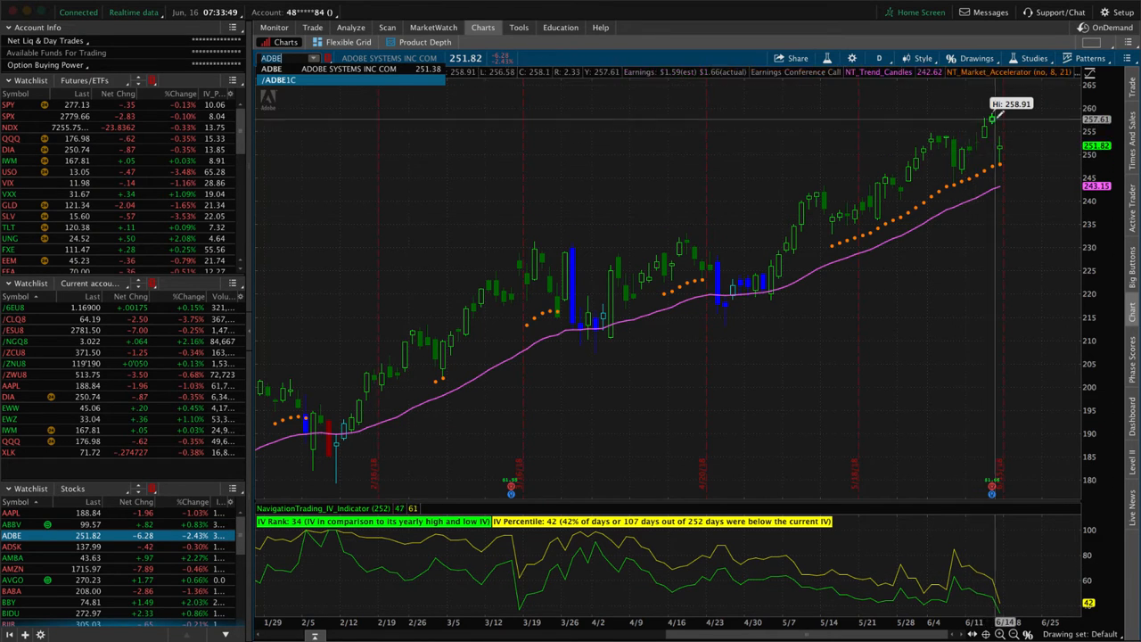
{"action": "mouse_move", "coordinate": [963, 161]}
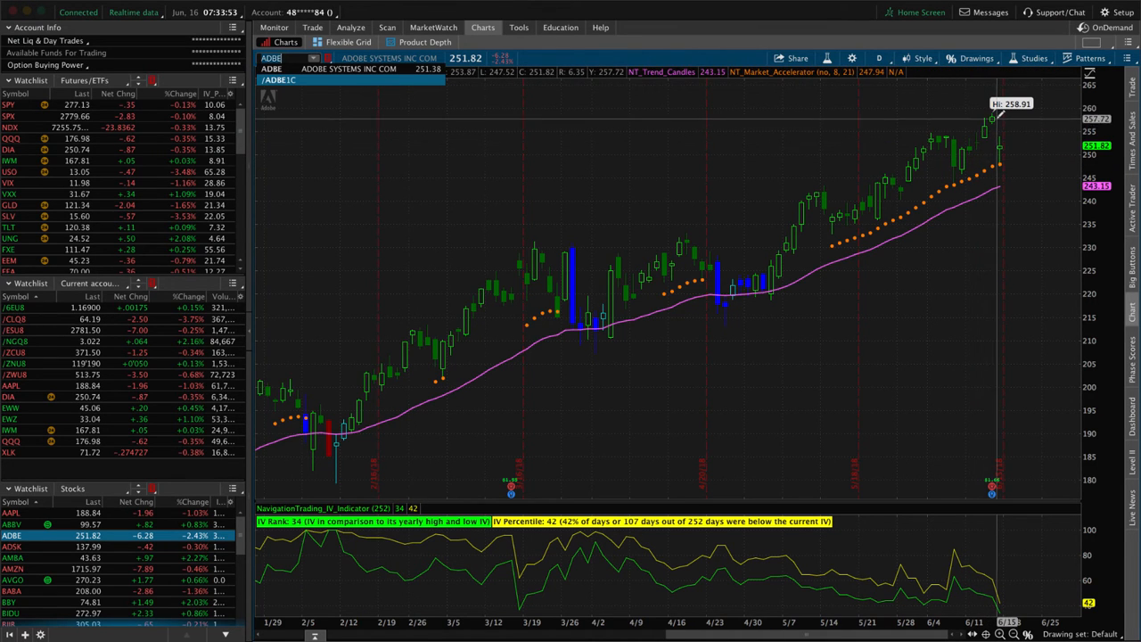
{"action": "mouse_move", "coordinate": [959, 433]}
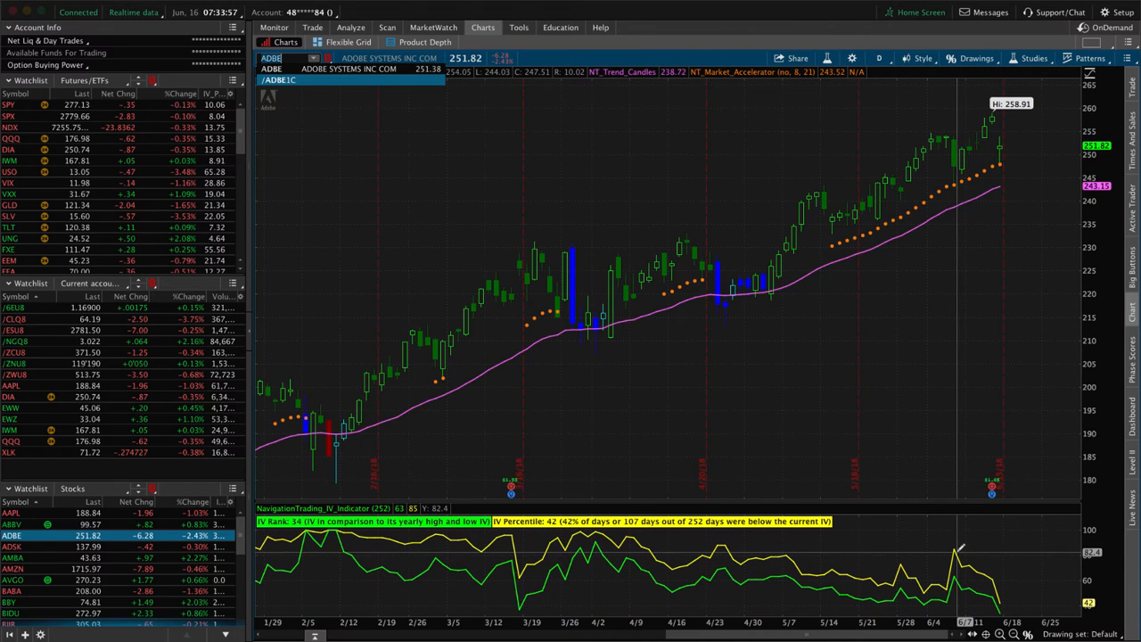
{"action": "mouse_move", "coordinate": [962, 549]}
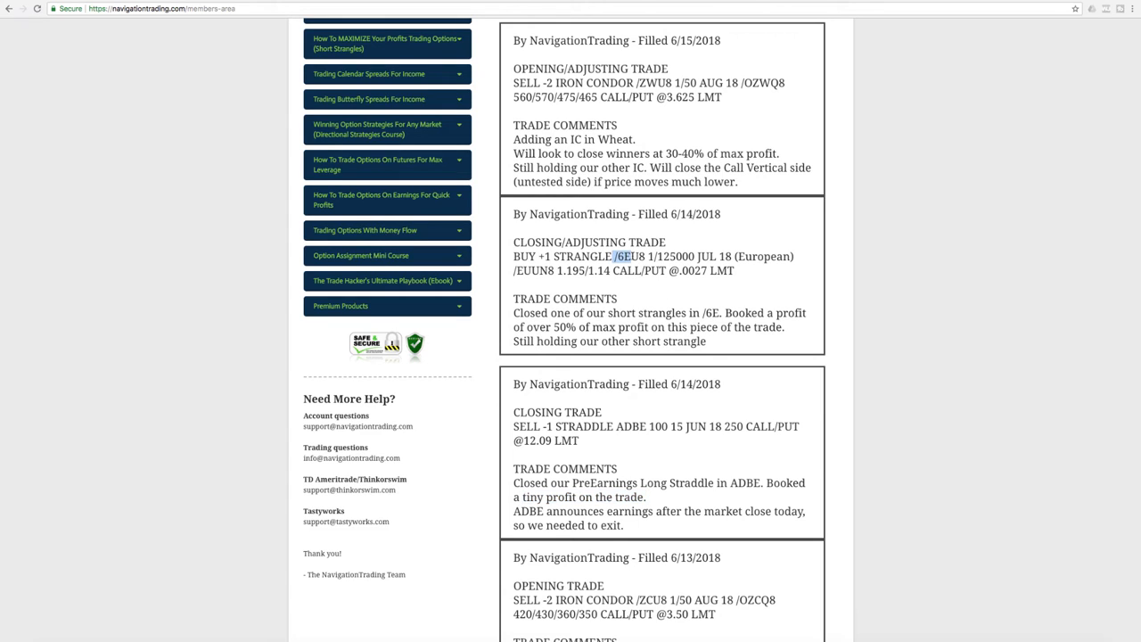
{"action": "mouse_move", "coordinate": [632, 307]}
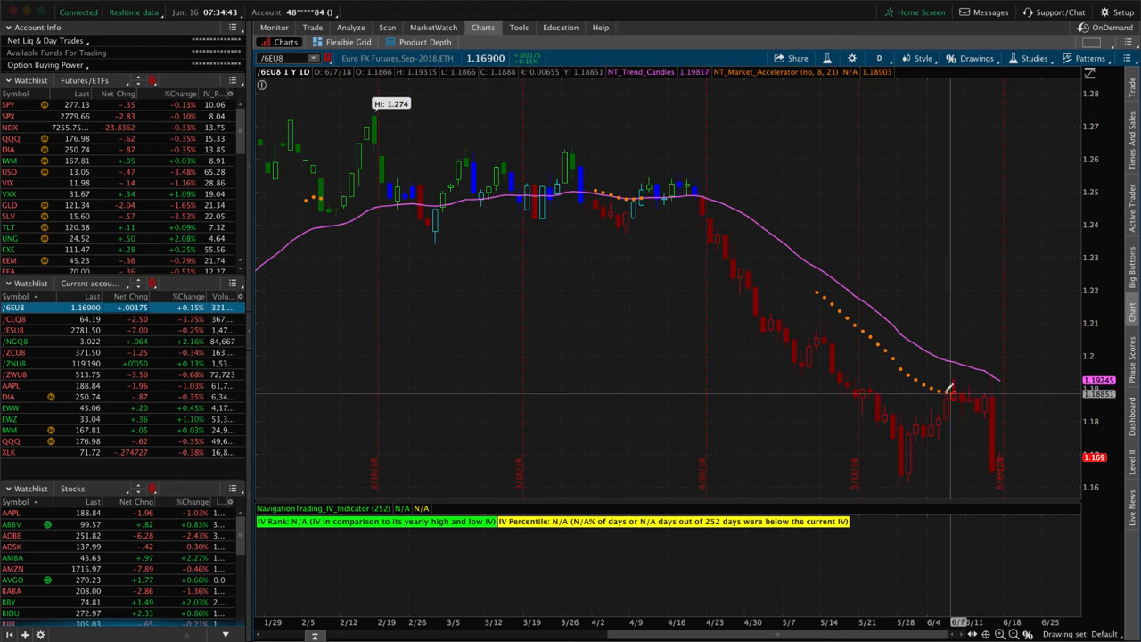
{"action": "mouse_move", "coordinate": [952, 393]}
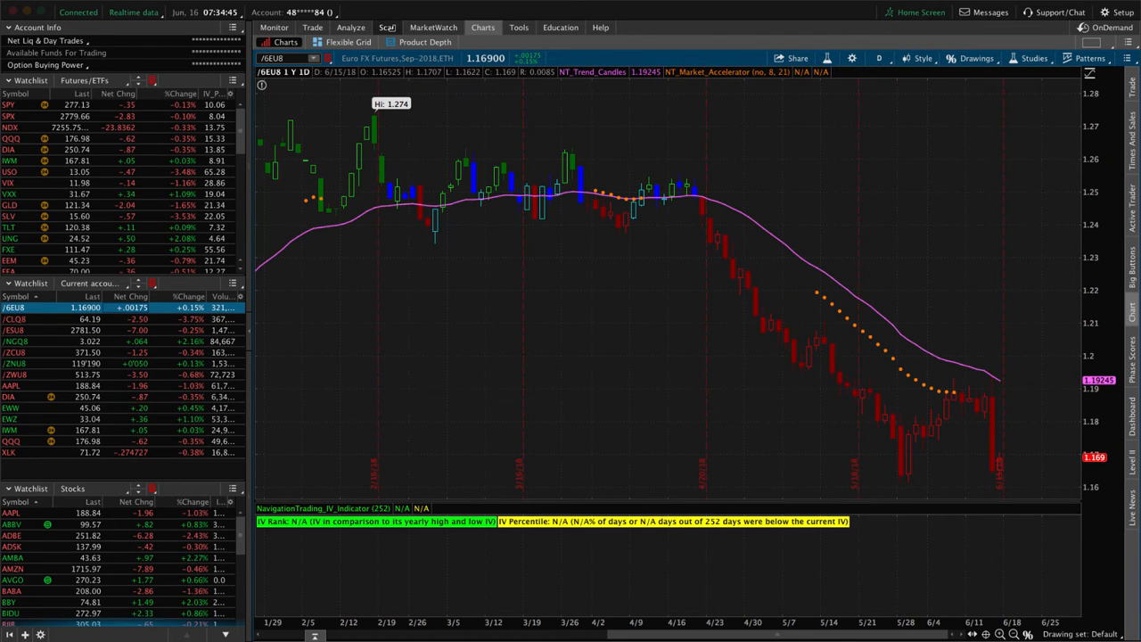
Step: Show the Analyze Risk Profile for the /6EU8 euro strangle position
{"action": "left_click", "coordinate": [350, 27]}
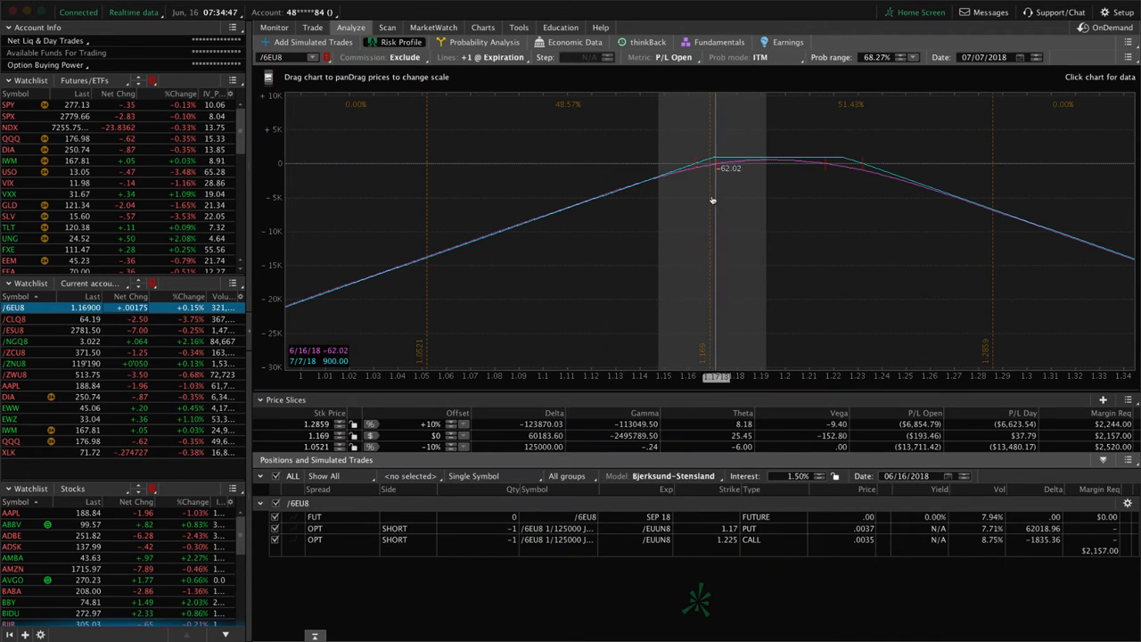
{"action": "mouse_move", "coordinate": [709, 196]}
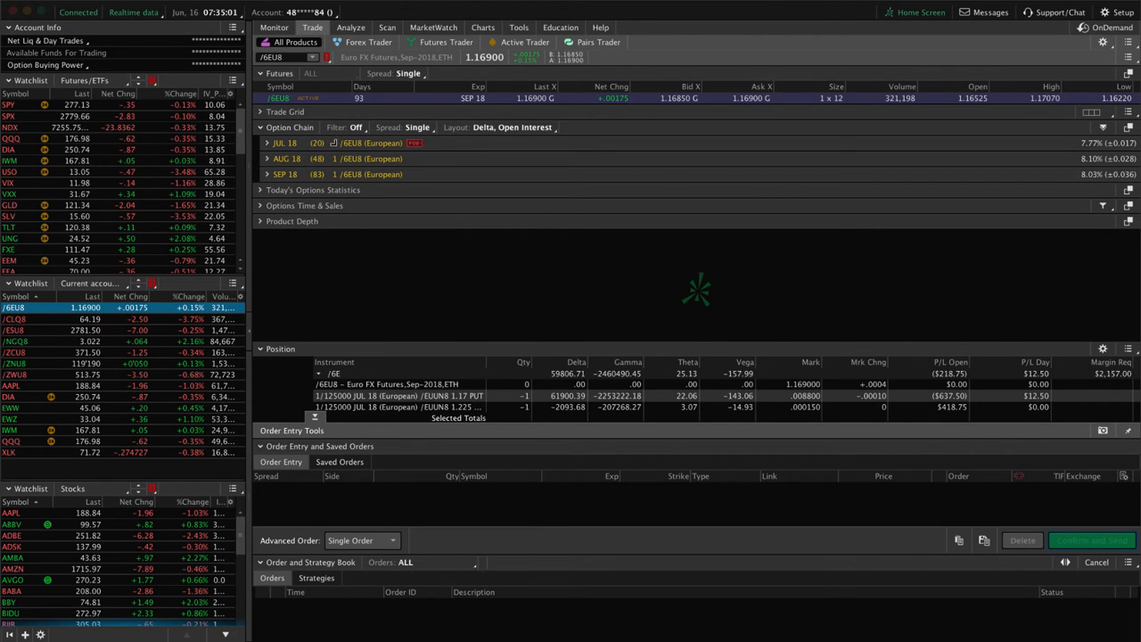
{"action": "mouse_move", "coordinate": [318, 142]}
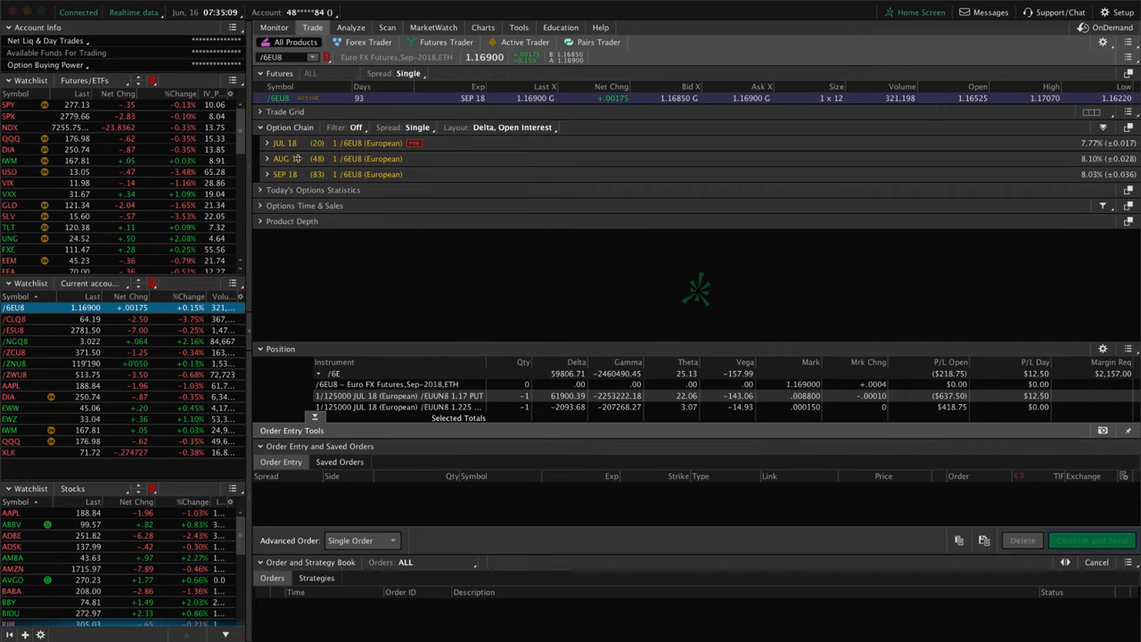
Step: Scroll the Futures watchlist to /6E and go to its Charts page
{"action": "scroll", "scroll_direction": "down", "scroll_amount": 3}
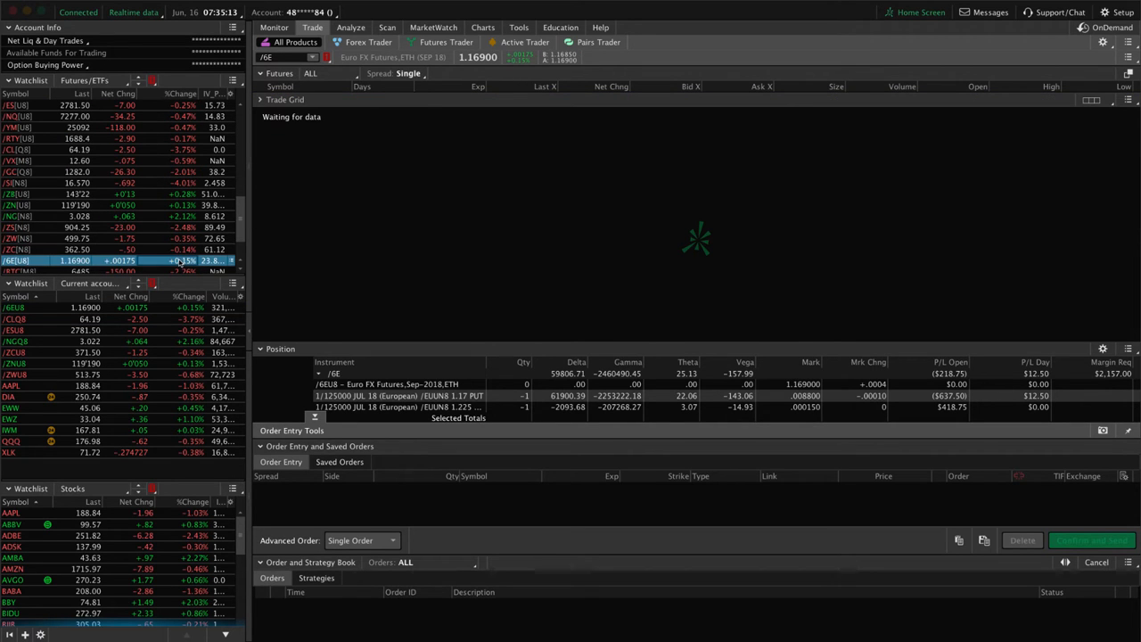
{"action": "left_click", "coordinate": [482, 27]}
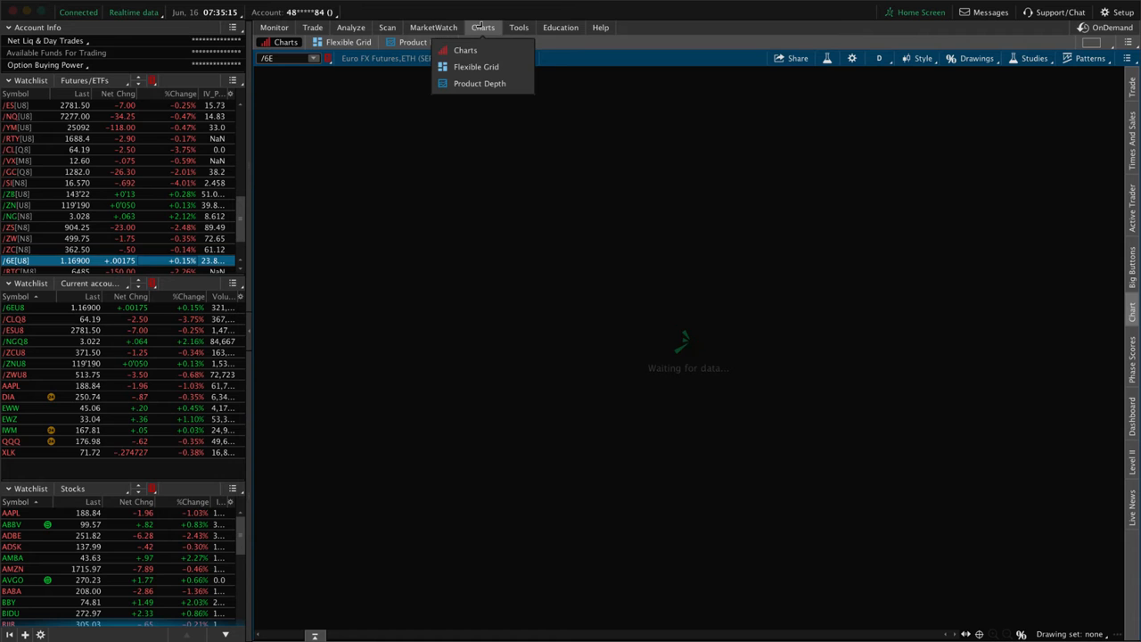
Step: Load the /6E daily chart with its IV indicator, then show its risk profile
{"action": "left_click", "coordinate": [464, 50]}
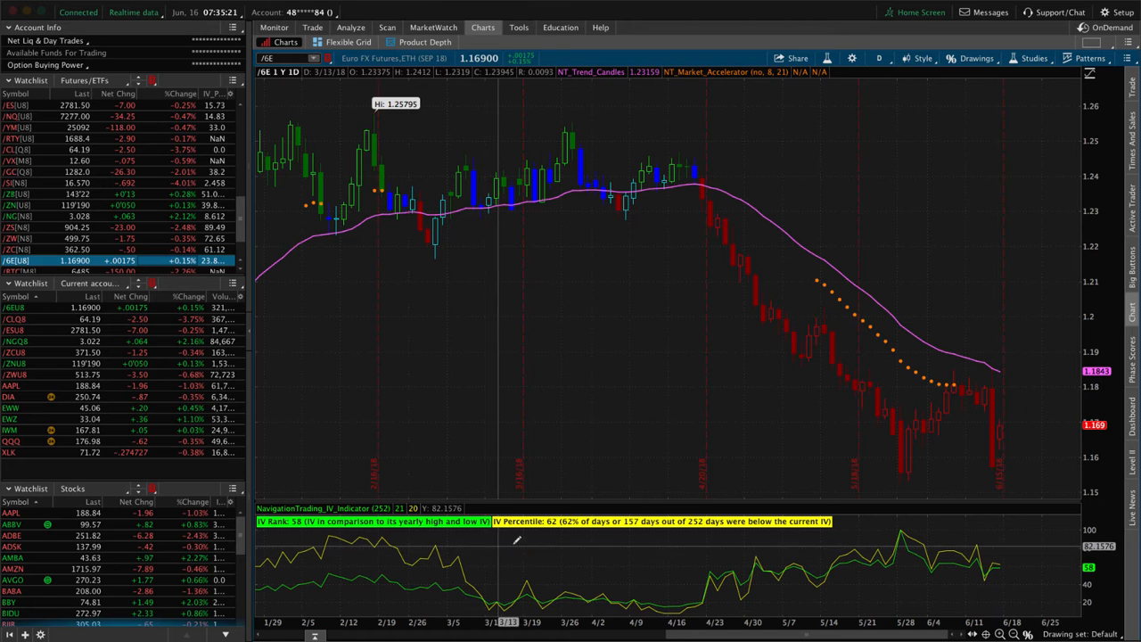
{"action": "mouse_move", "coordinate": [561, 539]}
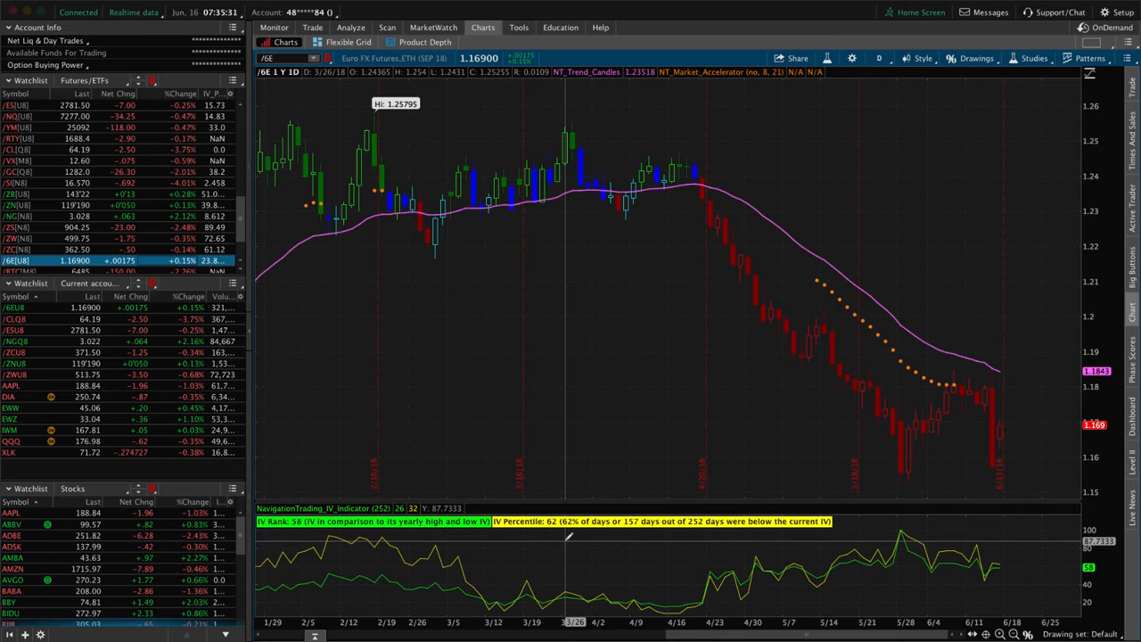
{"action": "mouse_move", "coordinate": [563, 535]}
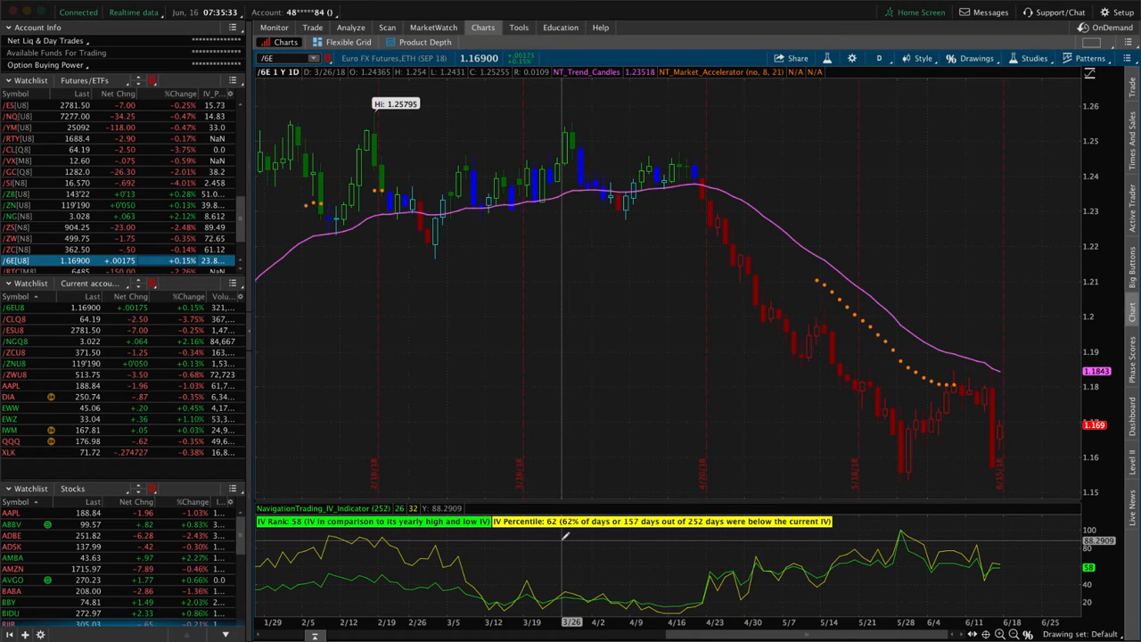
{"action": "mouse_move", "coordinate": [596, 536]}
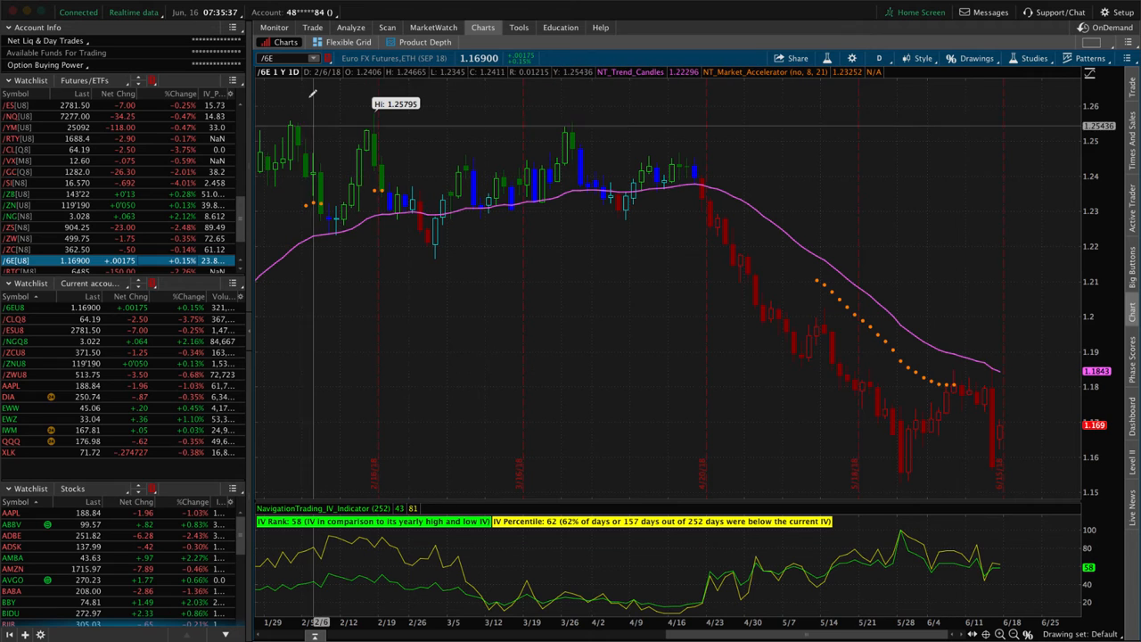
{"action": "left_click", "coordinate": [349, 27]}
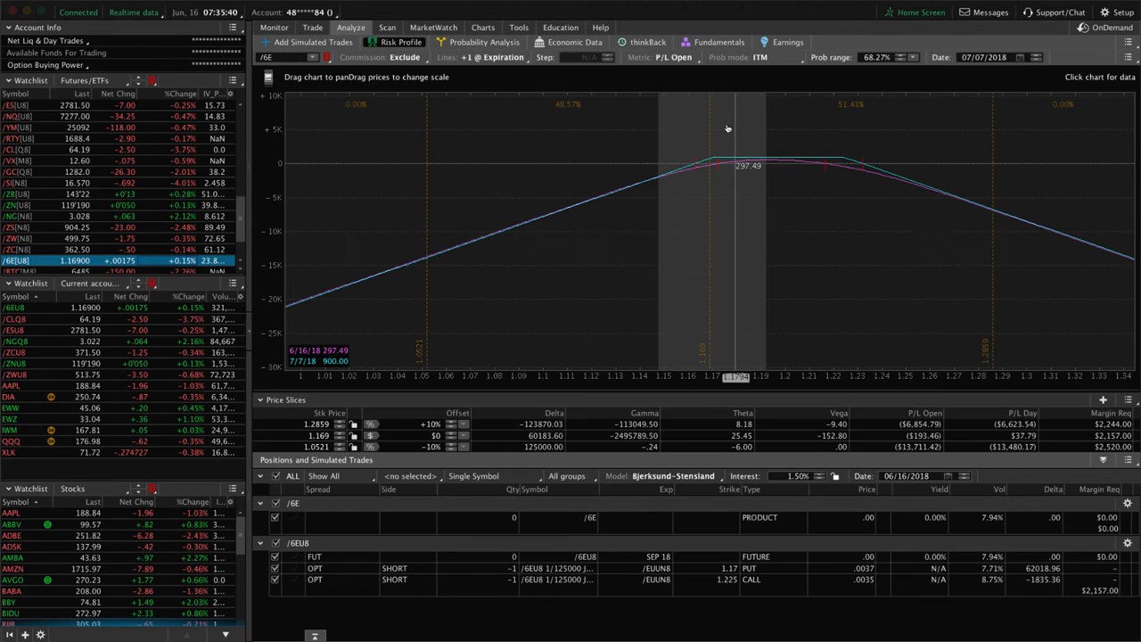
{"action": "mouse_move", "coordinate": [771, 182]}
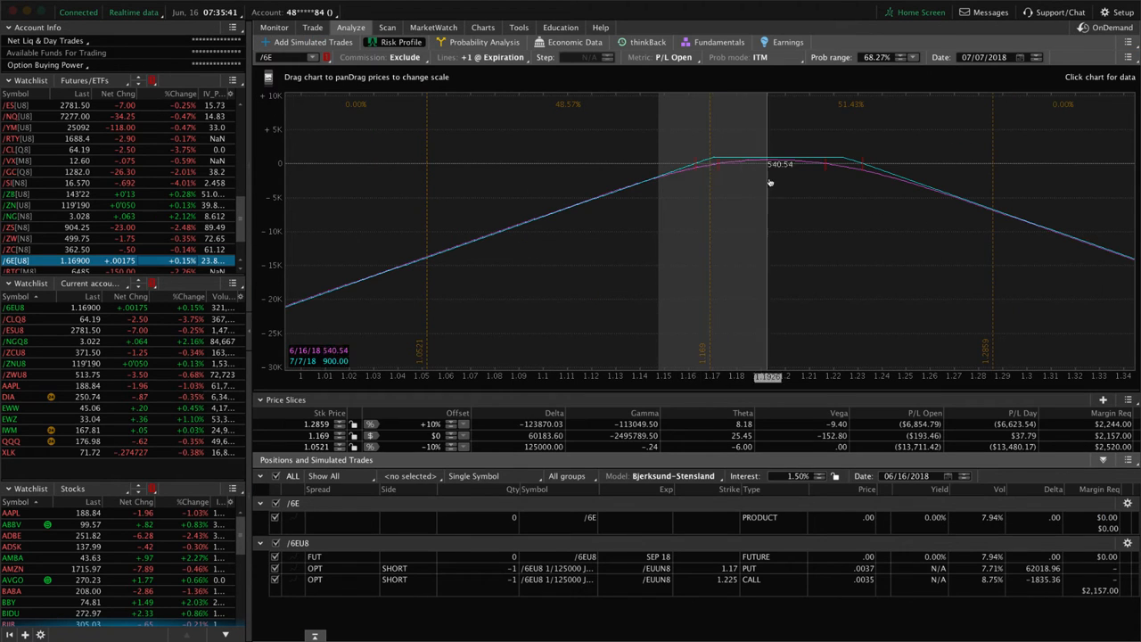
{"action": "mouse_move", "coordinate": [614, 175]}
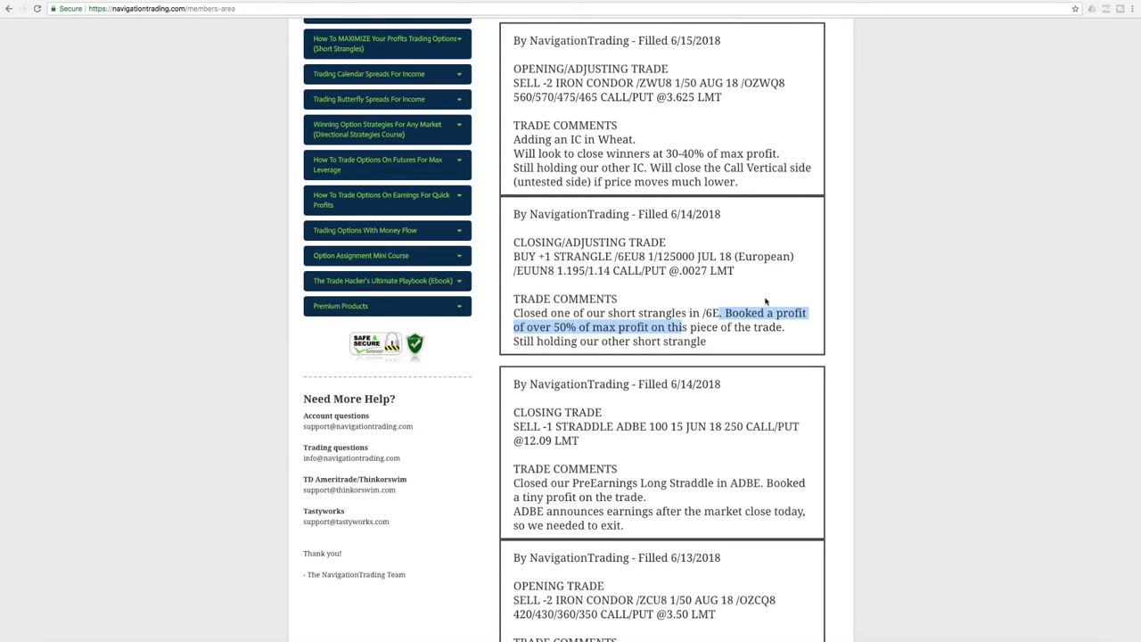
Step: Scroll the NavigationALERTS feed to the June 15 wheat iron condor alert
{"action": "scroll", "scroll_direction": "up", "scroll_amount": 3}
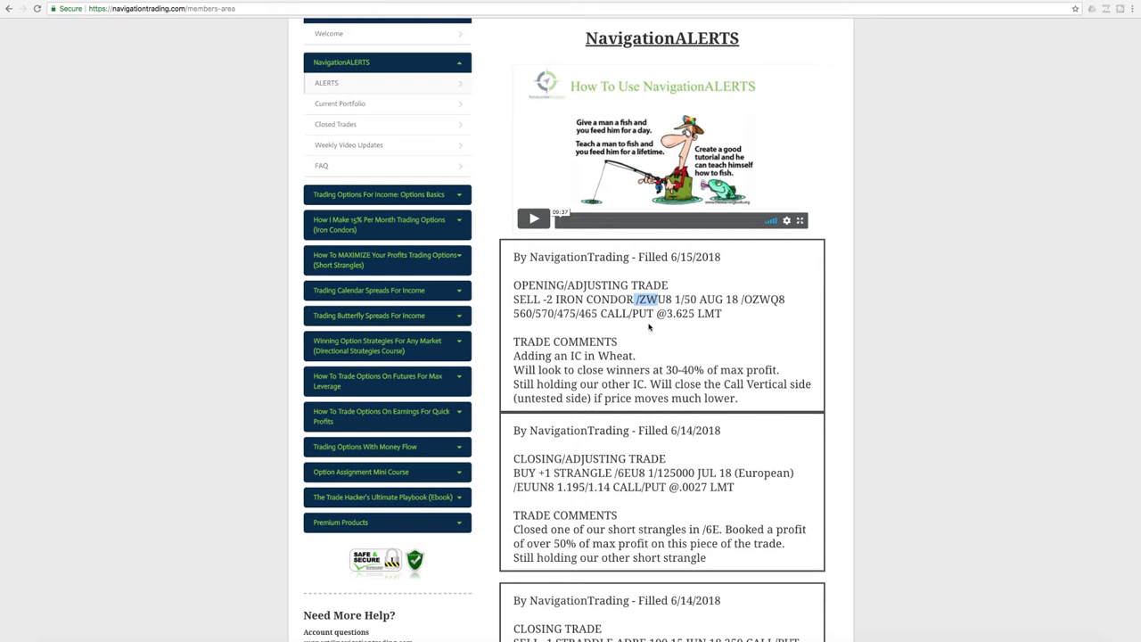
{"action": "mouse_move", "coordinate": [635, 334]}
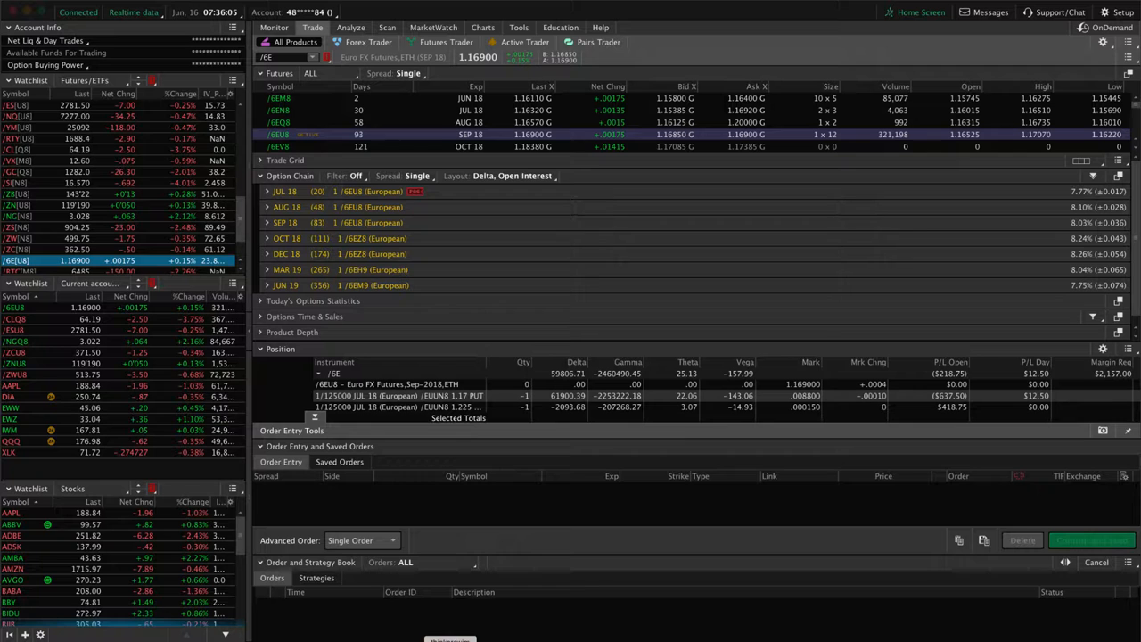
Step: Load /ZWU8 wheat futures and show the iron condor's risk profile
{"action": "left_click", "coordinate": [17, 375]}
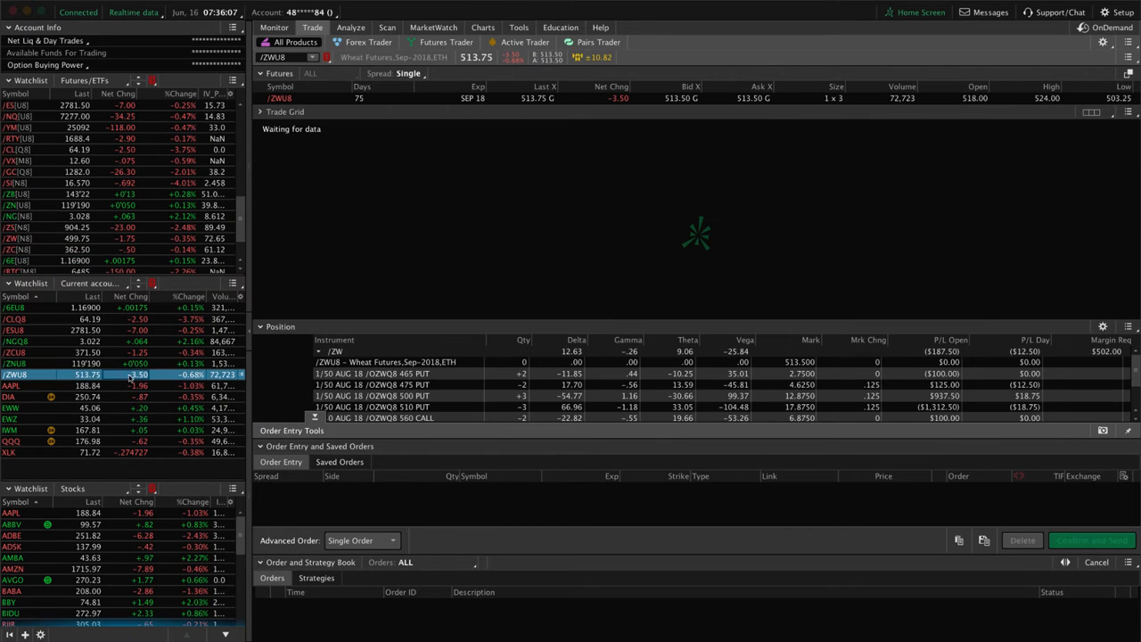
{"action": "left_click", "coordinate": [349, 27]}
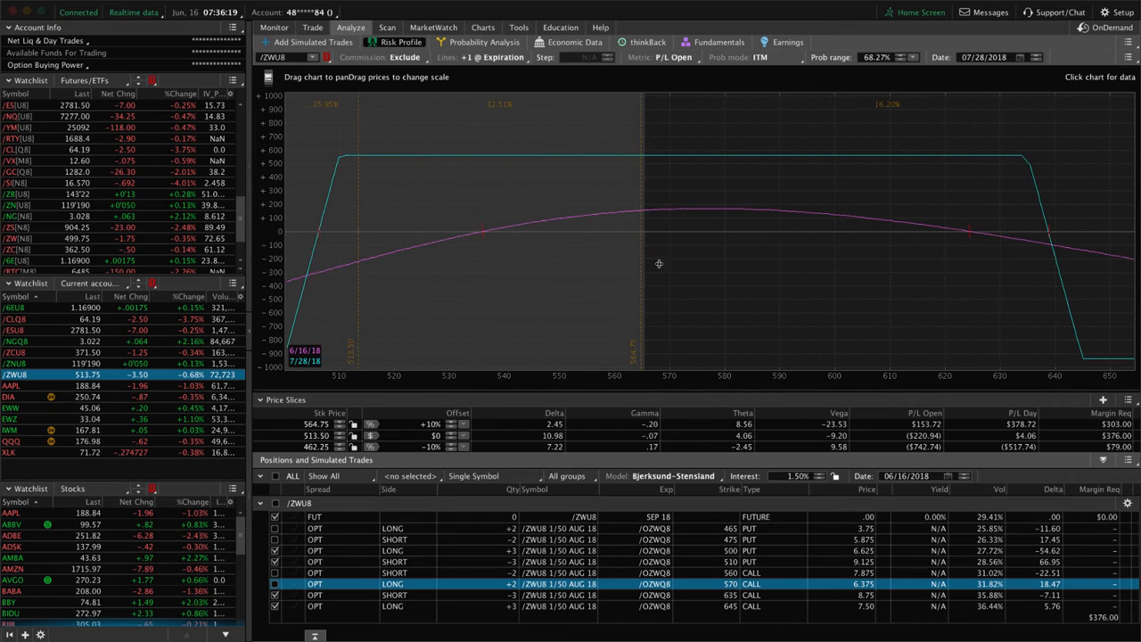
{"action": "mouse_move", "coordinate": [357, 253]}
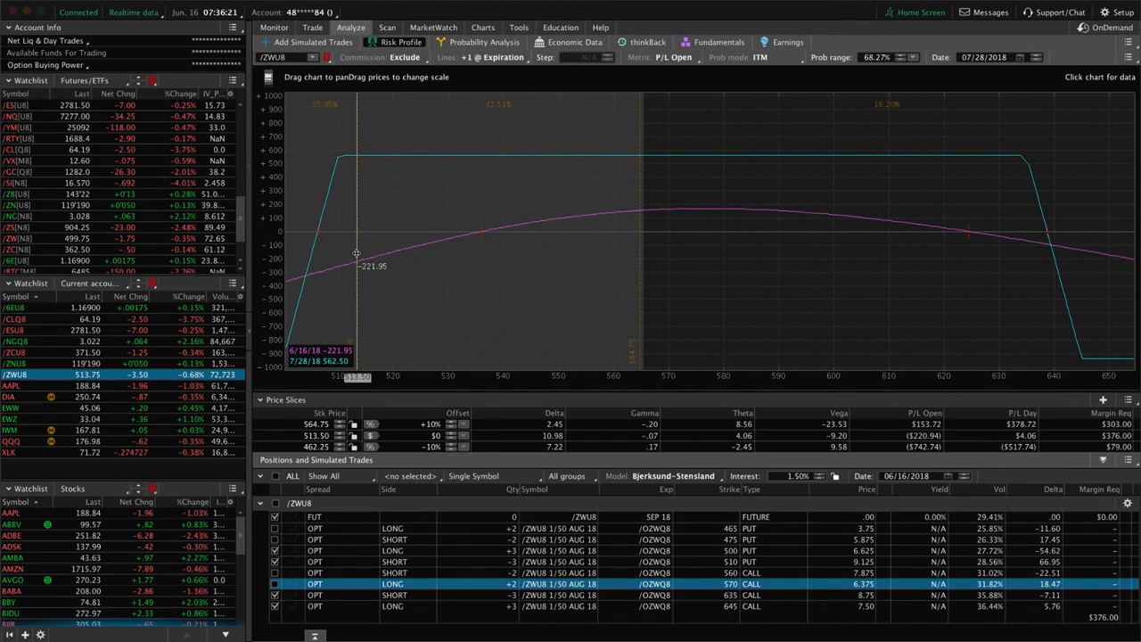
{"action": "mouse_move", "coordinate": [363, 257]}
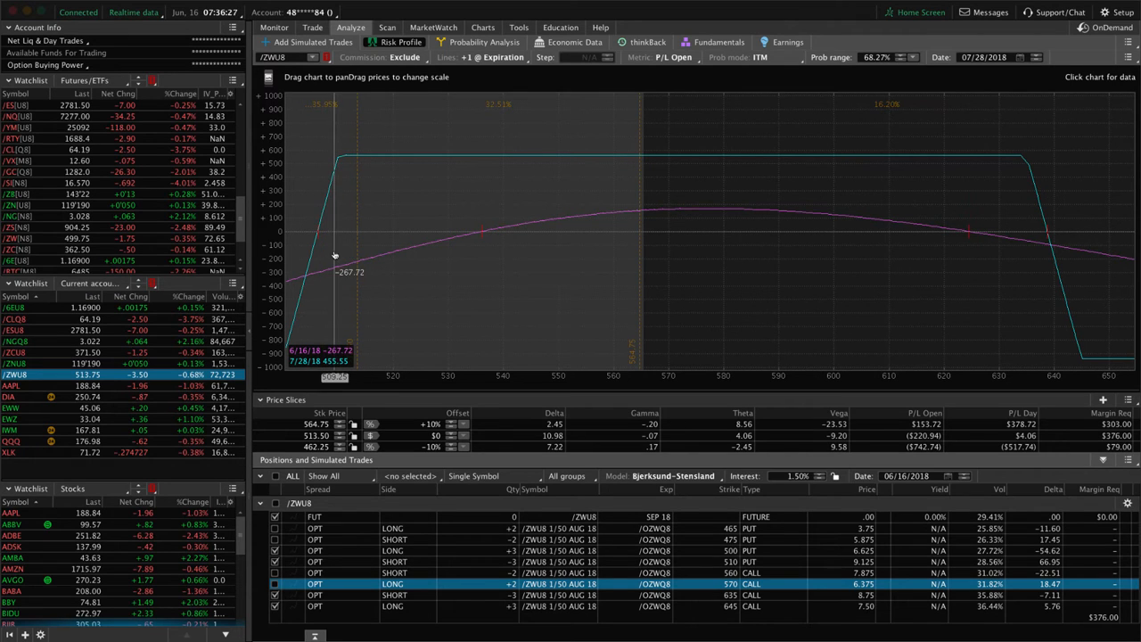
{"action": "mouse_move", "coordinate": [356, 245]}
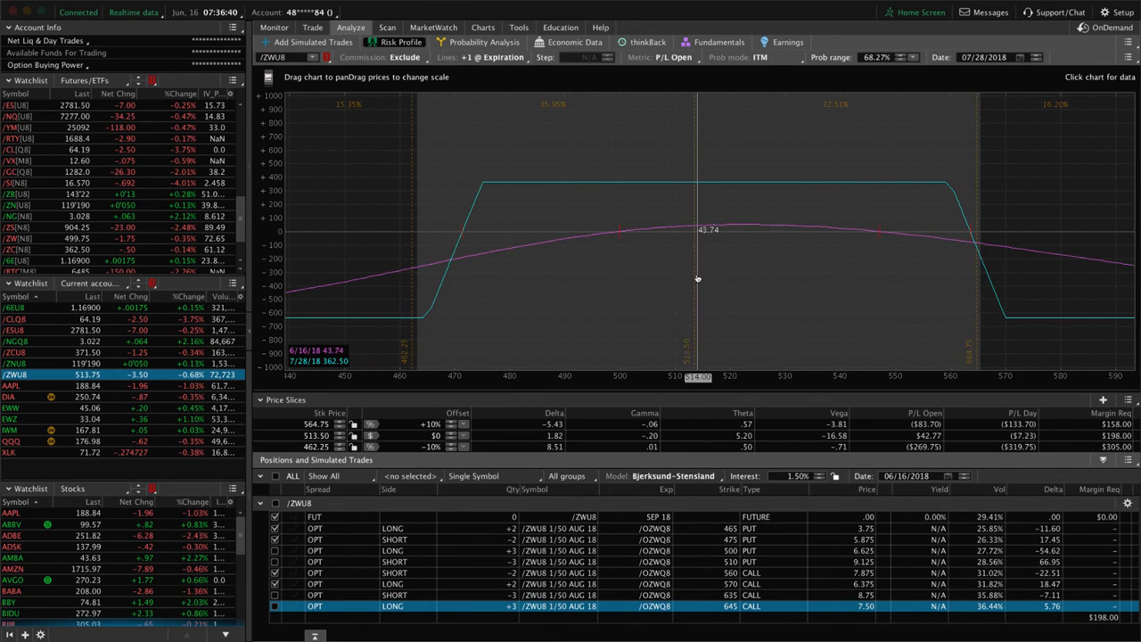
{"action": "mouse_move", "coordinate": [696, 276]}
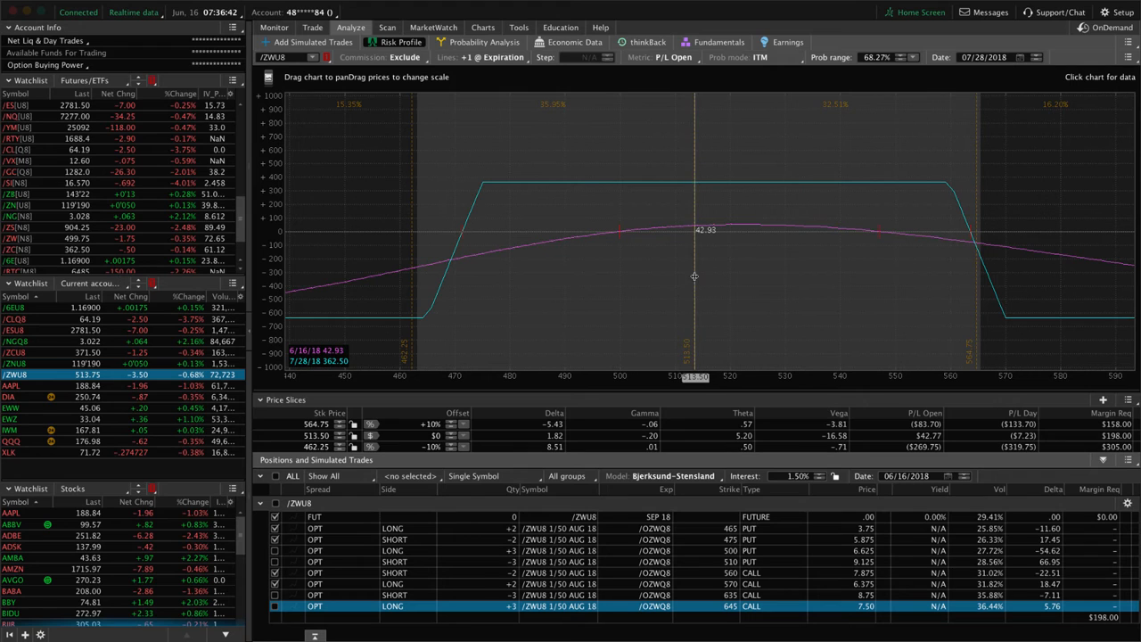
{"action": "mouse_move", "coordinate": [699, 274]}
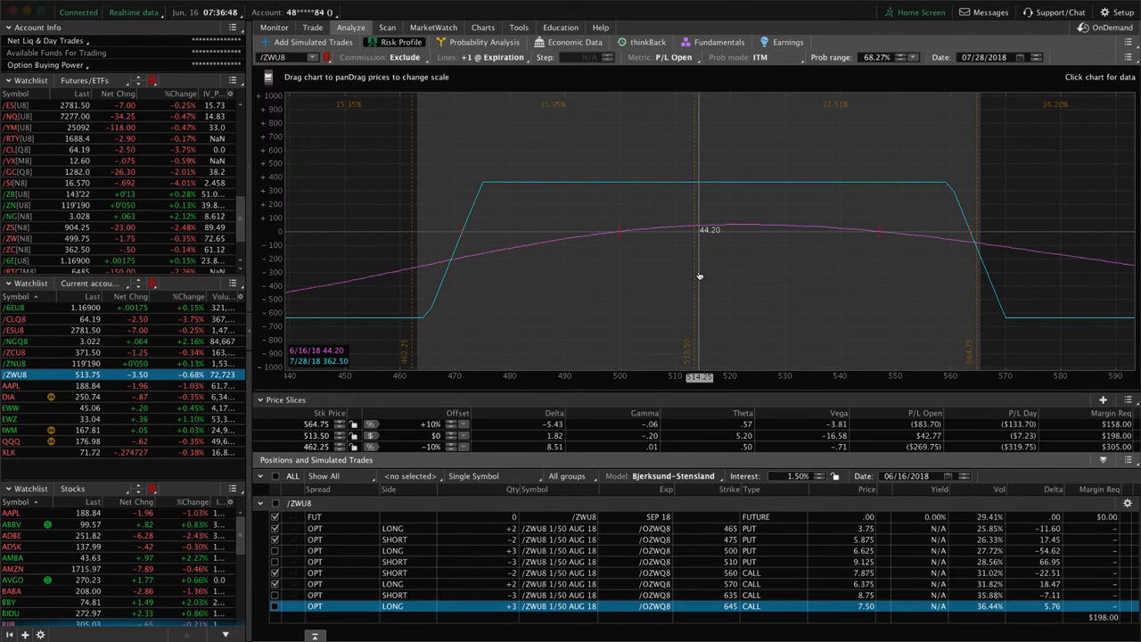
{"action": "mouse_move", "coordinate": [564, 276]}
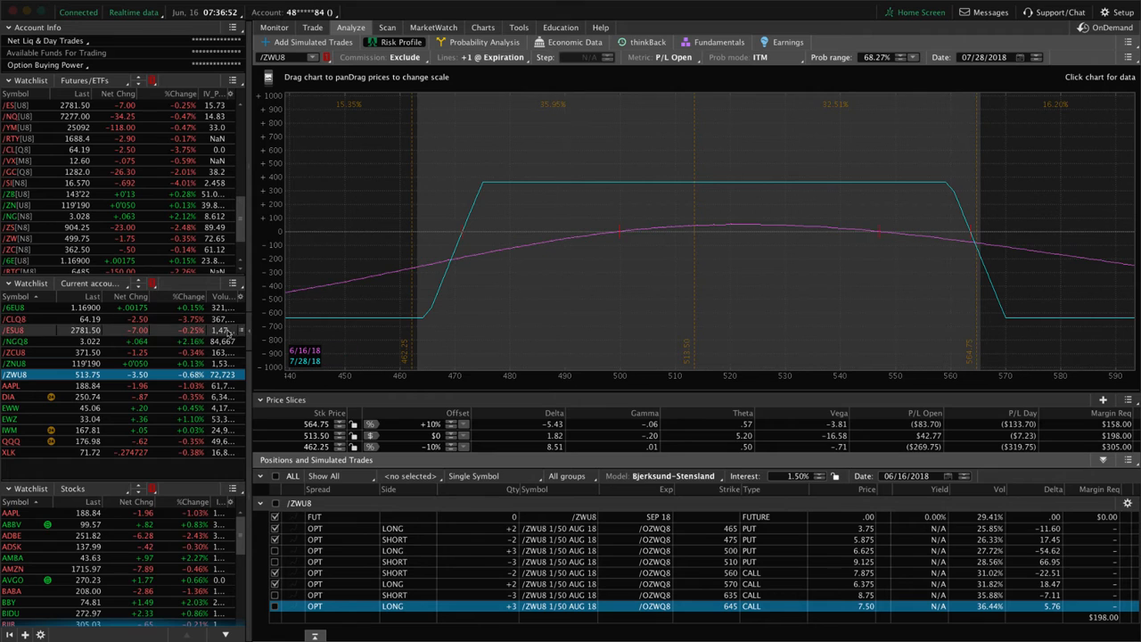
Step: Switch the Risk Profile to the /CLQ8 crude oil short strangle position
{"action": "left_click", "coordinate": [14, 319]}
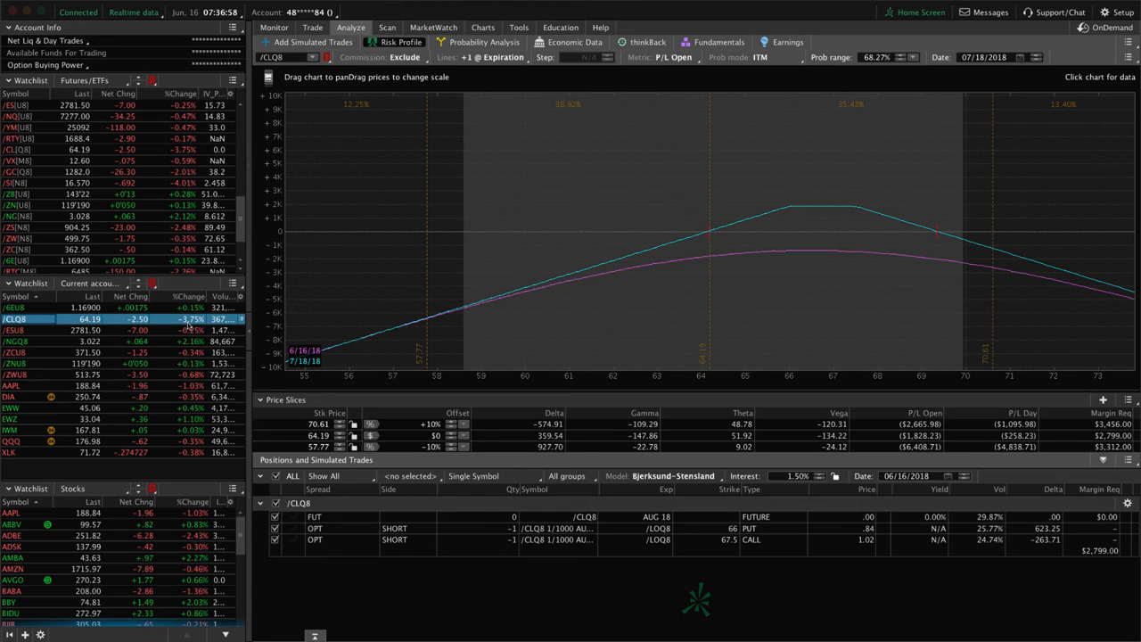
{"action": "mouse_move", "coordinate": [827, 282]}
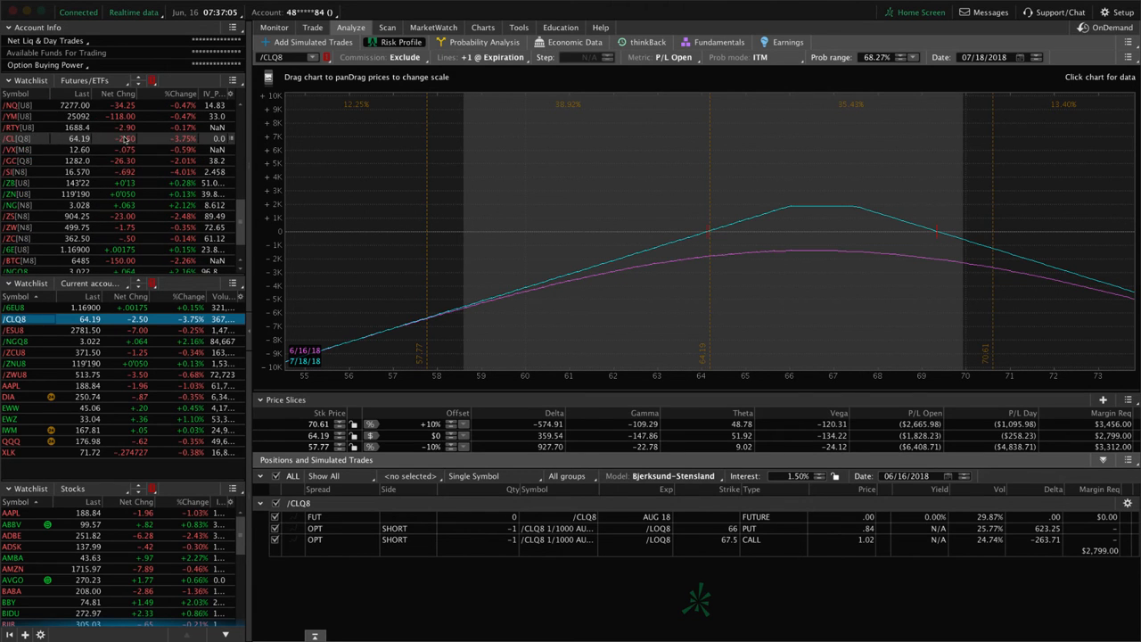
Step: Move from the crude oil risk profile to the Charts page
{"action": "left_click", "coordinate": [481, 26]}
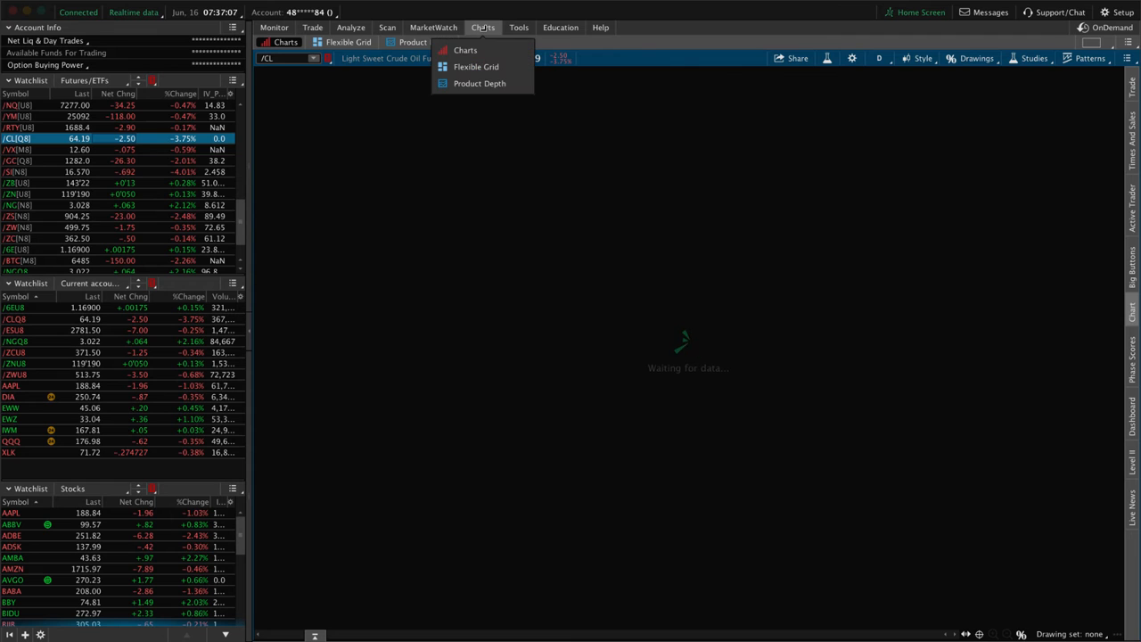
Step: Load the /CL crude oil daily chart, then return to the Trade page for /CLQ8
{"action": "left_click", "coordinate": [464, 50]}
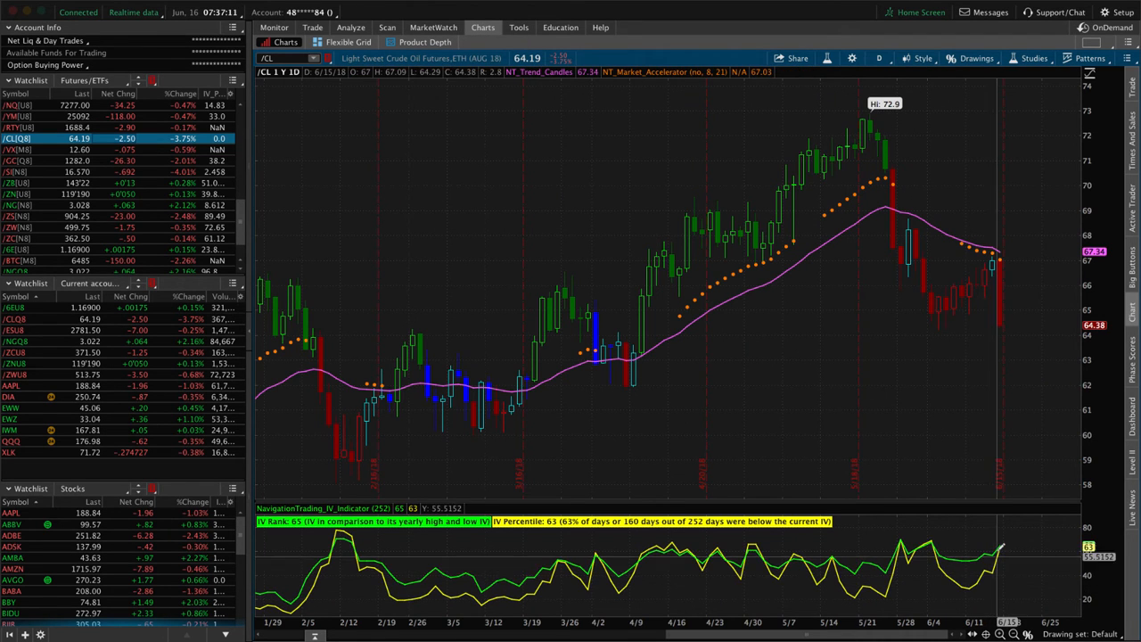
{"action": "mouse_move", "coordinate": [1010, 317]}
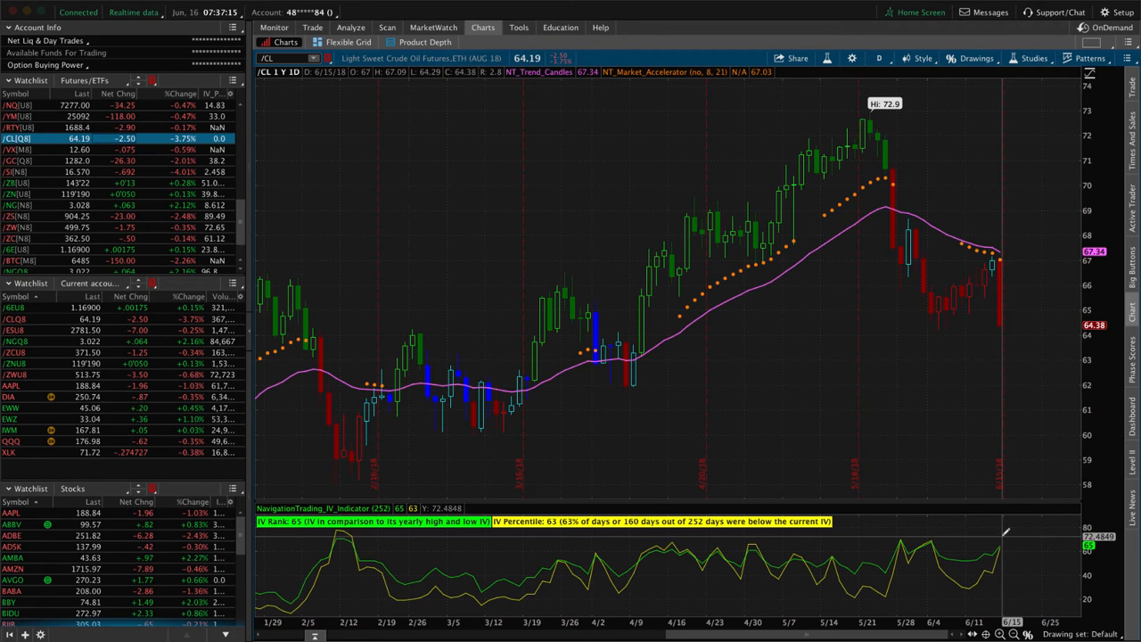
{"action": "mouse_move", "coordinate": [445, 446]}
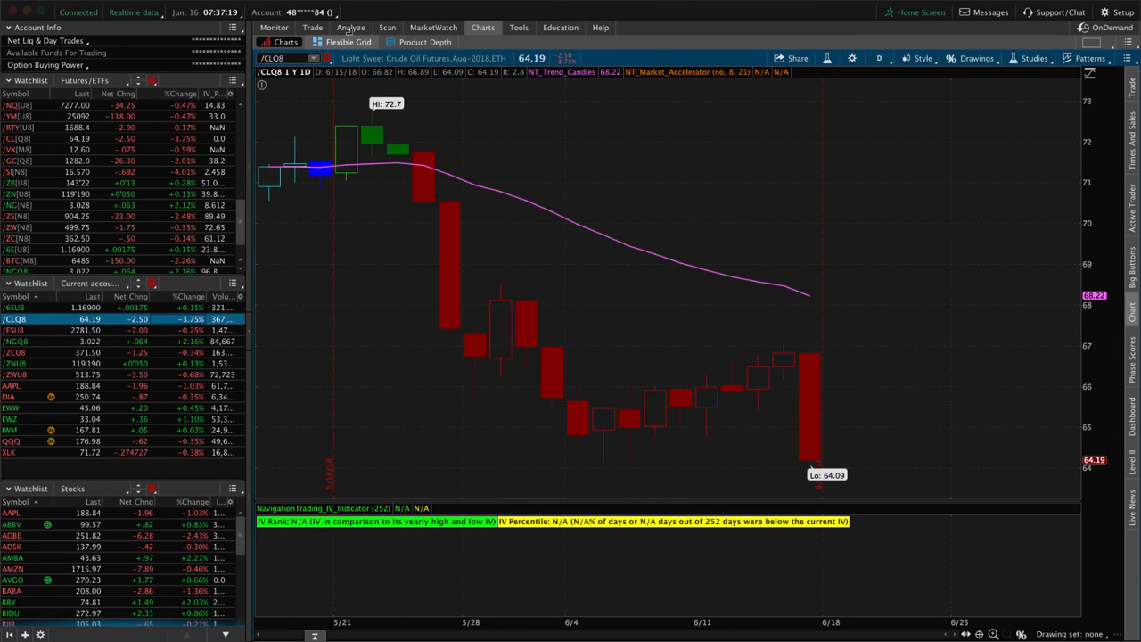
{"action": "left_click", "coordinate": [349, 26]}
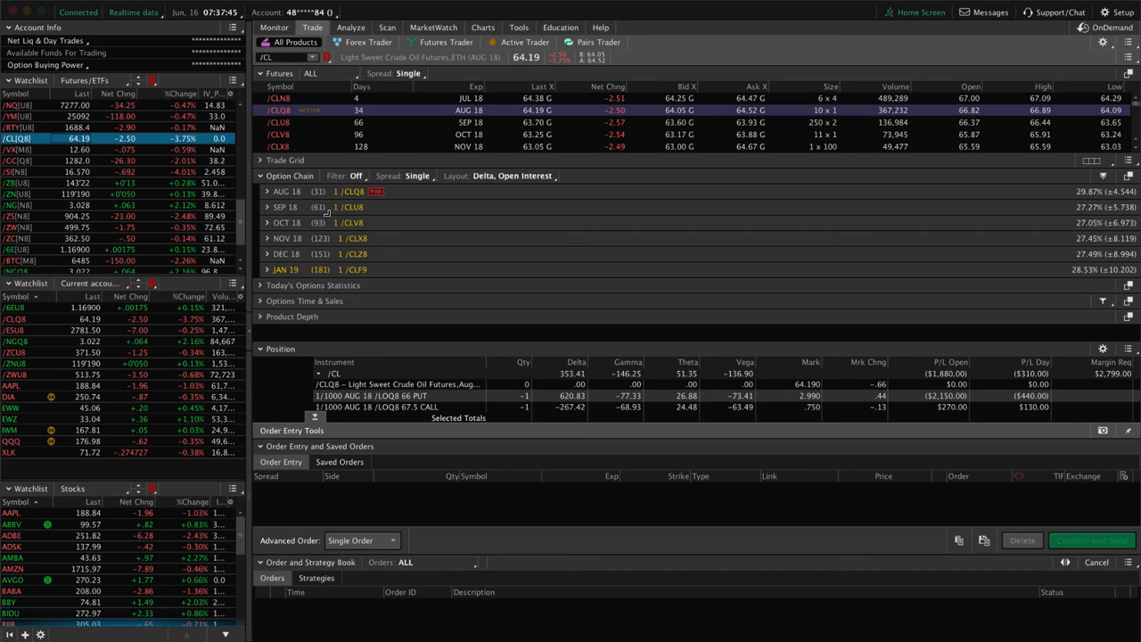
{"action": "mouse_move", "coordinate": [330, 223]}
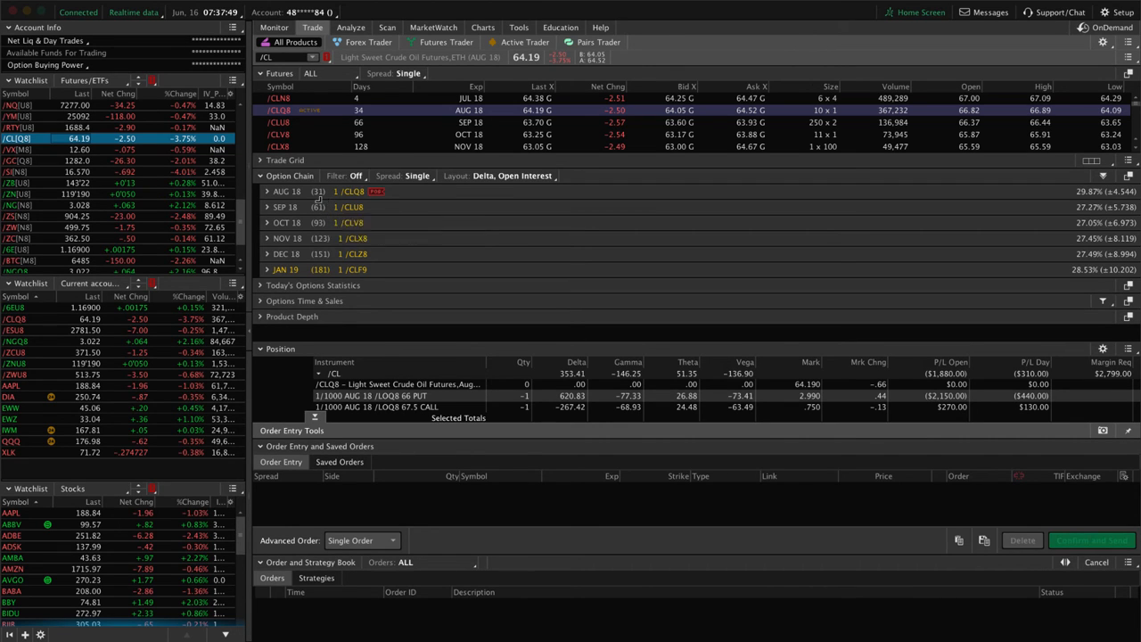
{"action": "mouse_move", "coordinate": [317, 207]}
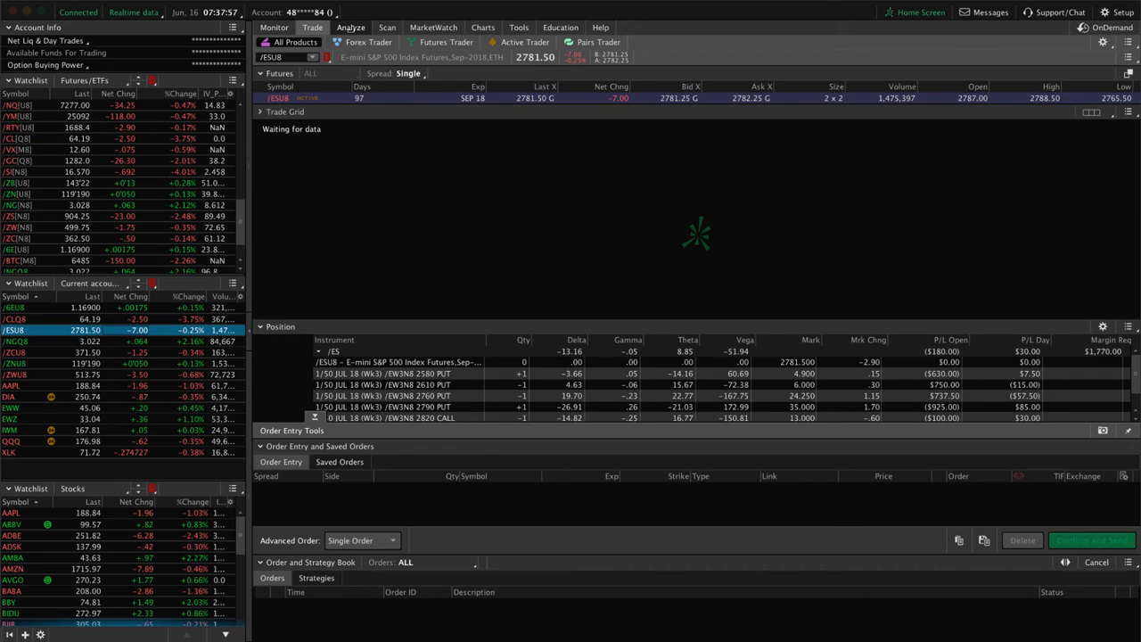
Step: Show the /ESU8 E-mini S&P 500 risk profile and narrow it to the call spread legs
{"action": "left_click", "coordinate": [350, 27]}
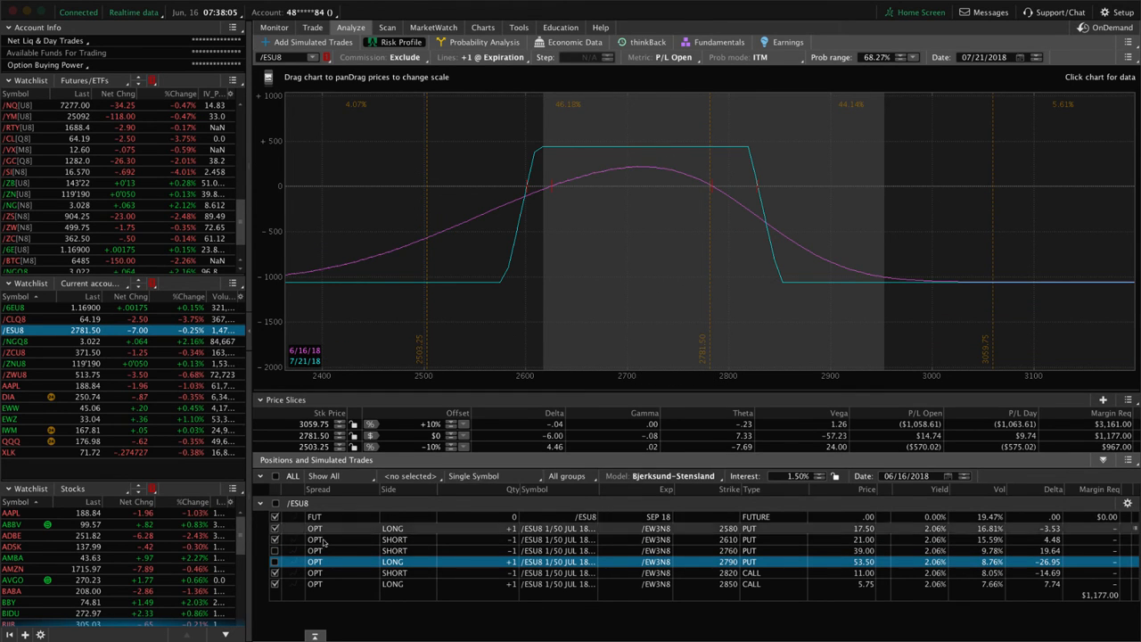
{"action": "left_click", "coordinate": [274, 562]}
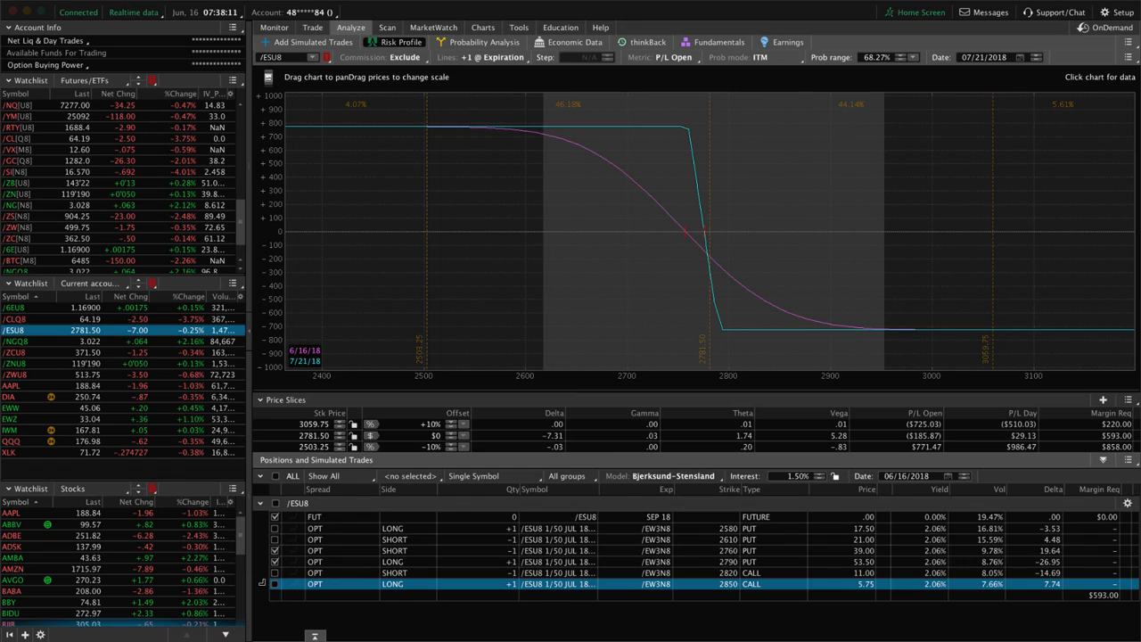
{"action": "mouse_move", "coordinate": [724, 280]}
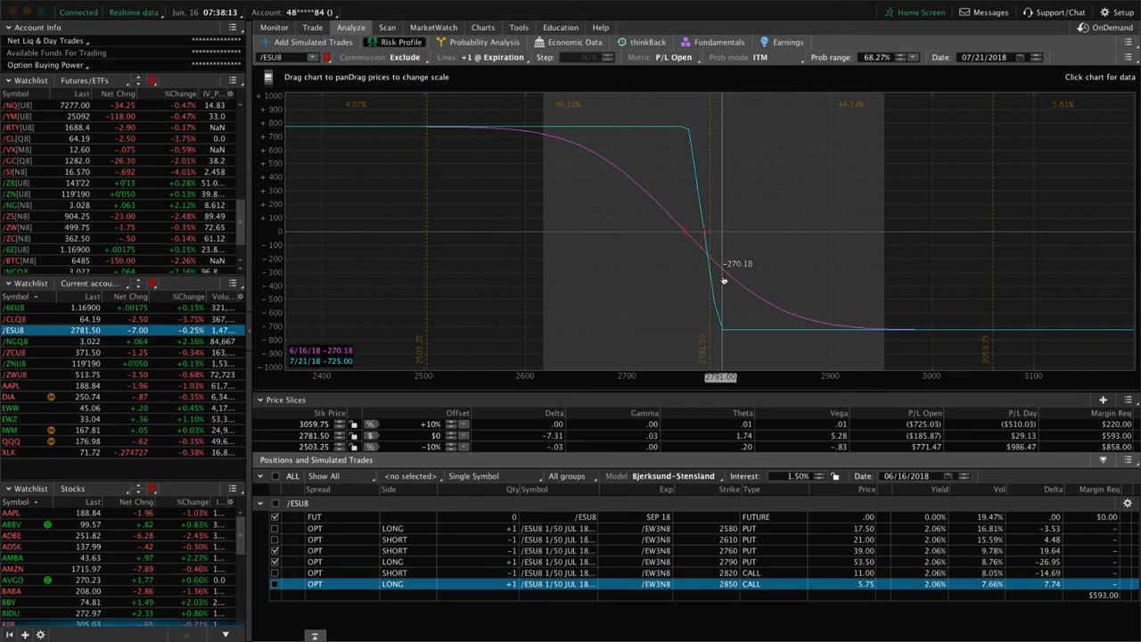
{"action": "mouse_move", "coordinate": [613, 231]}
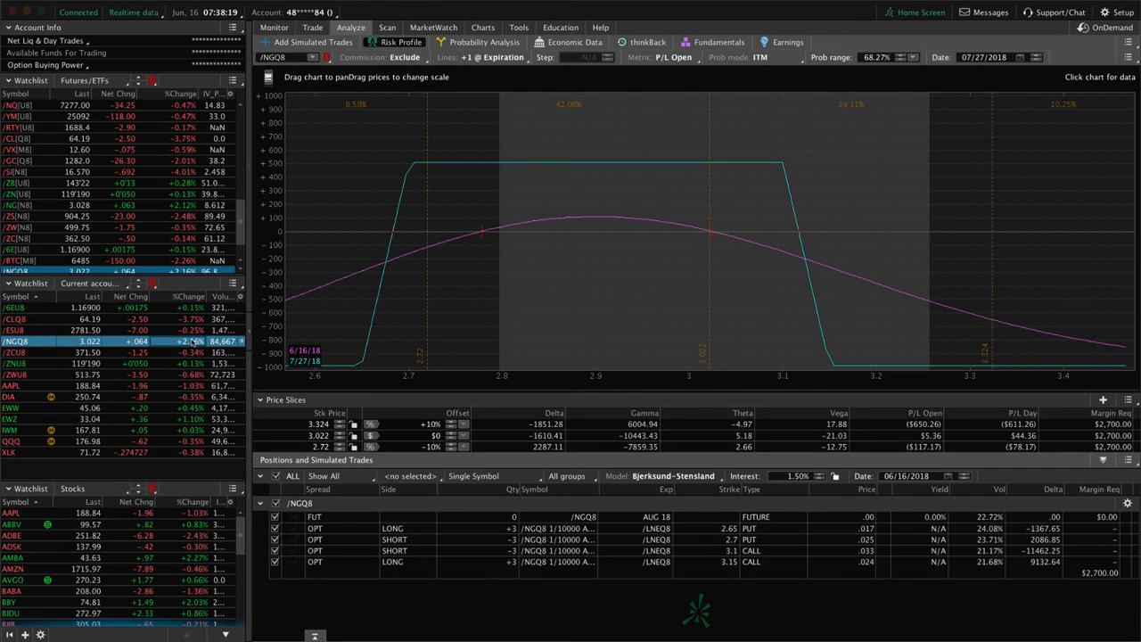
{"action": "mouse_move", "coordinate": [618, 335]}
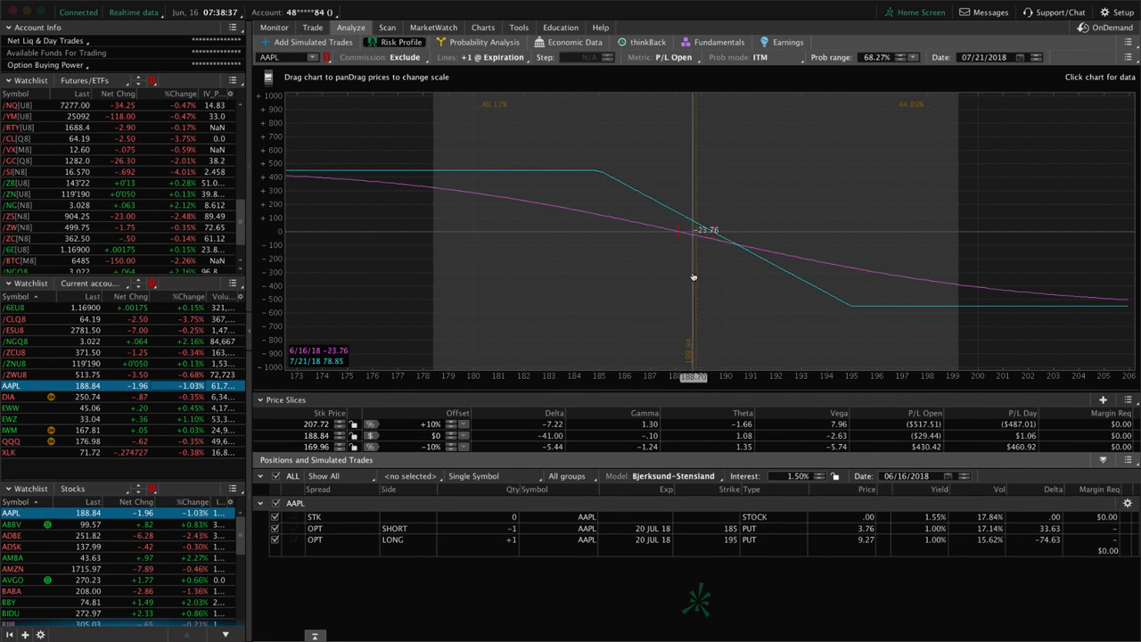
{"action": "mouse_move", "coordinate": [695, 257]}
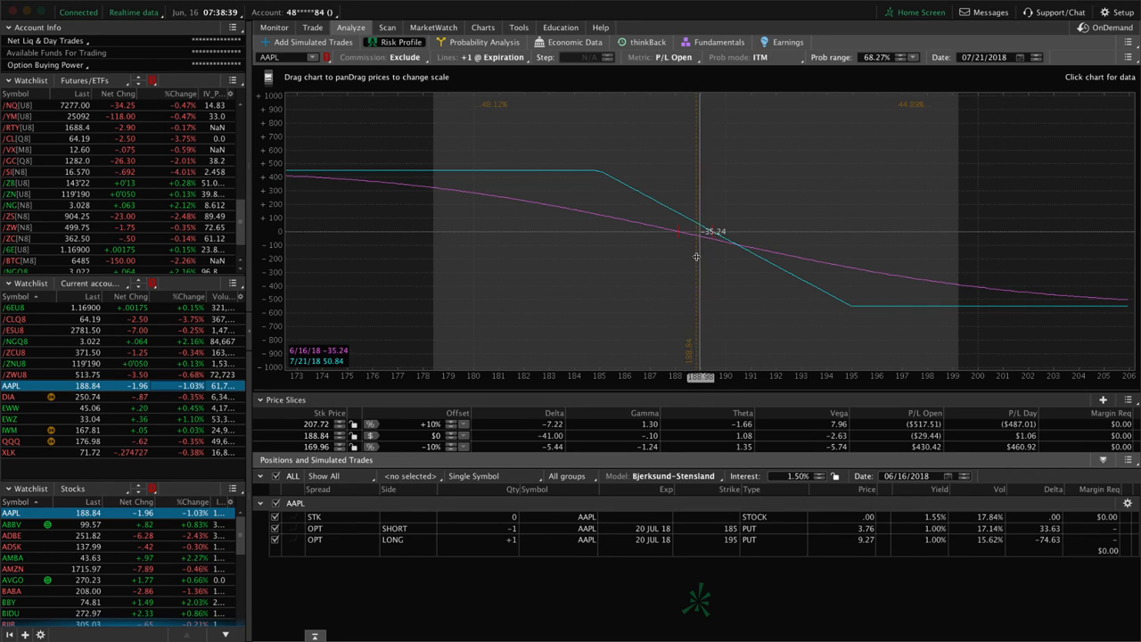
{"action": "mouse_move", "coordinate": [525, 250]}
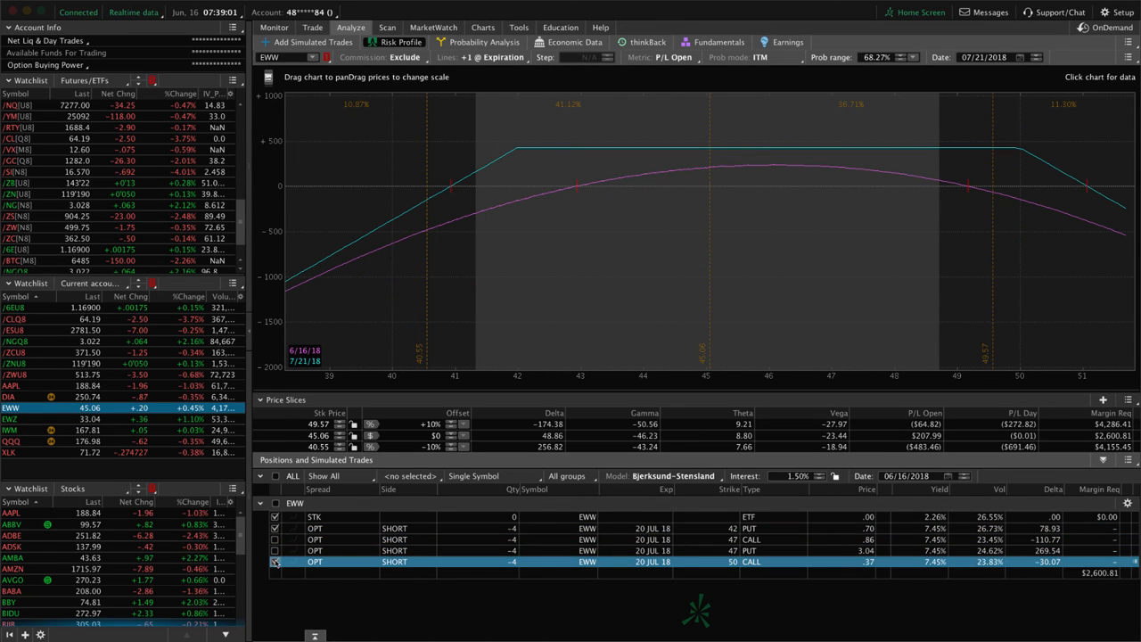
{"action": "mouse_move", "coordinate": [710, 322]}
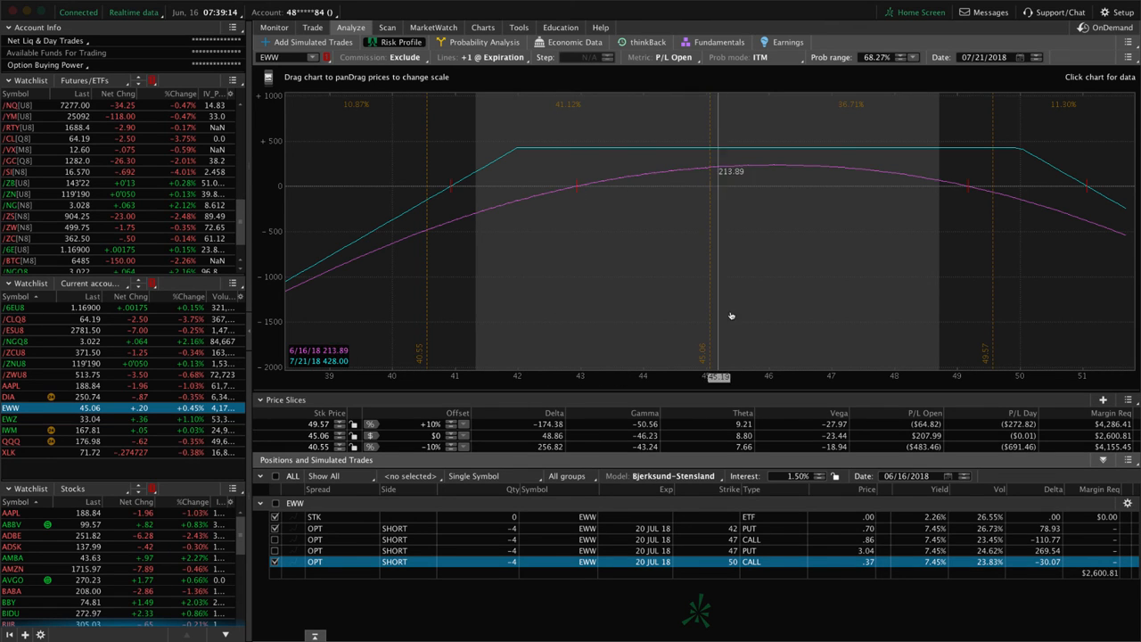
{"action": "mouse_move", "coordinate": [755, 313]}
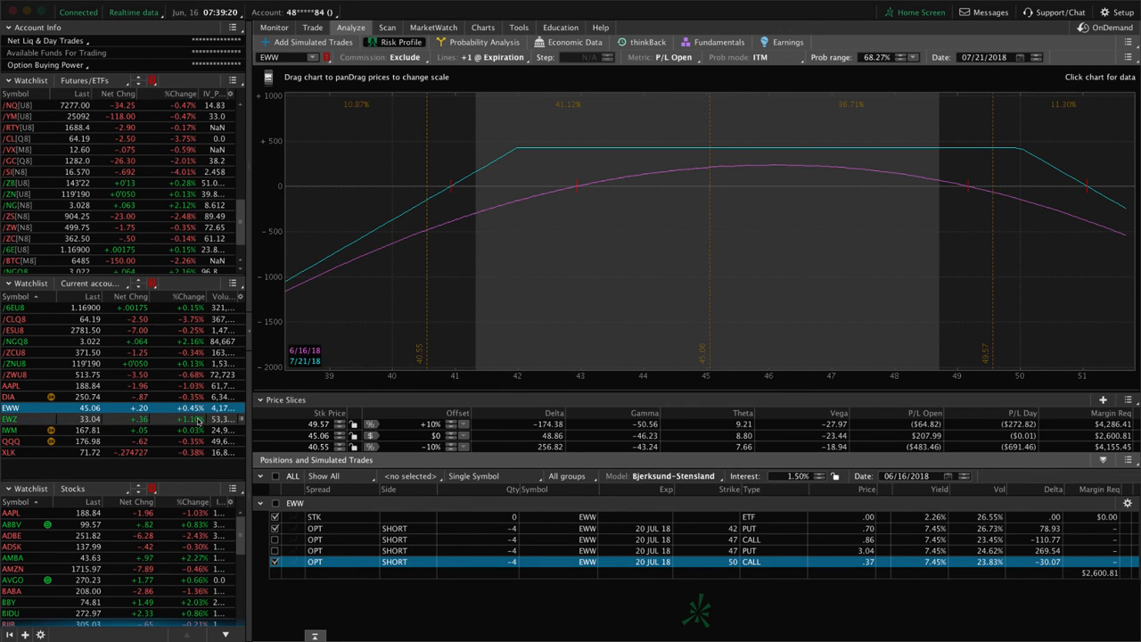
Step: Load the EWZ position into the Risk Profile from the watchlist
{"action": "left_click", "coordinate": [10, 419]}
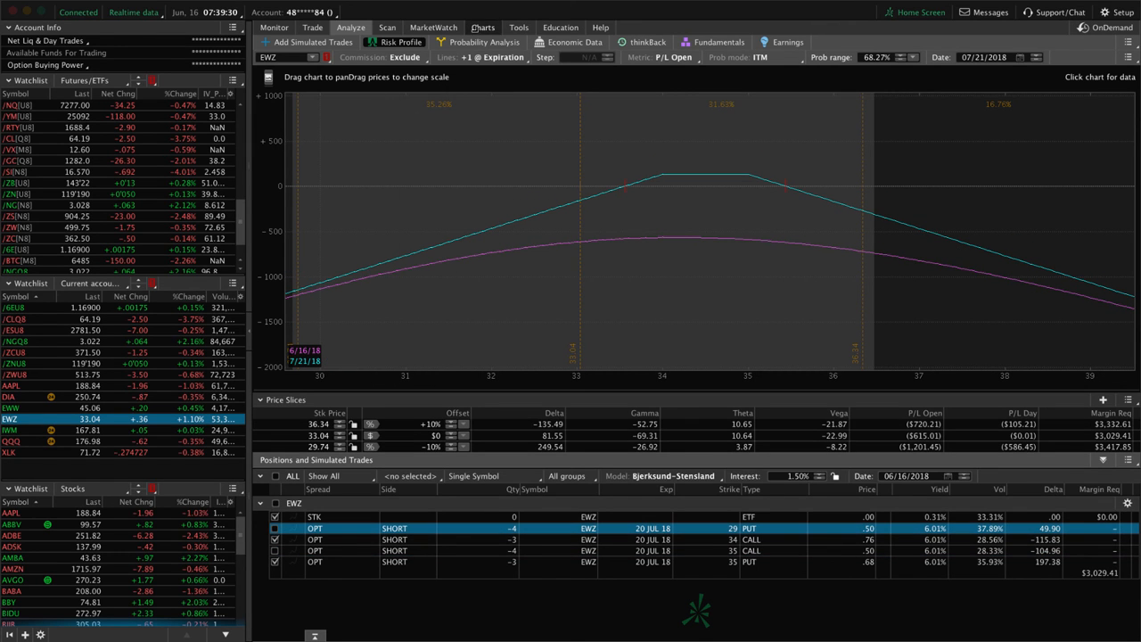
Step: Leave the EWZ risk profile for the Charts page
{"action": "left_click", "coordinate": [482, 27]}
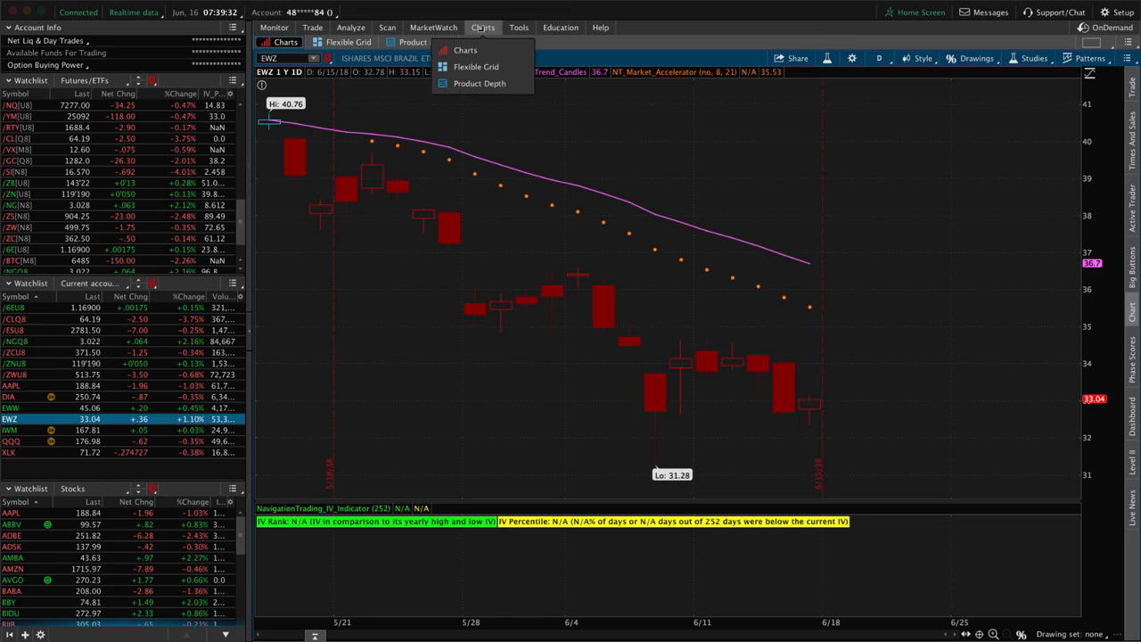
Step: View the EWZ one-year daily chart, then return to its risk profile
{"action": "left_click", "coordinate": [464, 50]}
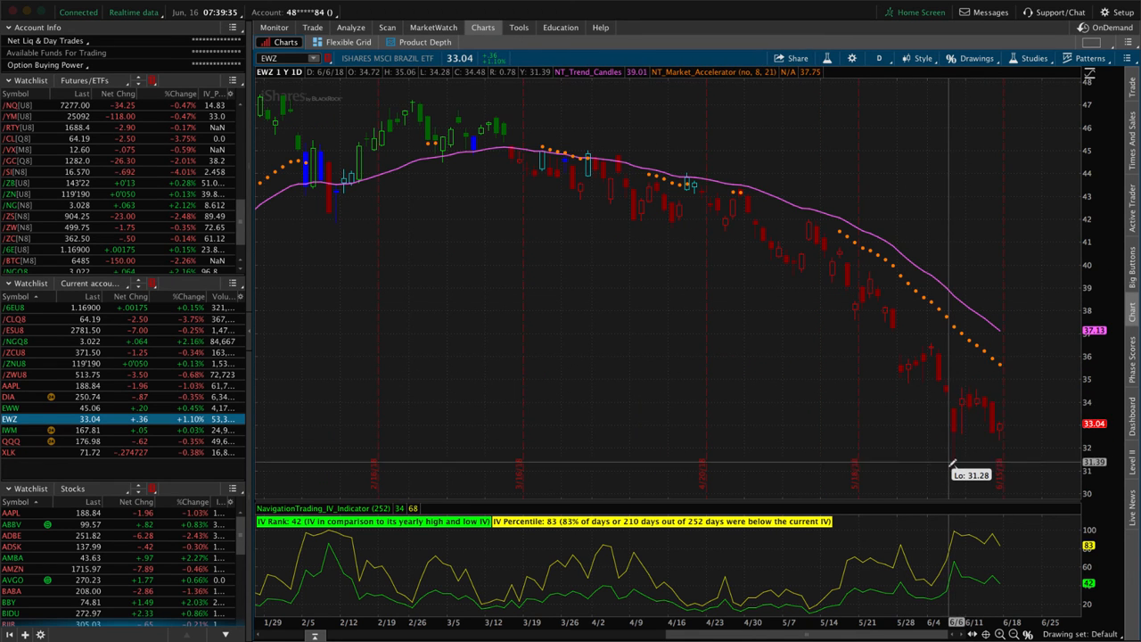
{"action": "mouse_move", "coordinate": [961, 400]}
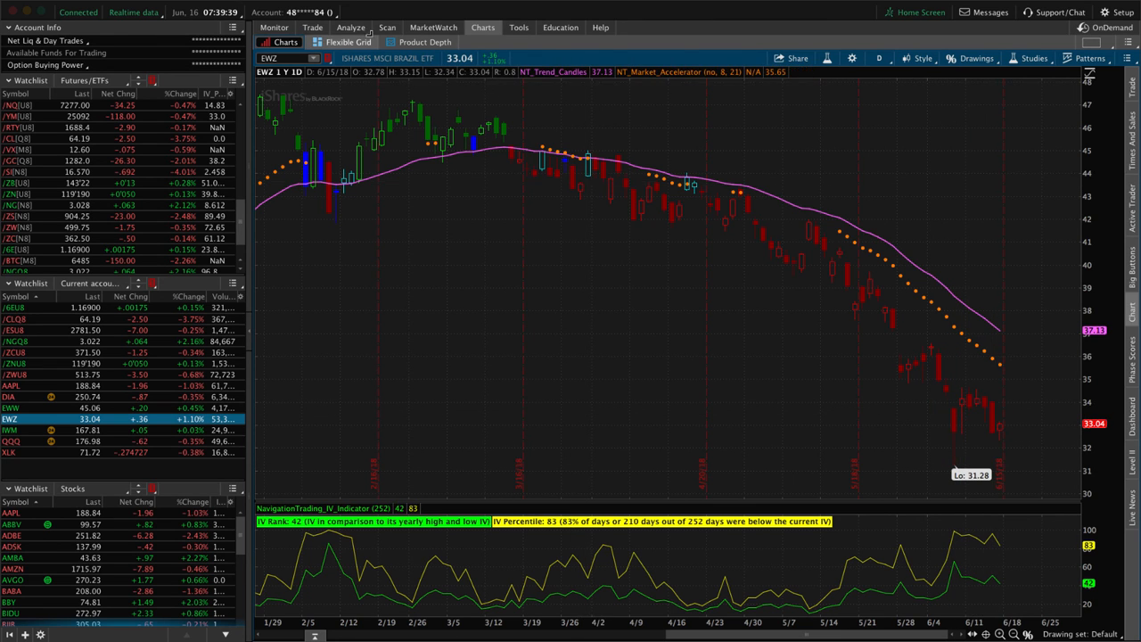
{"action": "left_click", "coordinate": [349, 27]}
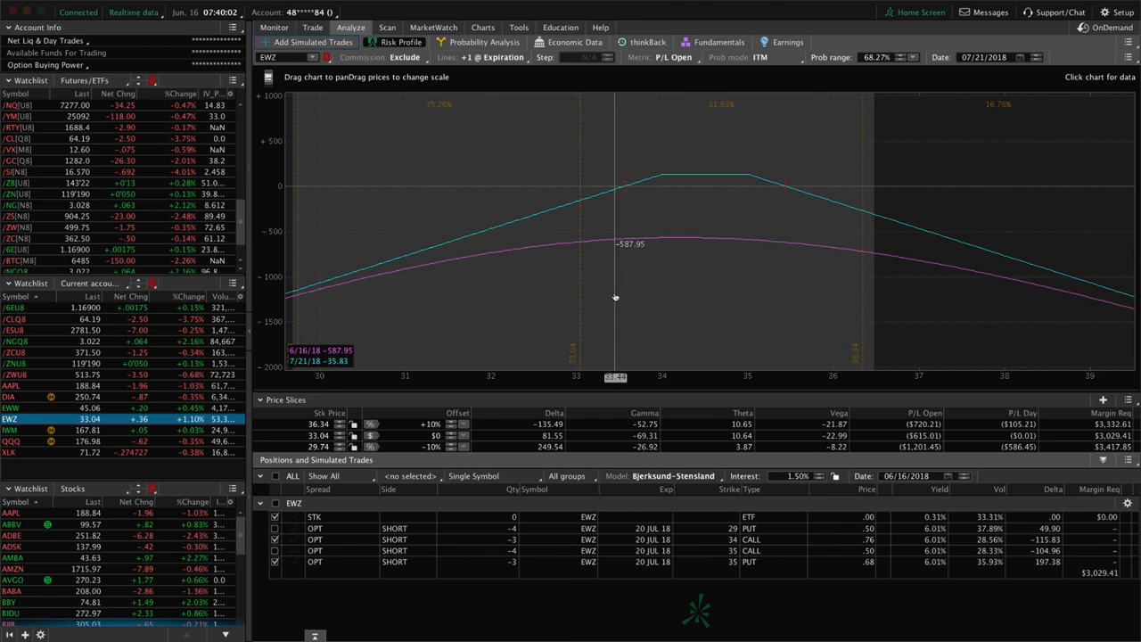
{"action": "mouse_move", "coordinate": [662, 242]}
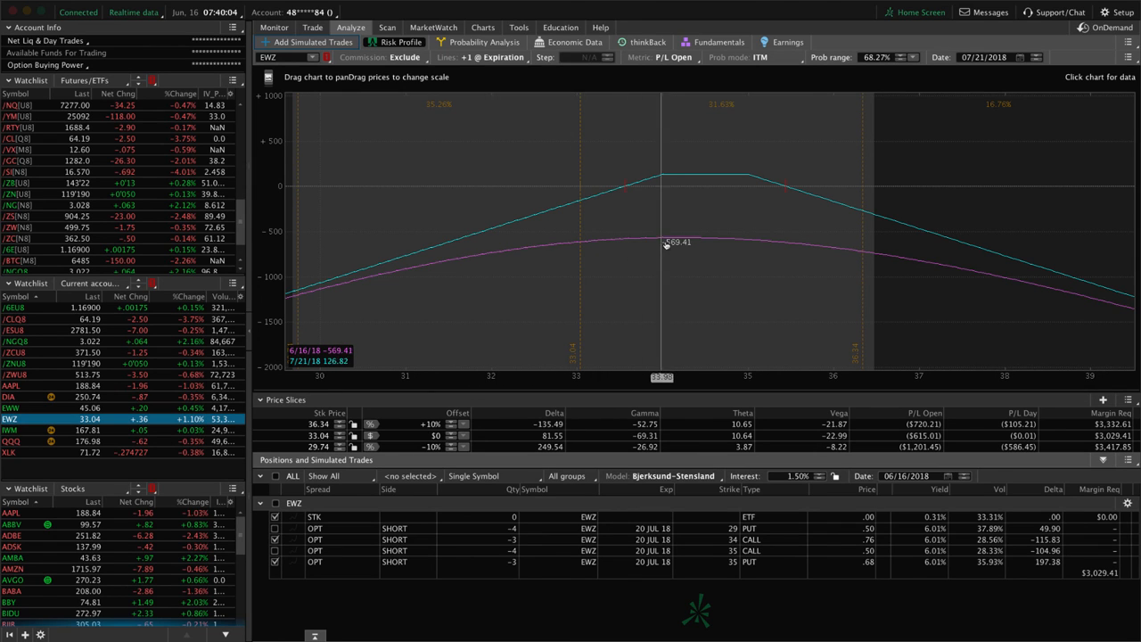
{"action": "mouse_move", "coordinate": [677, 214]}
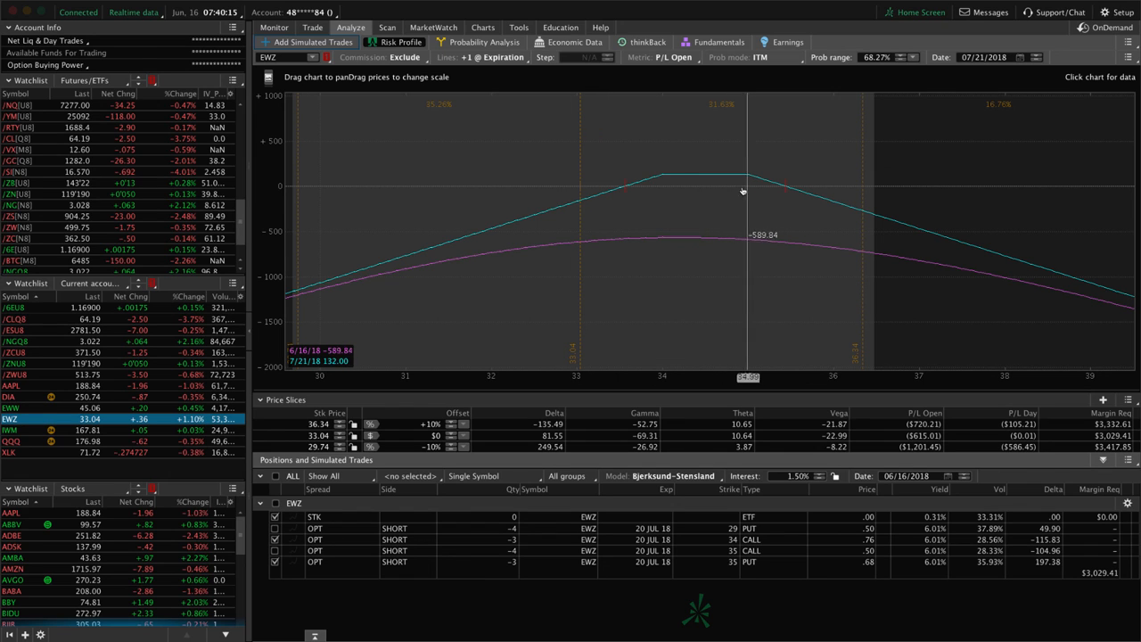
{"action": "mouse_move", "coordinate": [410, 167]}
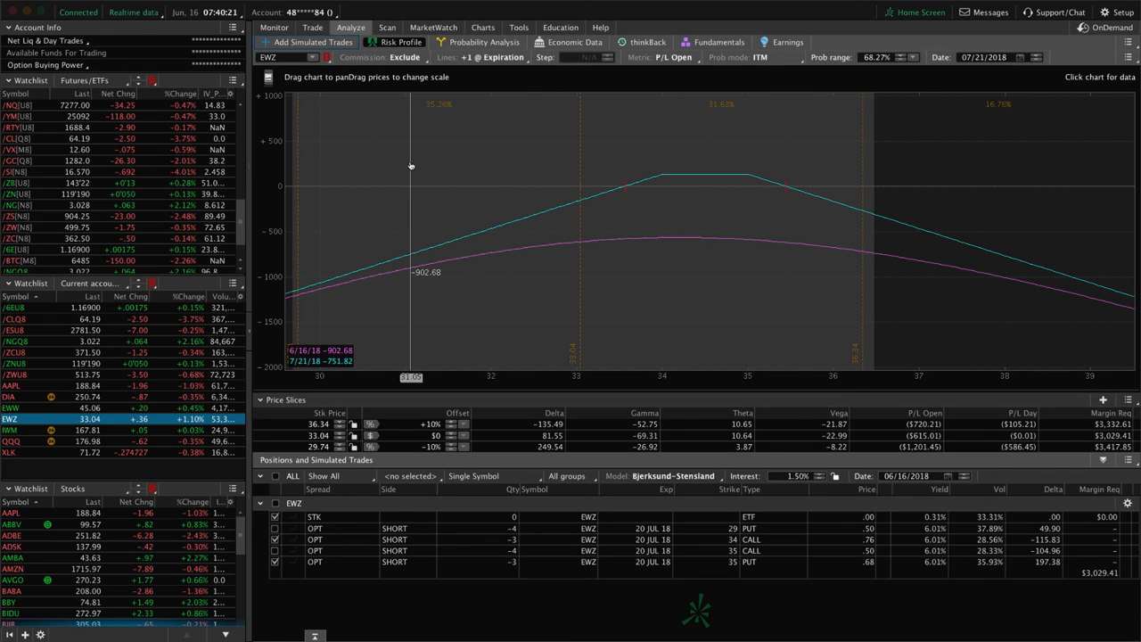
{"action": "mouse_move", "coordinate": [578, 235]}
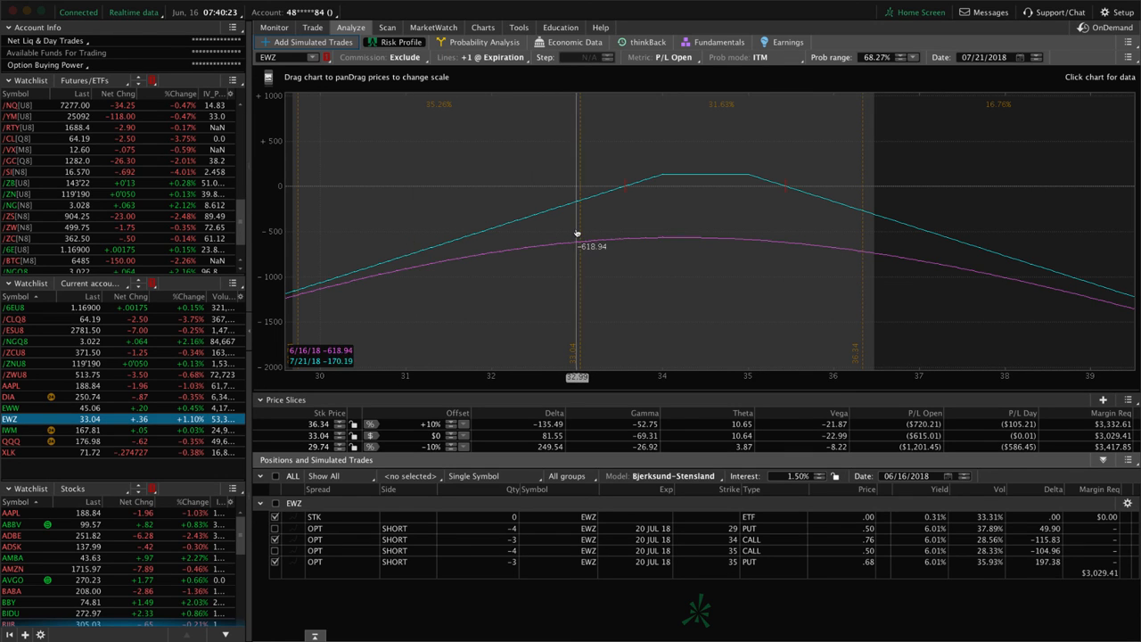
{"action": "mouse_move", "coordinate": [581, 230]}
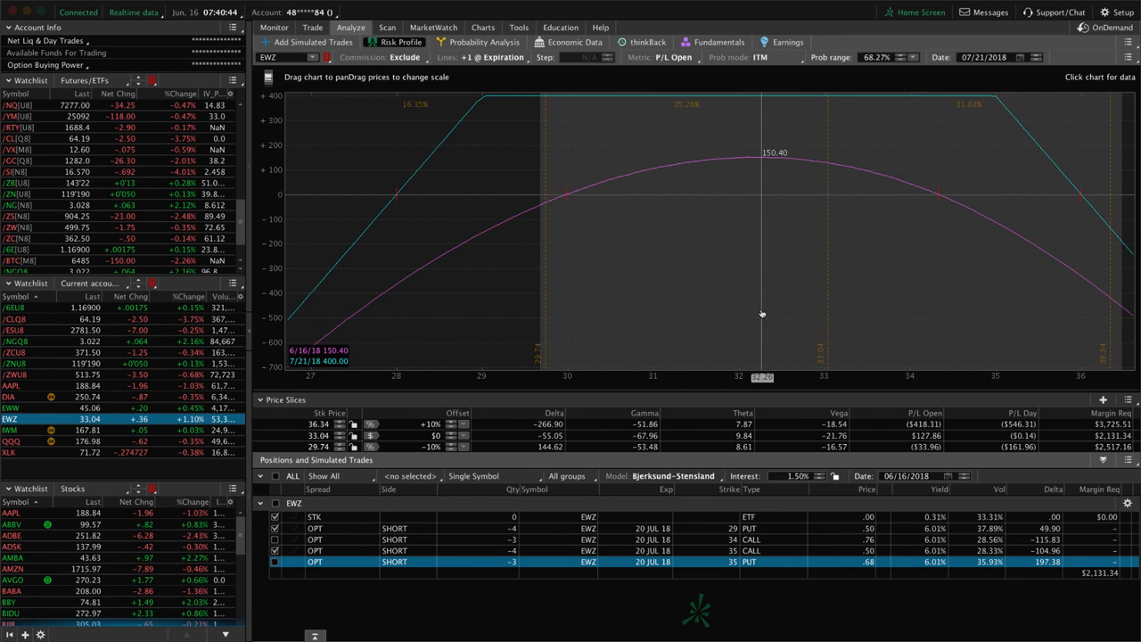
{"action": "mouse_move", "coordinate": [695, 333]}
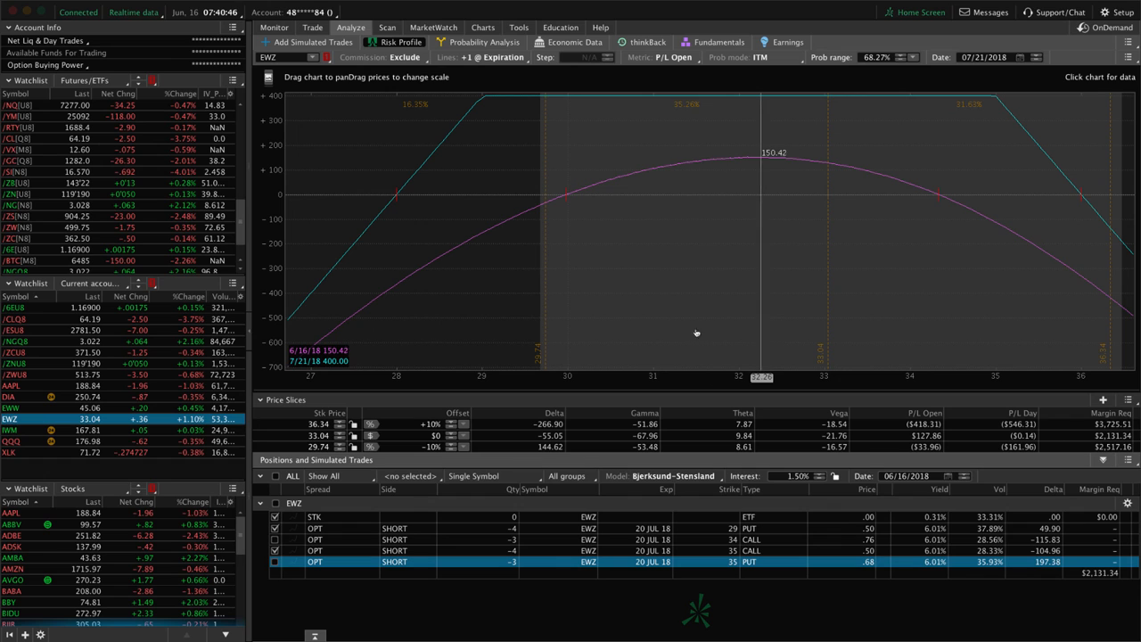
Step: Load the IWM position's risk profile from the watchlist
{"action": "left_click", "coordinate": [11, 430]}
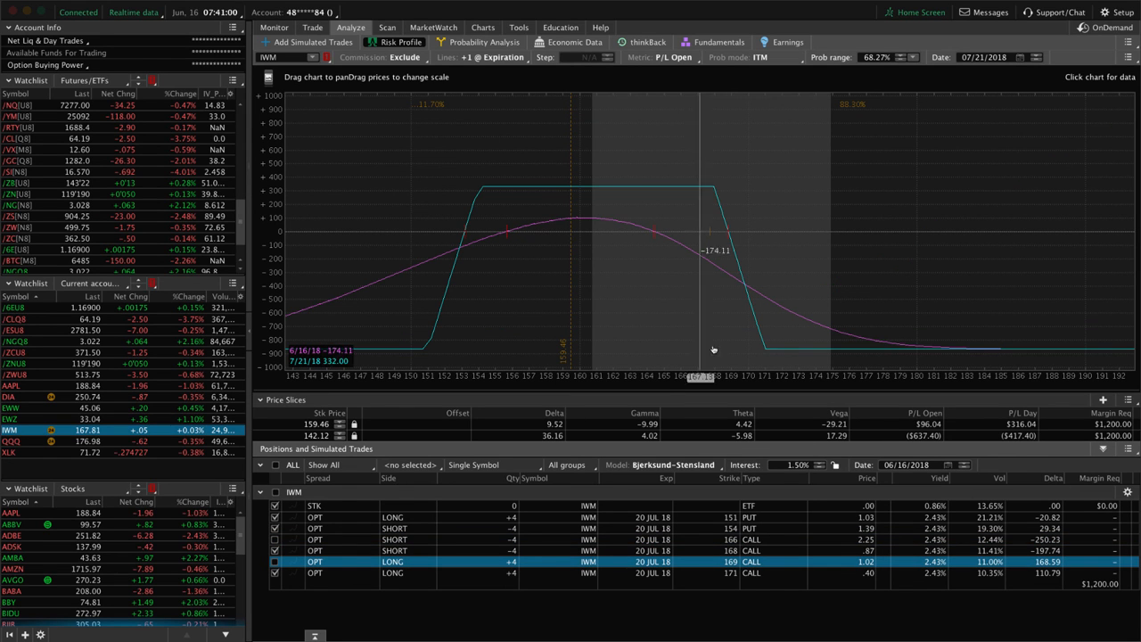
{"action": "mouse_move", "coordinate": [610, 294]}
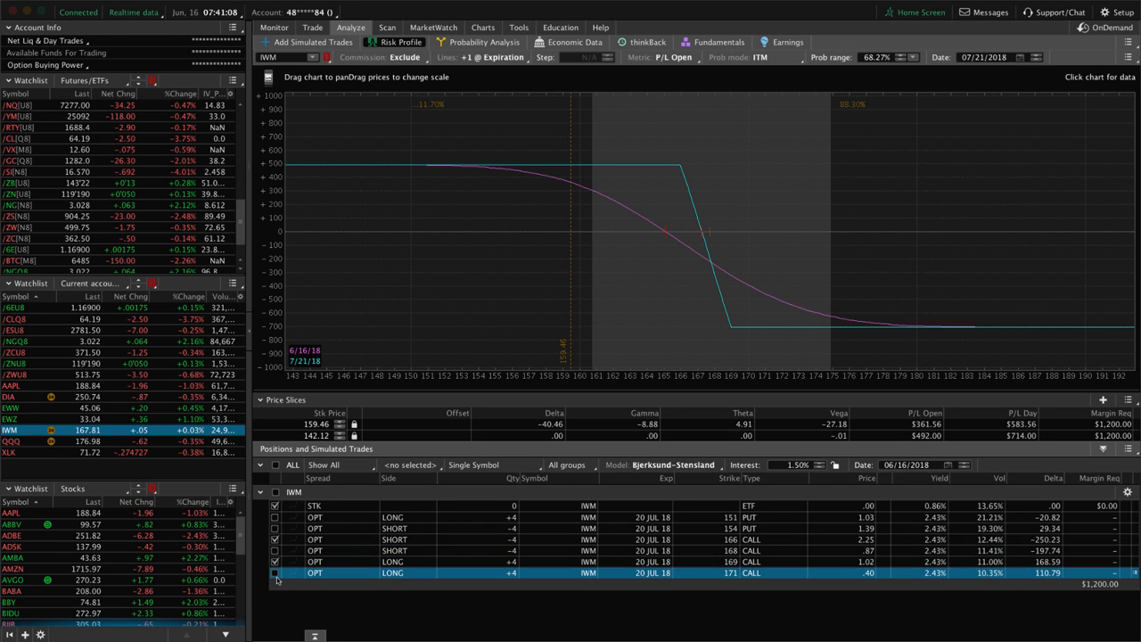
{"action": "mouse_move", "coordinate": [712, 257]}
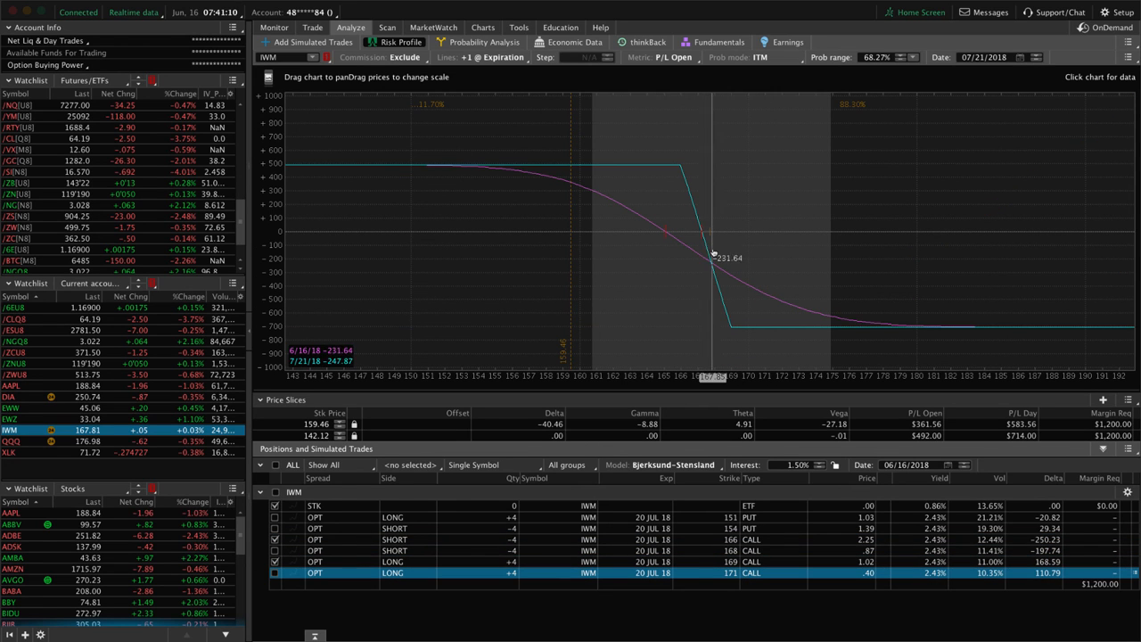
{"action": "mouse_move", "coordinate": [710, 249]}
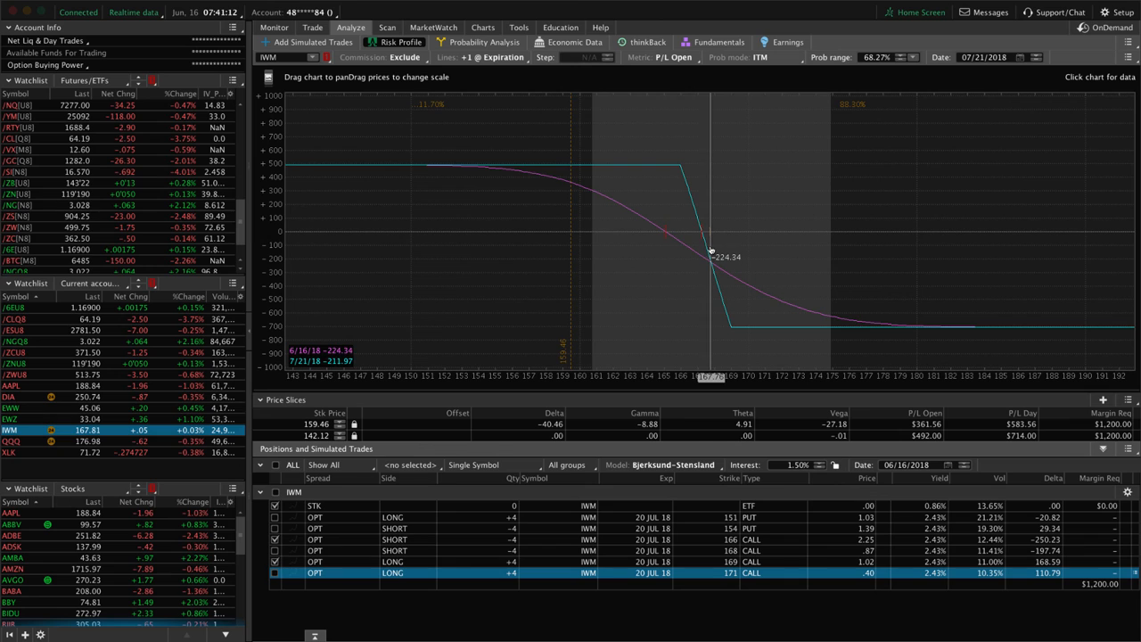